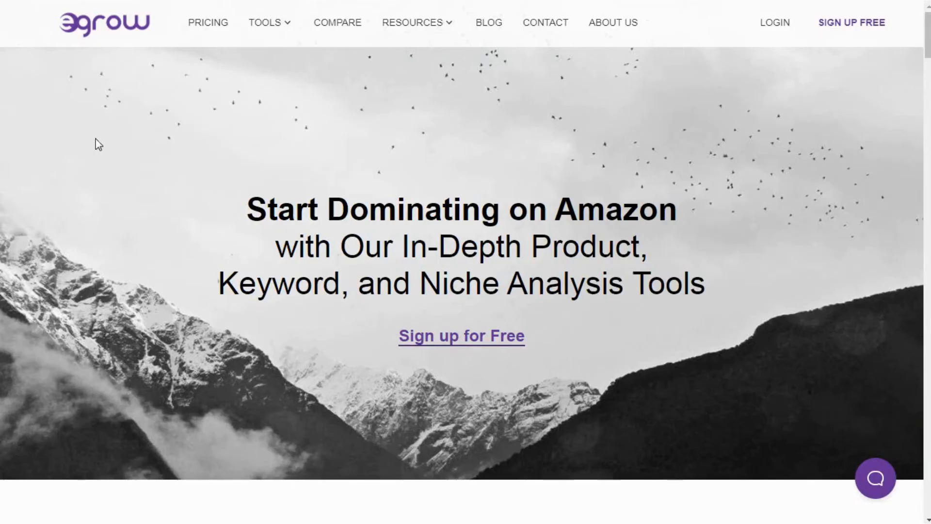
pyautogui.moveTo(207, 212)
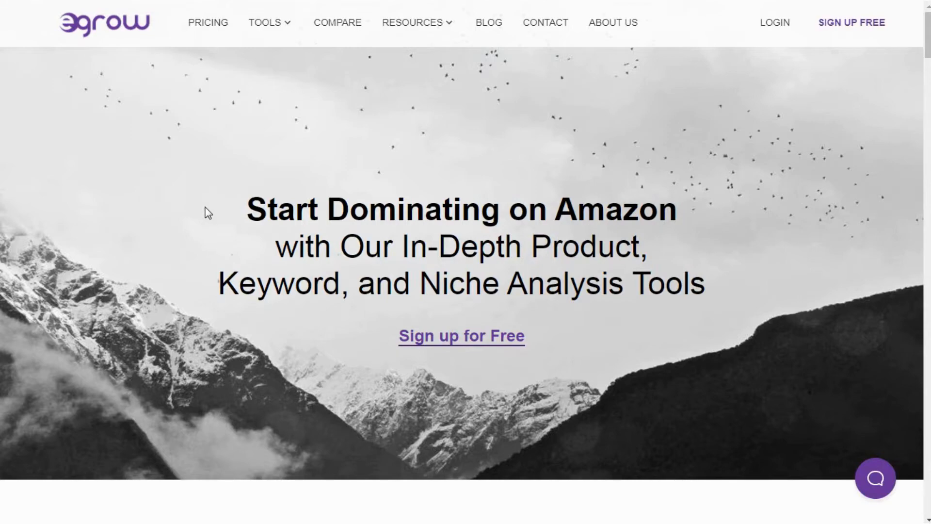
# Scroll through the Egrow landing page to review its features before signing up.
pyautogui.scroll(-3)
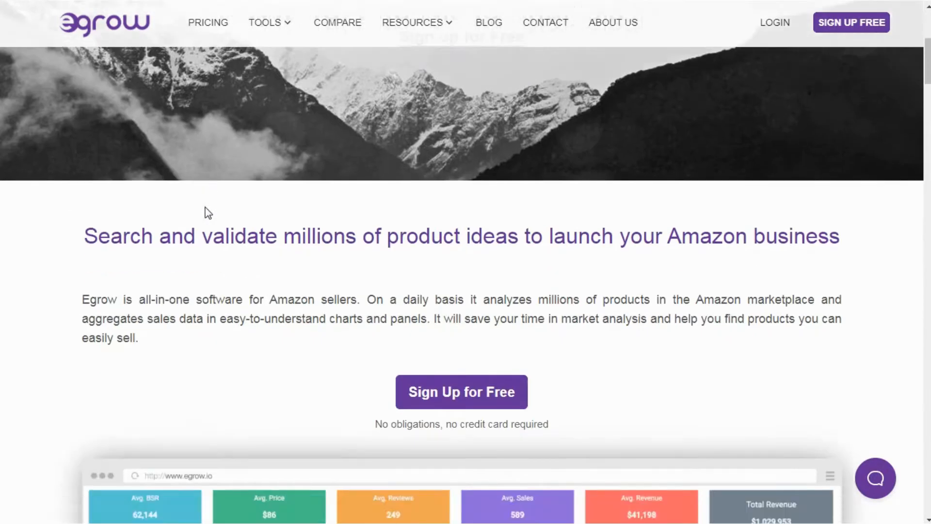
pyautogui.scroll(-3)
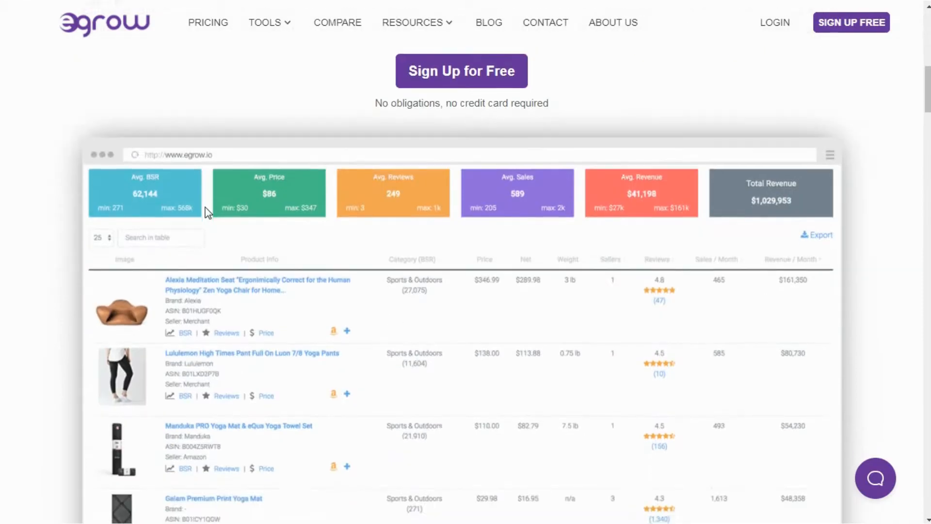
pyautogui.scroll(-3)
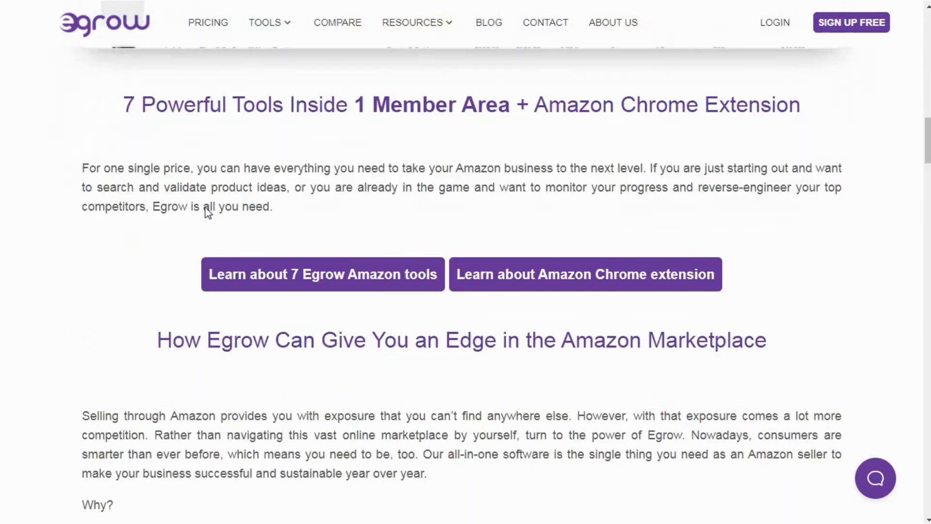
pyautogui.scroll(-3)
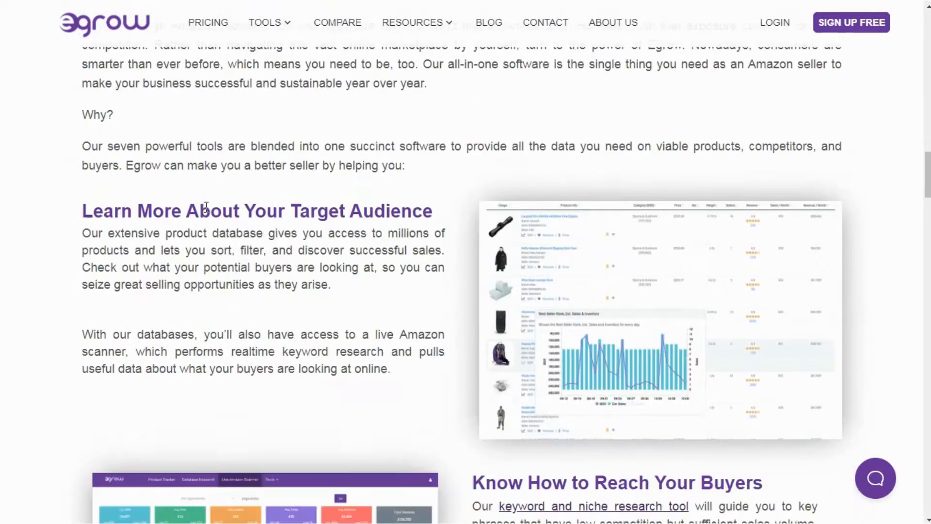
pyautogui.scroll(-3)
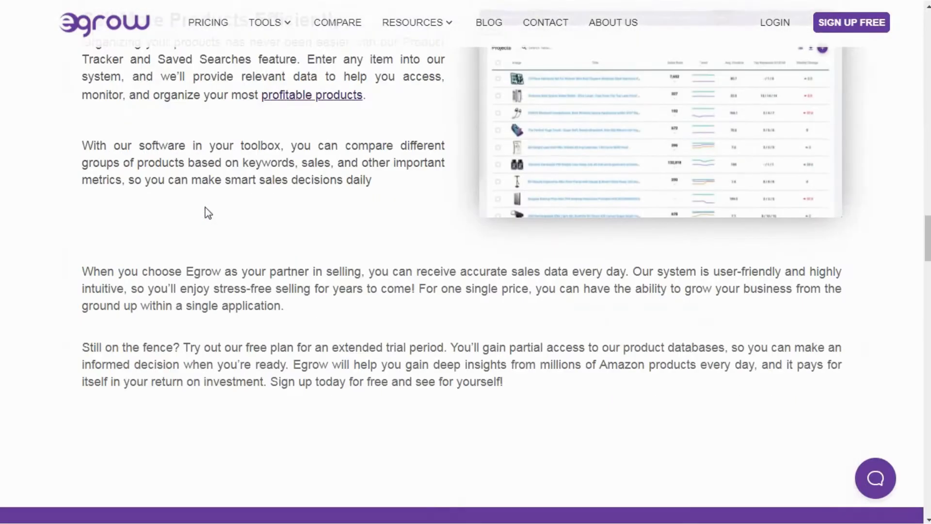
pyautogui.scroll(-3)
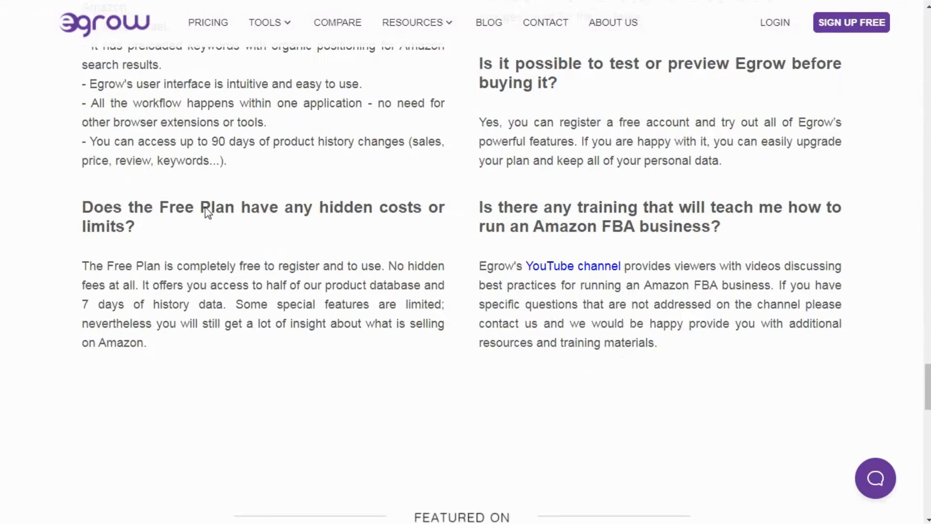
pyautogui.scroll(-3)
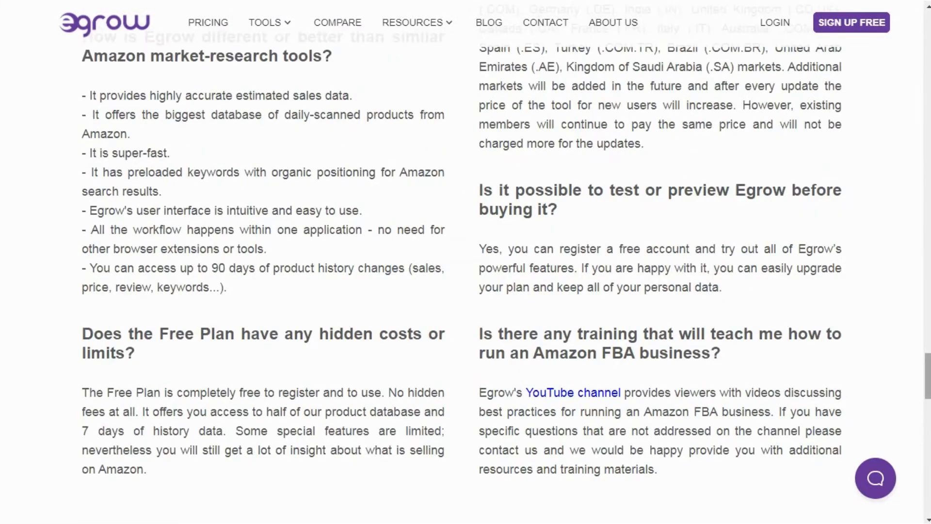
pyautogui.scroll(3)
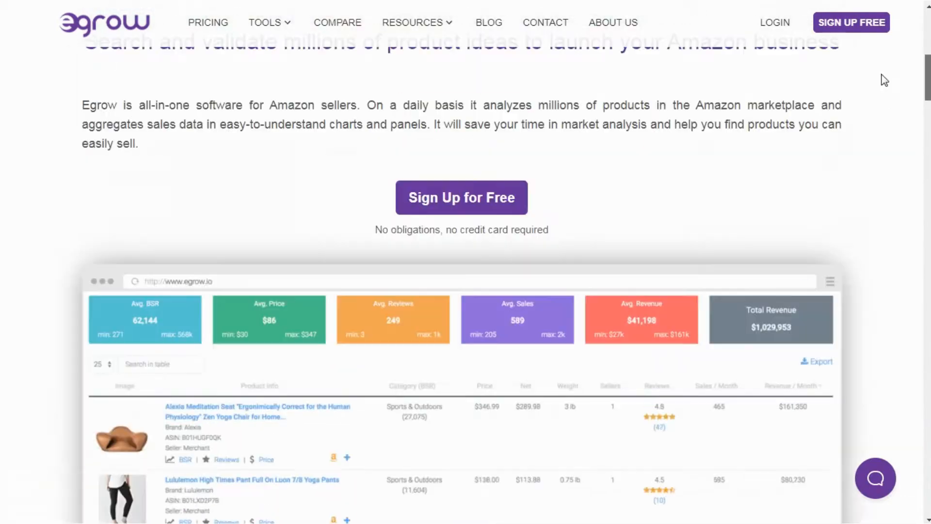
pyautogui.scroll(3)
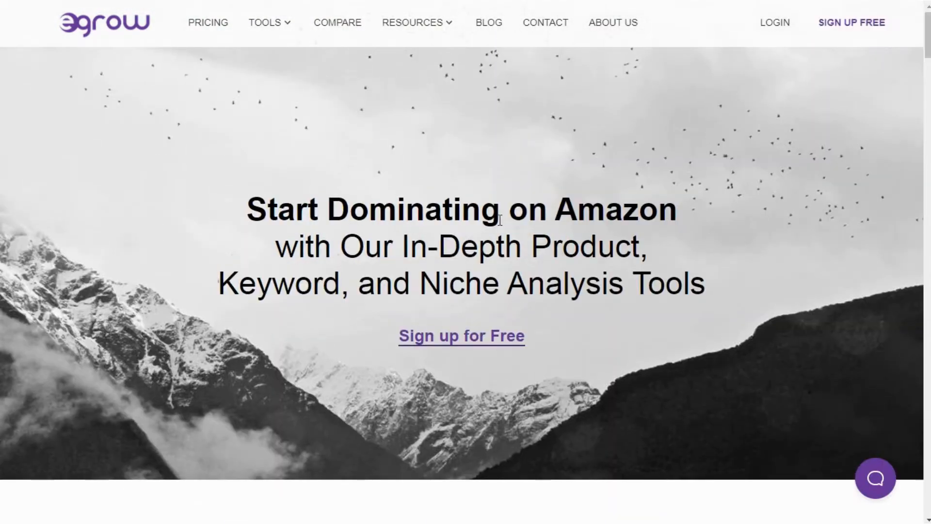
pyautogui.moveTo(351, 273)
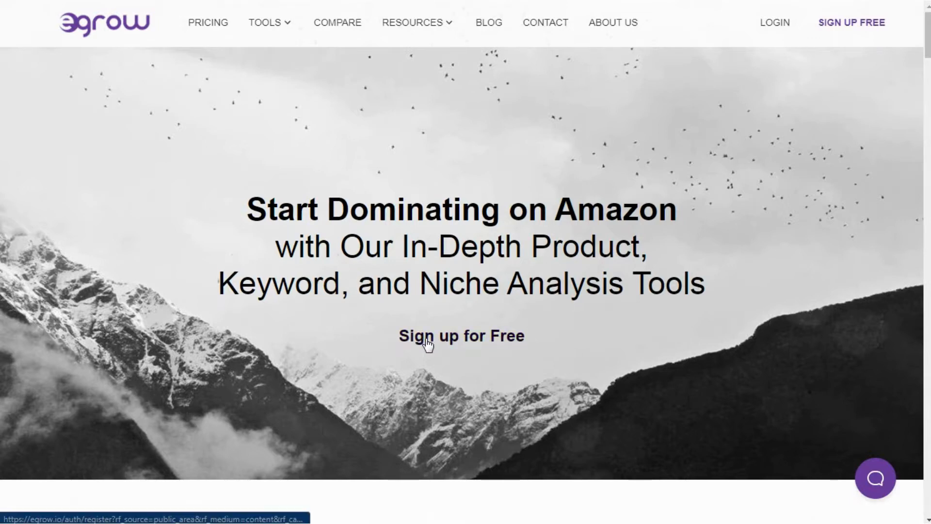
pyautogui.moveTo(359, 345)
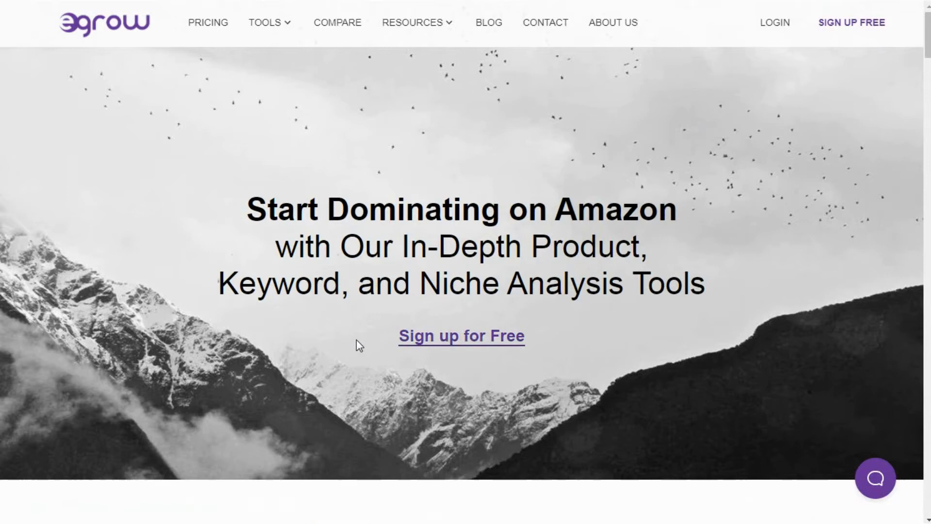
pyautogui.moveTo(481, 347)
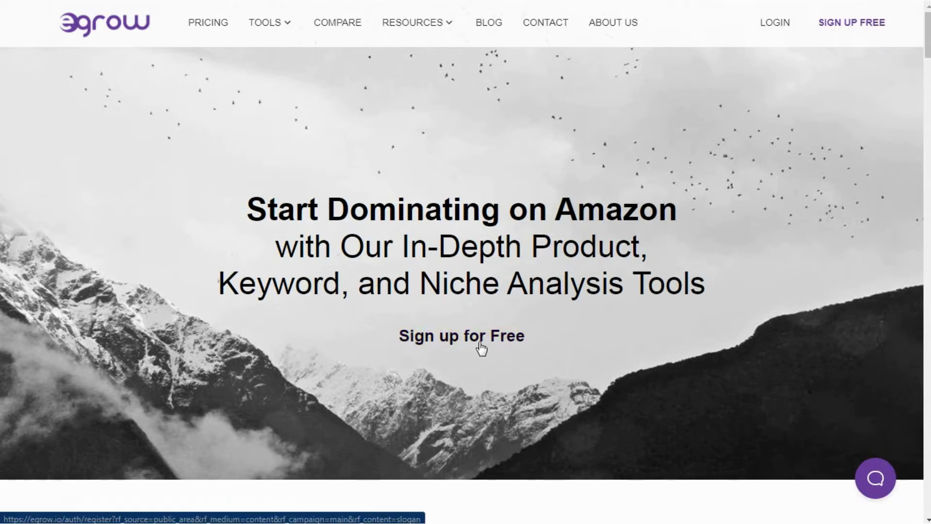
# Sign up for a lifetime free account and enter the member area at the Rank Tracker projects.
pyautogui.click(462, 335)
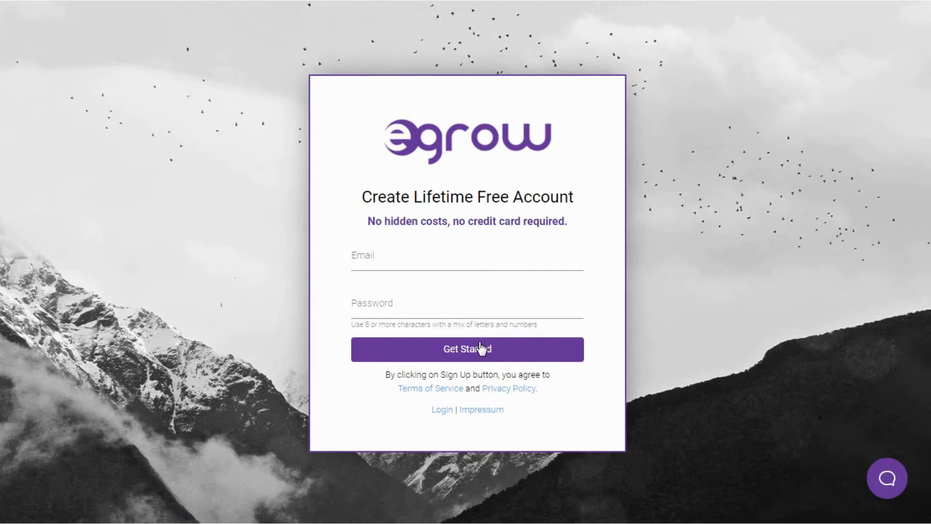
pyautogui.click(467, 349)
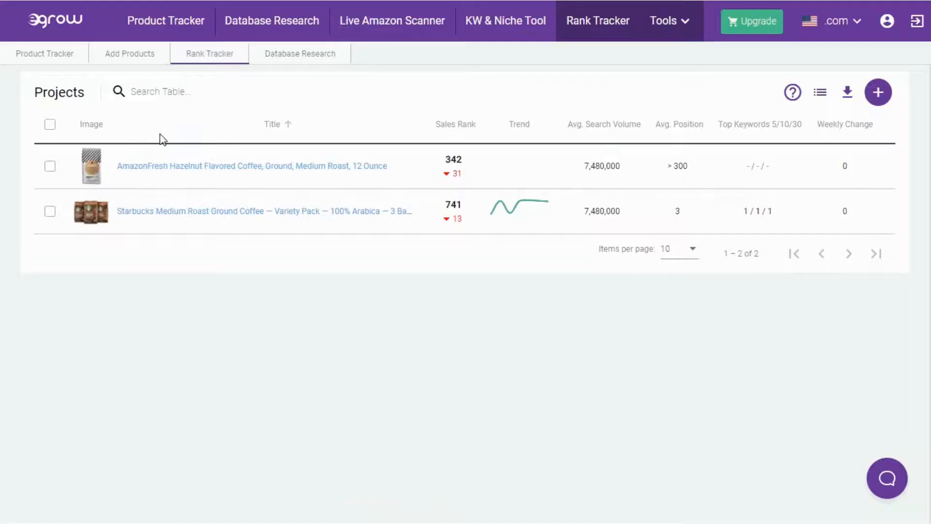
pyautogui.moveTo(428, 160)
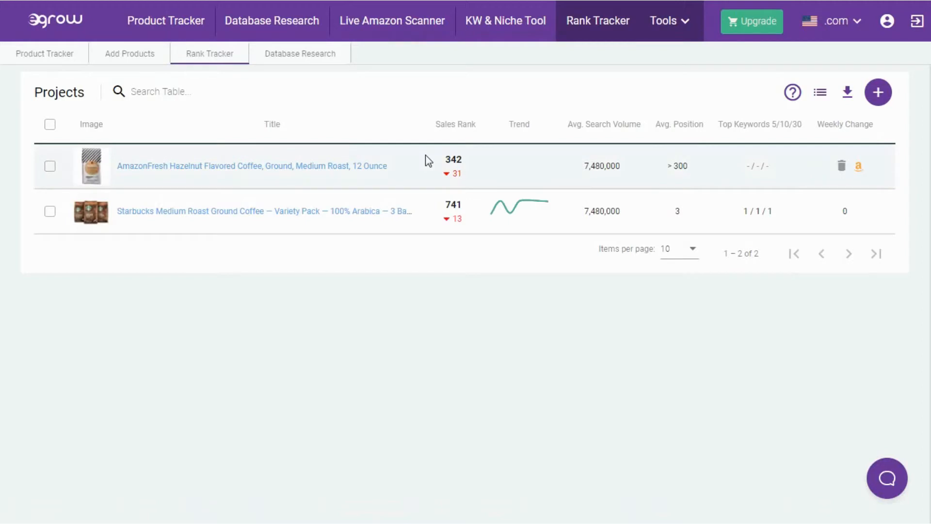
pyautogui.moveTo(421, 163)
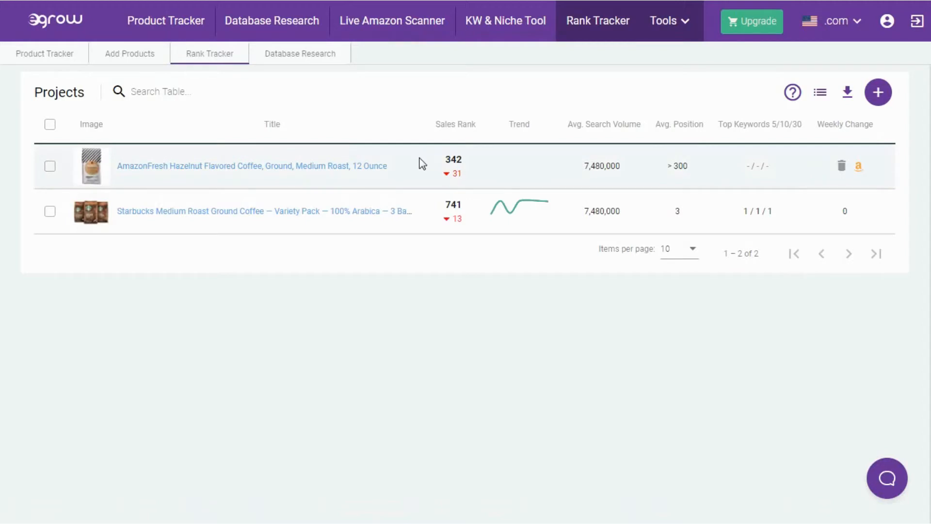
pyautogui.moveTo(439, 155)
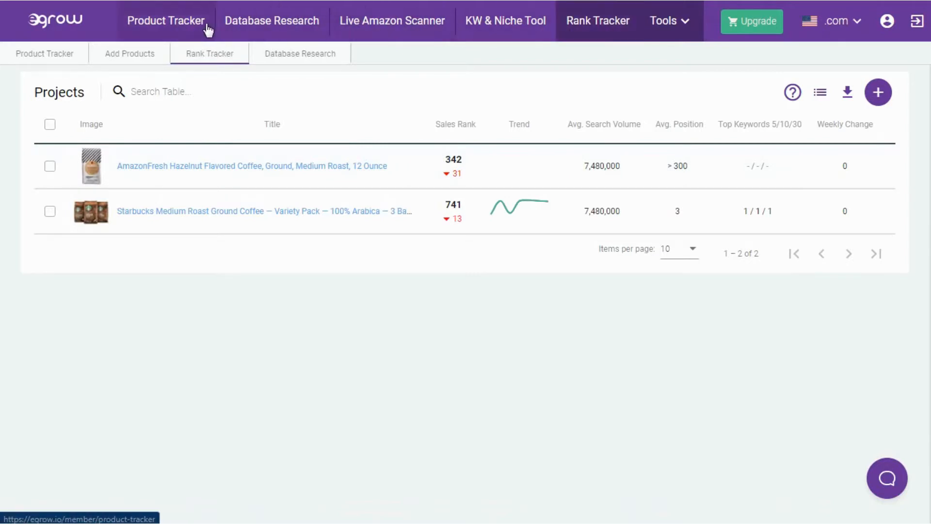
pyautogui.moveTo(189, 33)
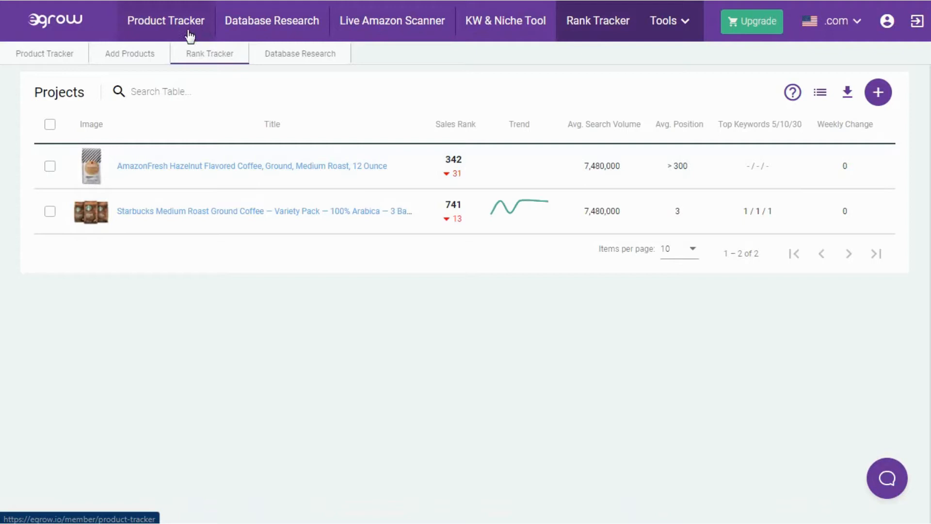
pyautogui.moveTo(392, 21)
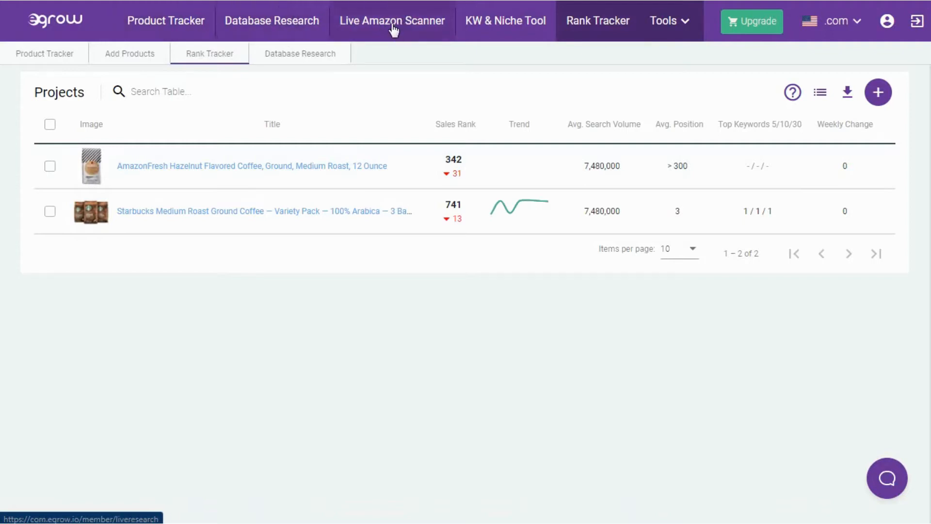
pyautogui.moveTo(505, 20)
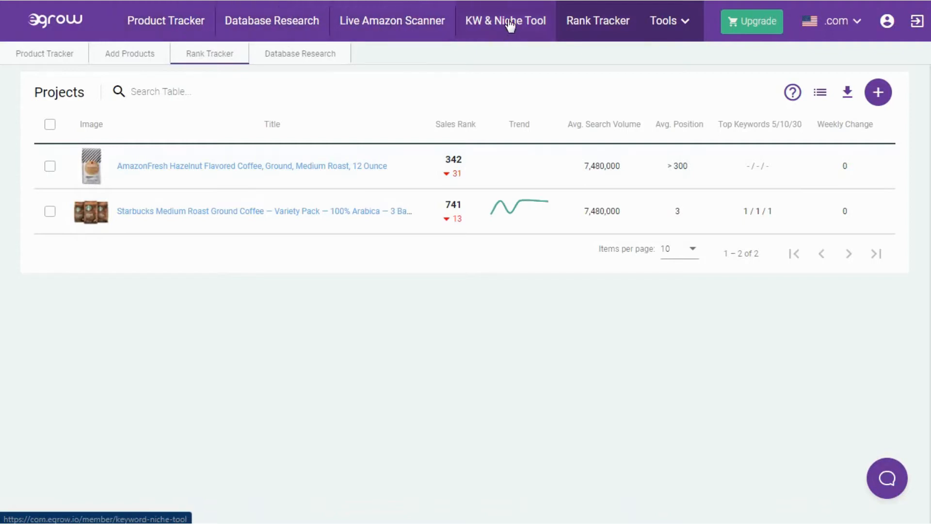
pyautogui.moveTo(597, 20)
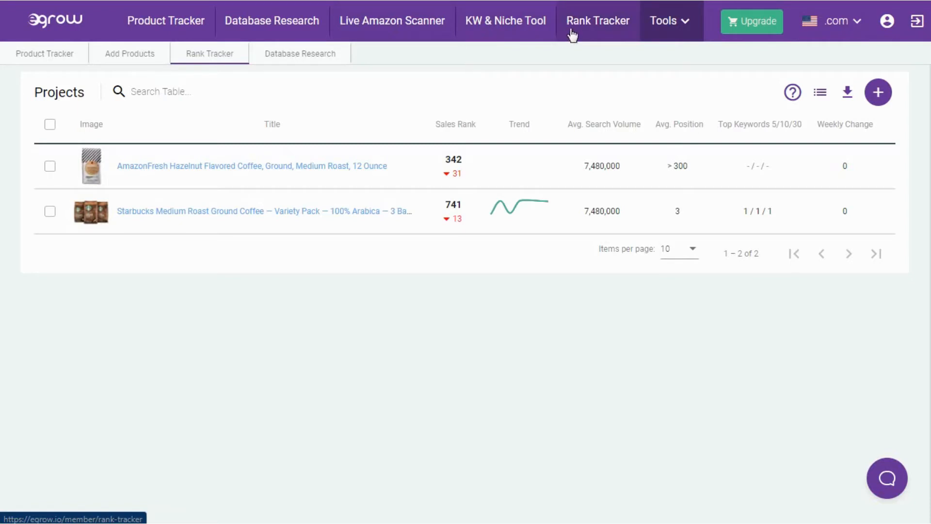
# Reveal the Tools menu with Saved Searches, Chrome Extension and Reverse ASIN Research.
pyautogui.click(665, 21)
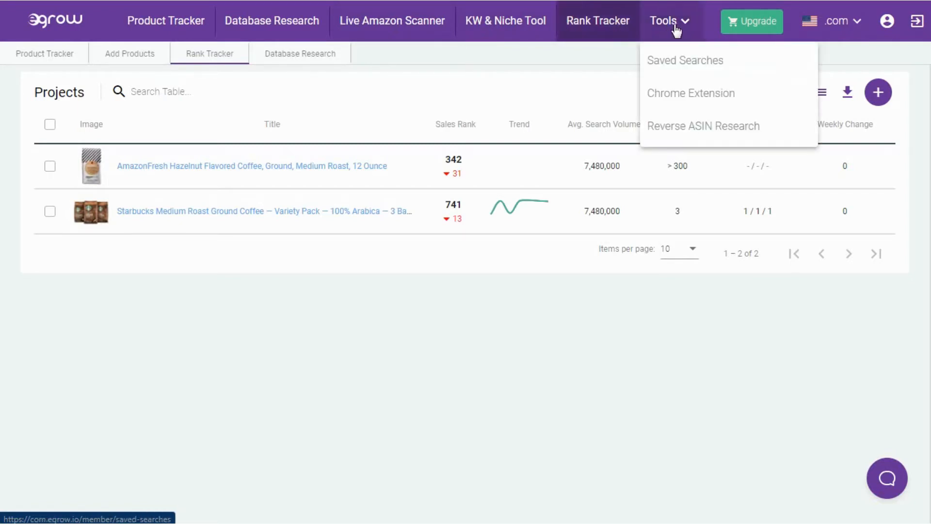
pyautogui.moveTo(679, 62)
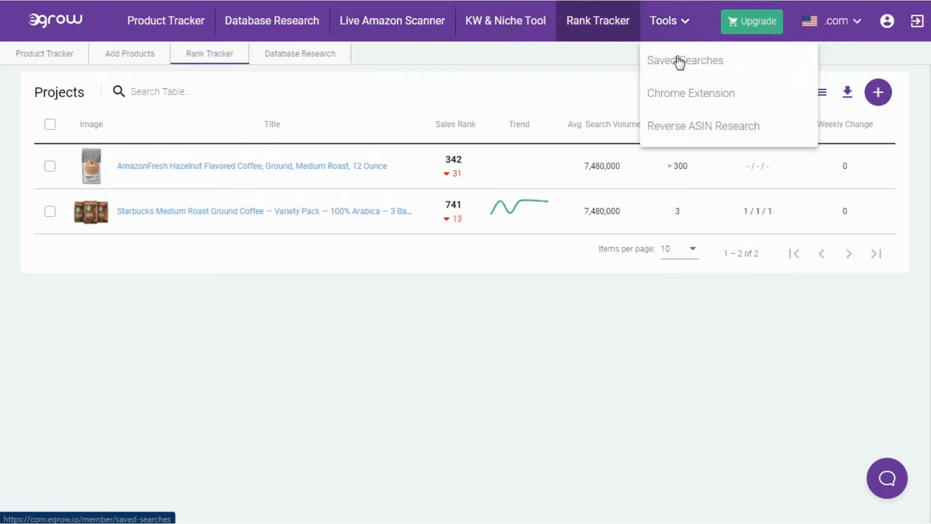
pyautogui.moveTo(687, 73)
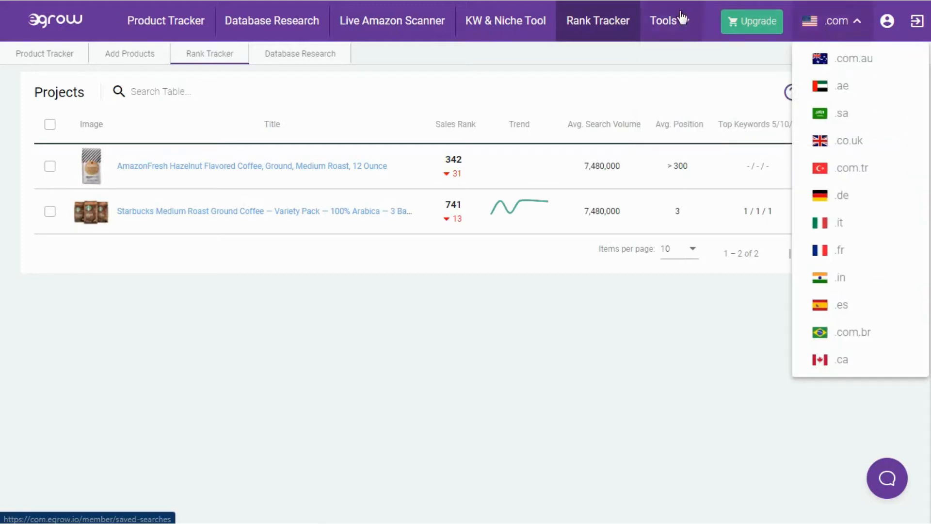
pyautogui.moveTo(836, 20)
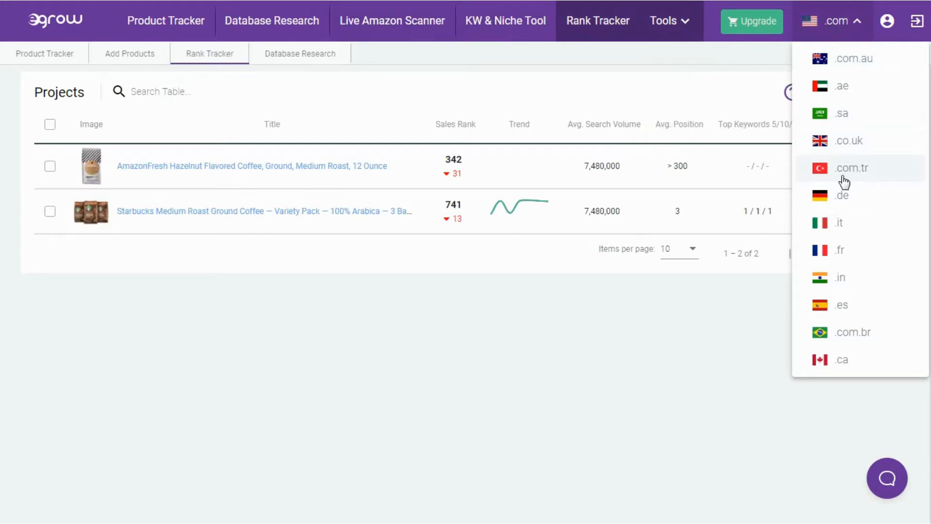
pyautogui.moveTo(840, 279)
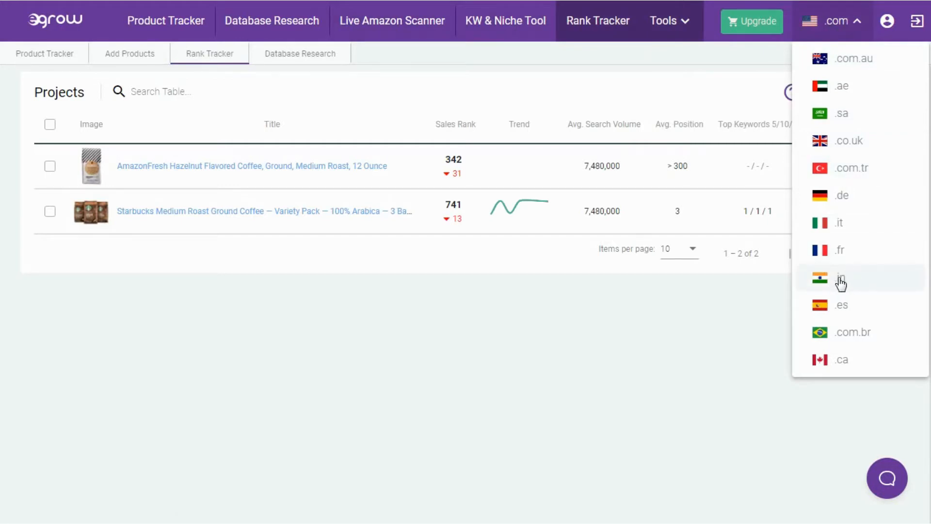
pyautogui.moveTo(839, 195)
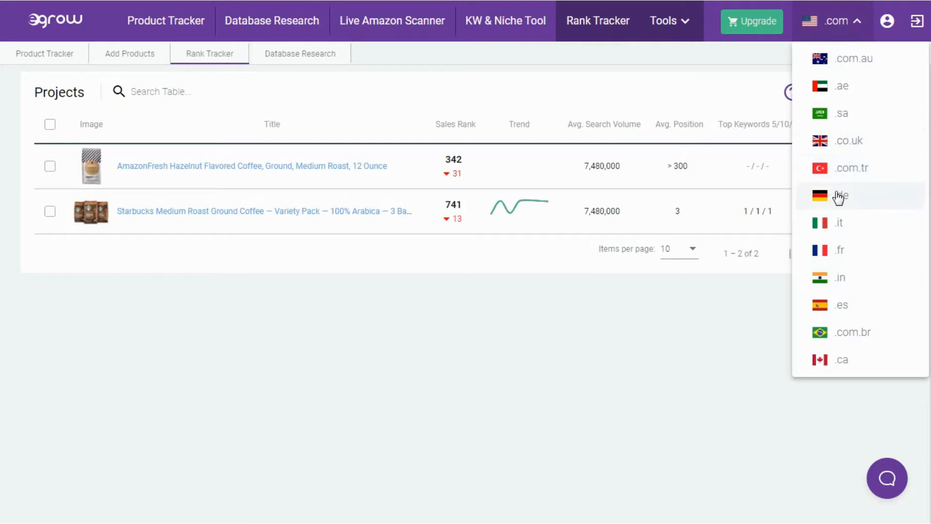
pyautogui.moveTo(797, 106)
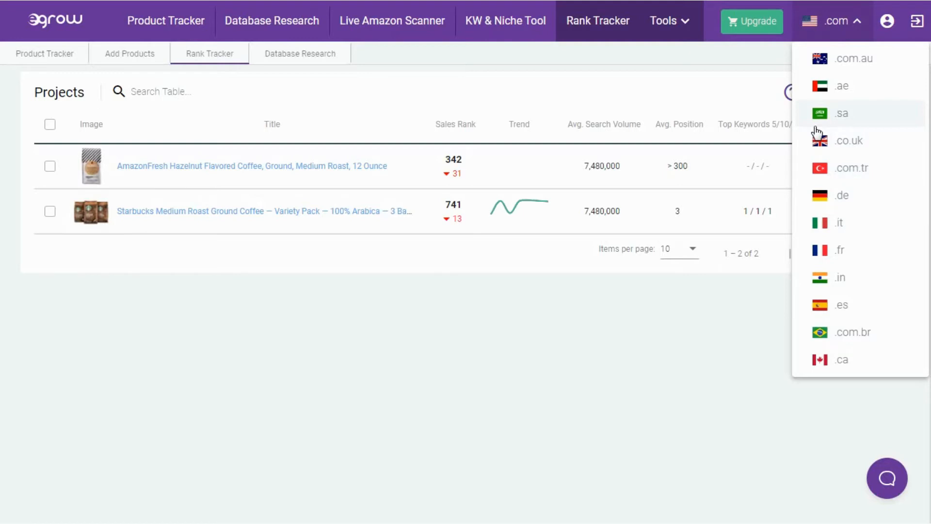
pyautogui.moveTo(817, 112)
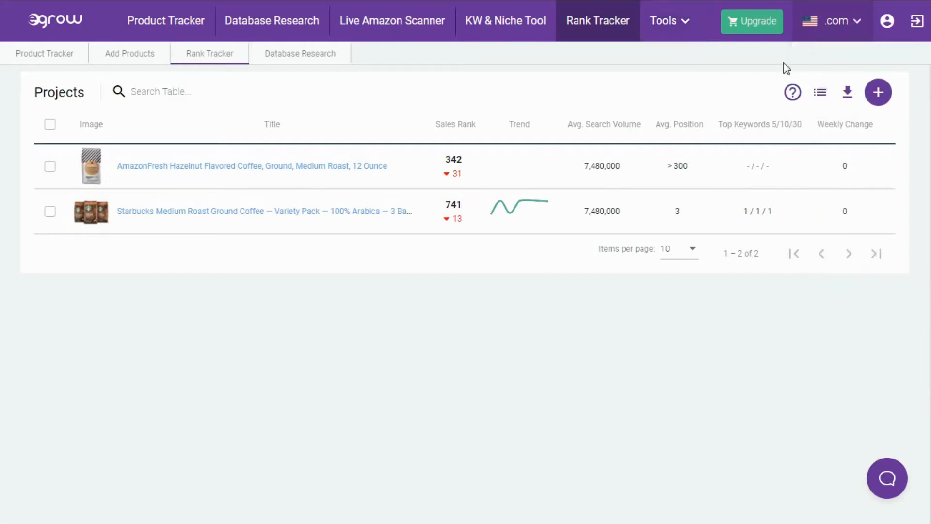
pyautogui.moveTo(165, 21)
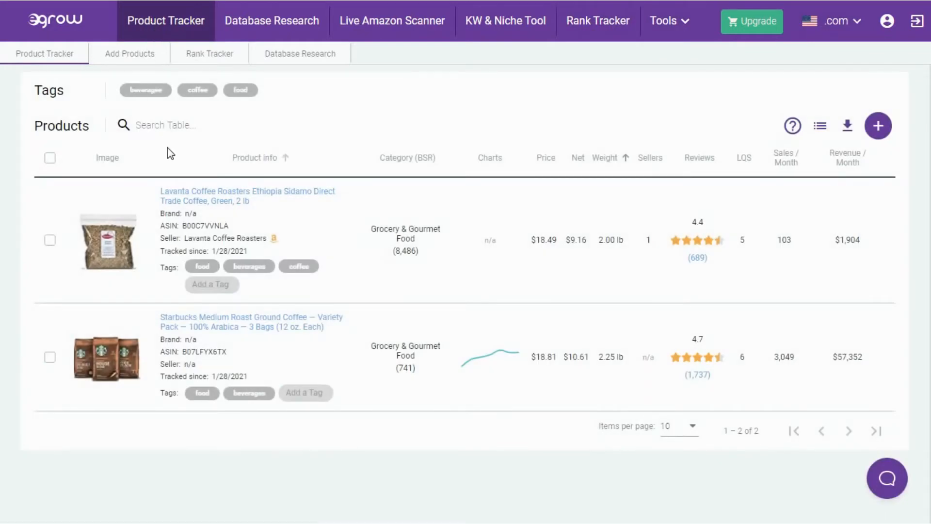
pyautogui.moveTo(177, 191)
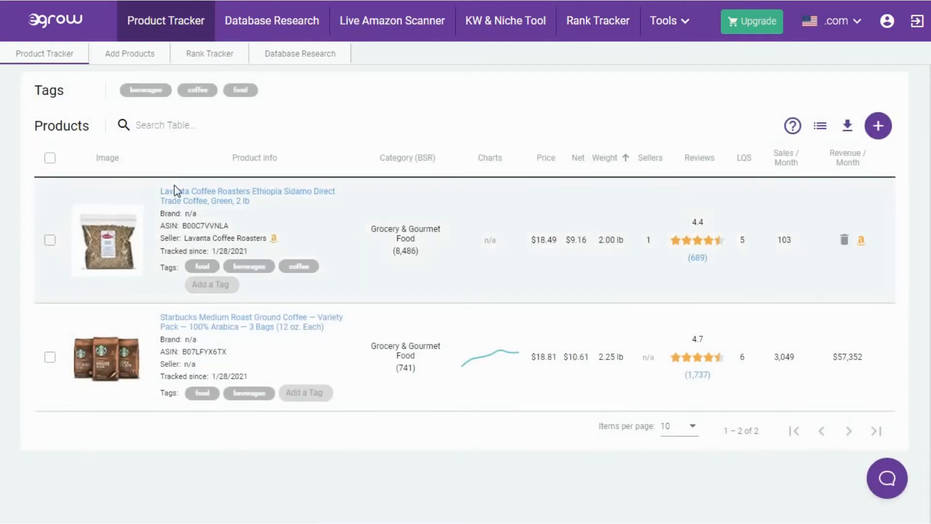
pyautogui.moveTo(520, 338)
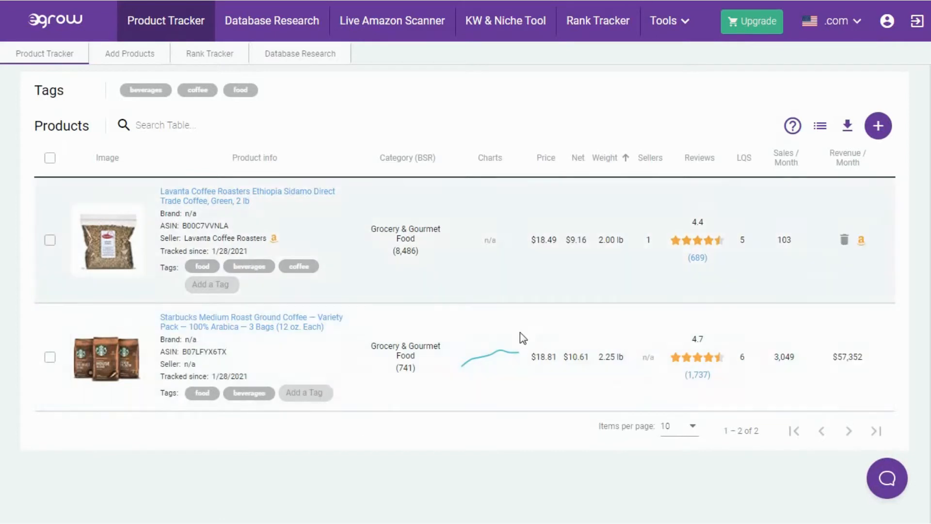
pyautogui.moveTo(696, 249)
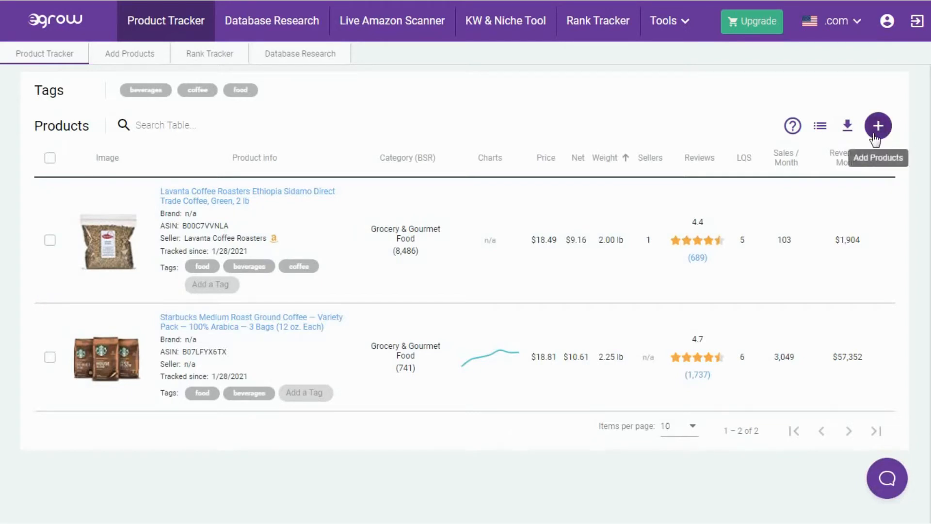
# Start adding product ASIN B01IUE4396 to the tracker and move to tagging.
pyautogui.click(878, 126)
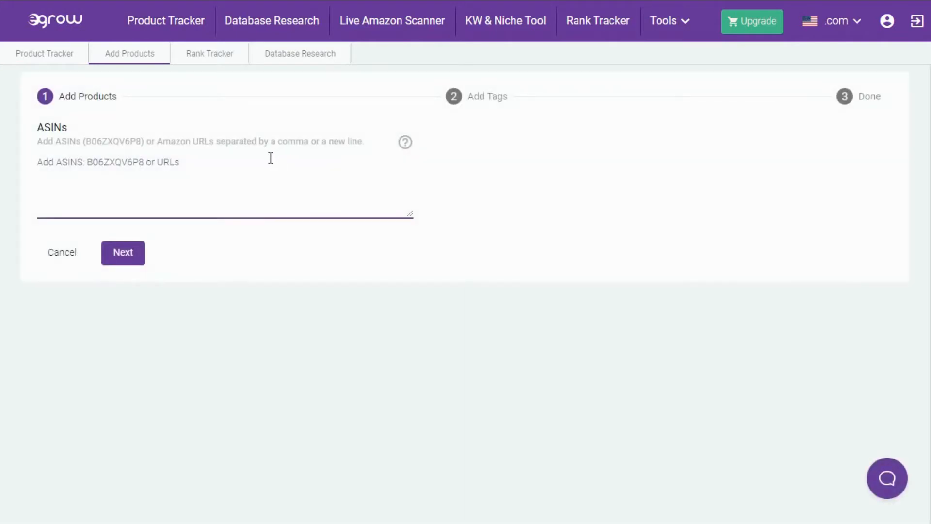
pyautogui.write('B01IUE4396')
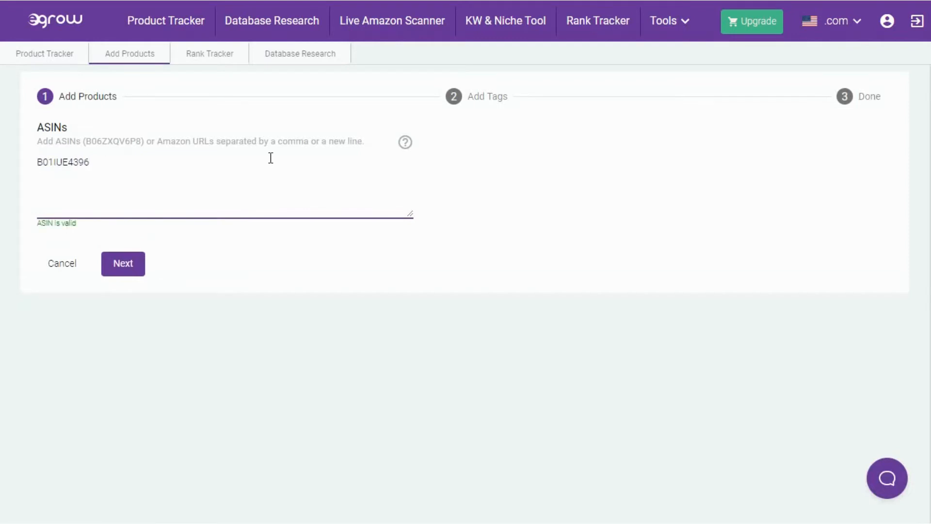
pyautogui.moveTo(123, 262)
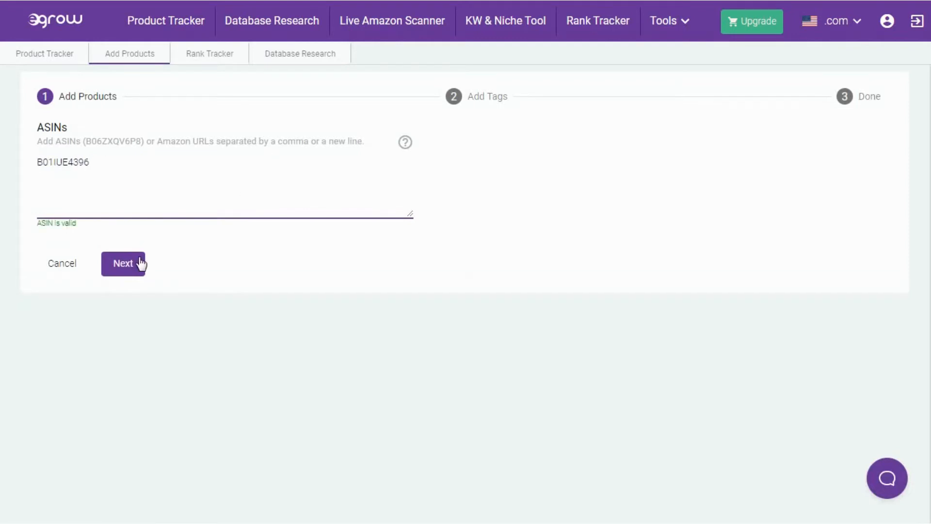
pyautogui.click(123, 262)
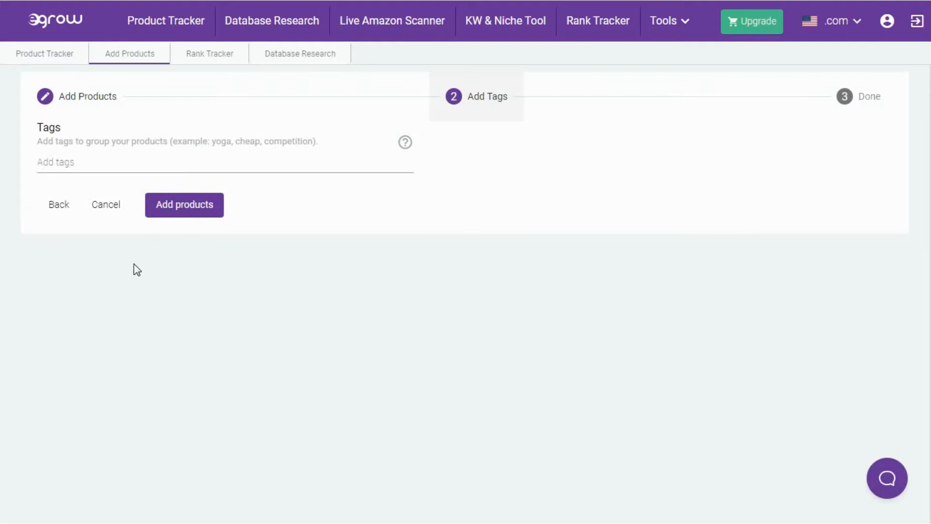
# Tag the product with food, beverages and coffee and confirm it was added.
pyautogui.click(224, 162)
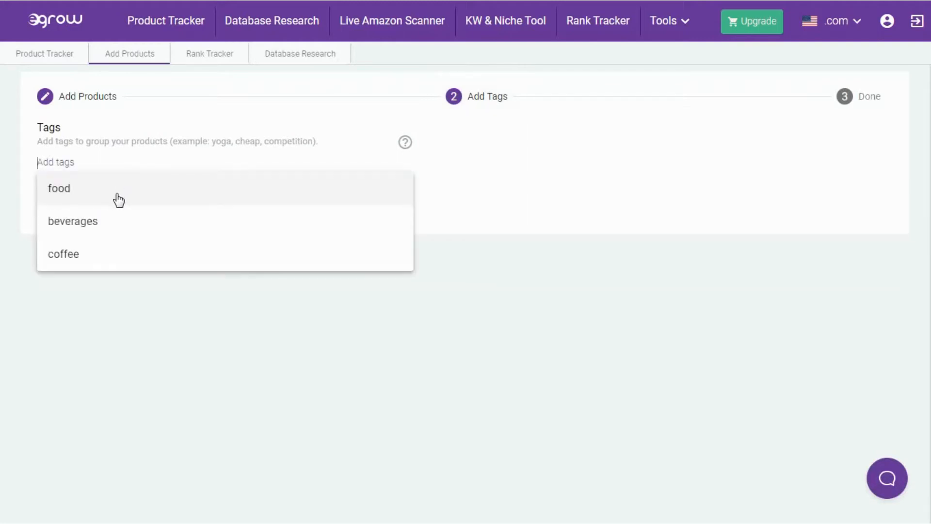
pyautogui.click(73, 221)
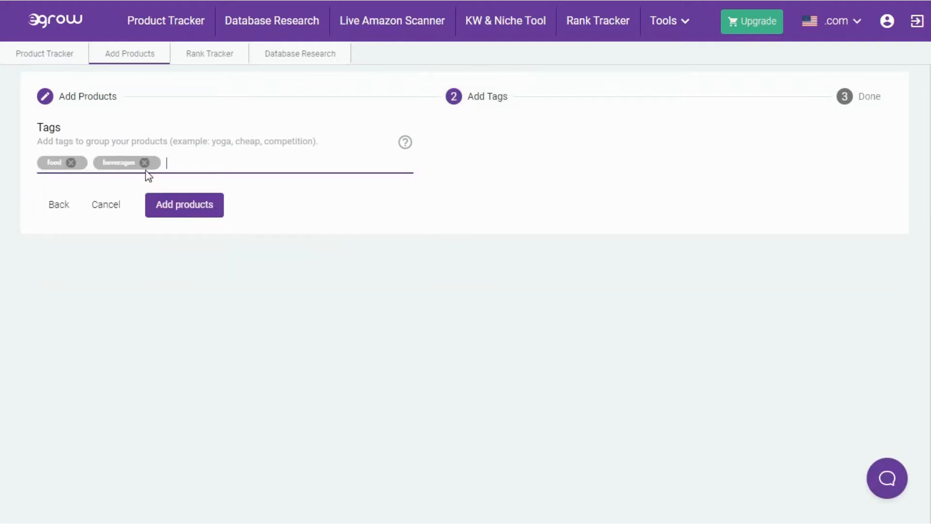
pyautogui.write('coffee')
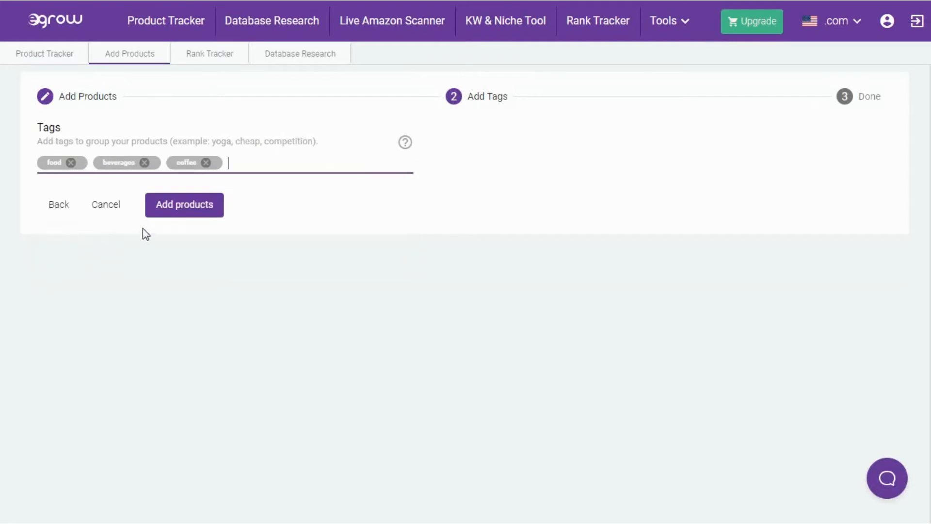
pyautogui.moveTo(158, 230)
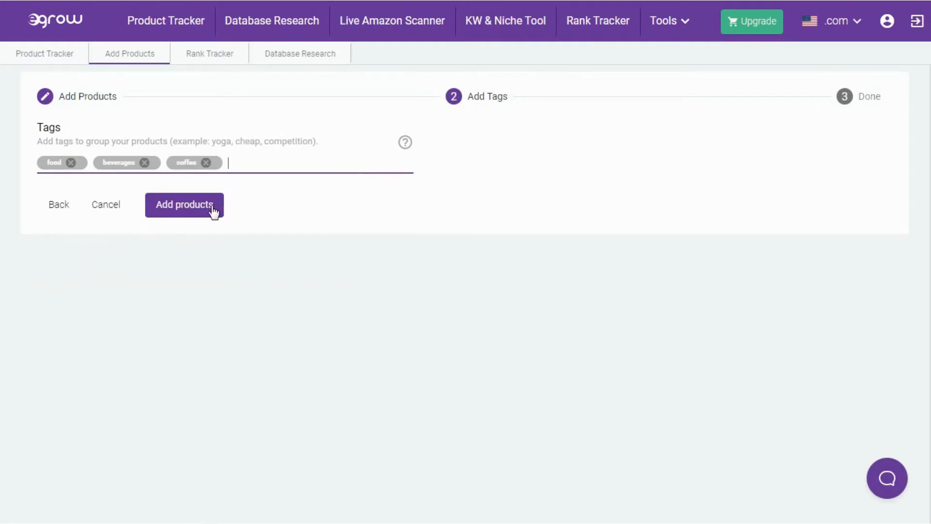
pyautogui.click(268, 162)
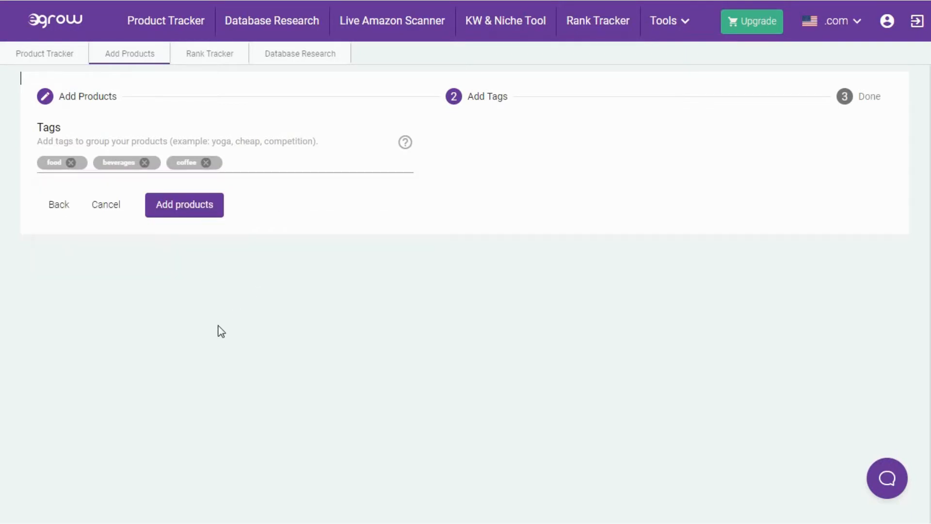
pyautogui.click(184, 205)
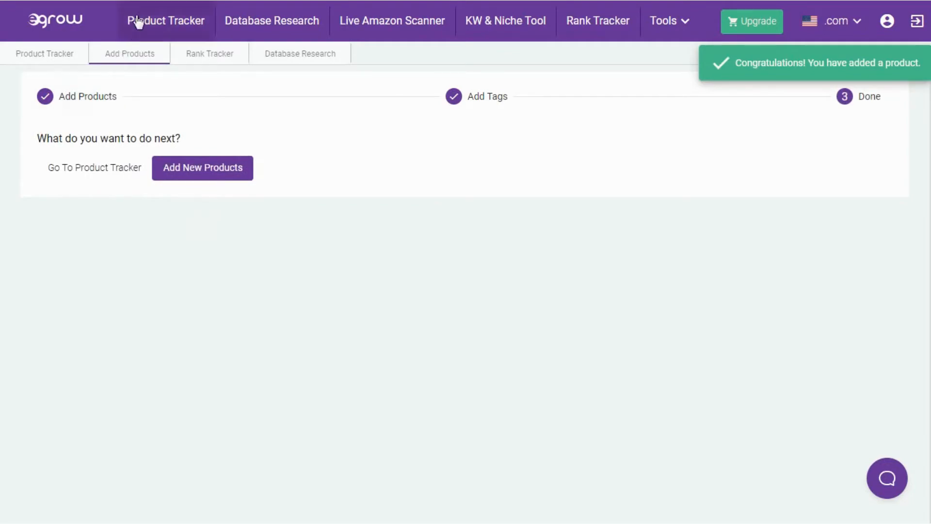
# Return to the Product Tracker list now showing the Carraro Globo ÉLITE coffee beans.
pyautogui.click(165, 21)
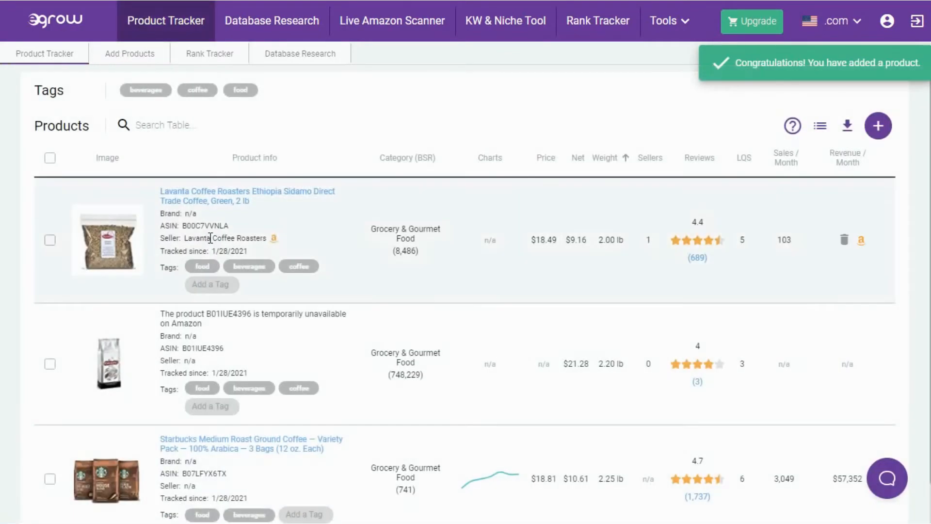
pyautogui.moveTo(108, 240)
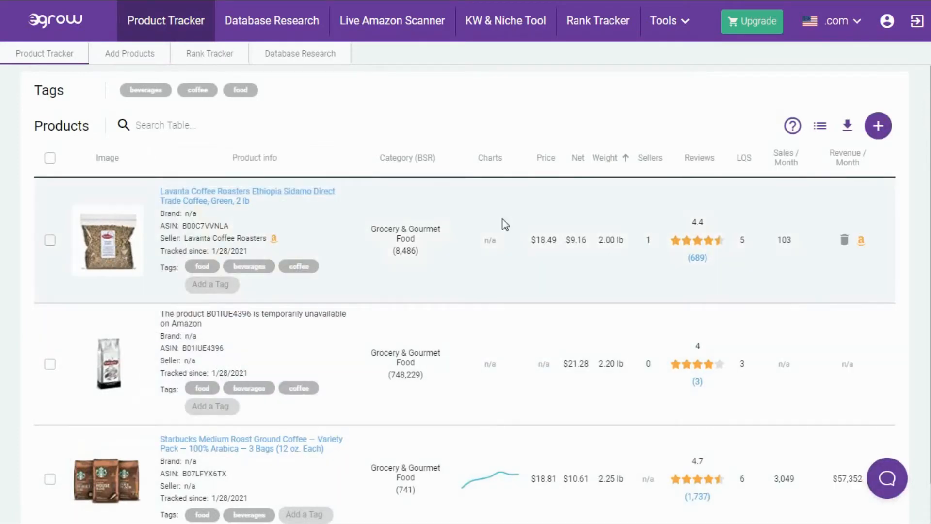
pyautogui.moveTo(205, 238)
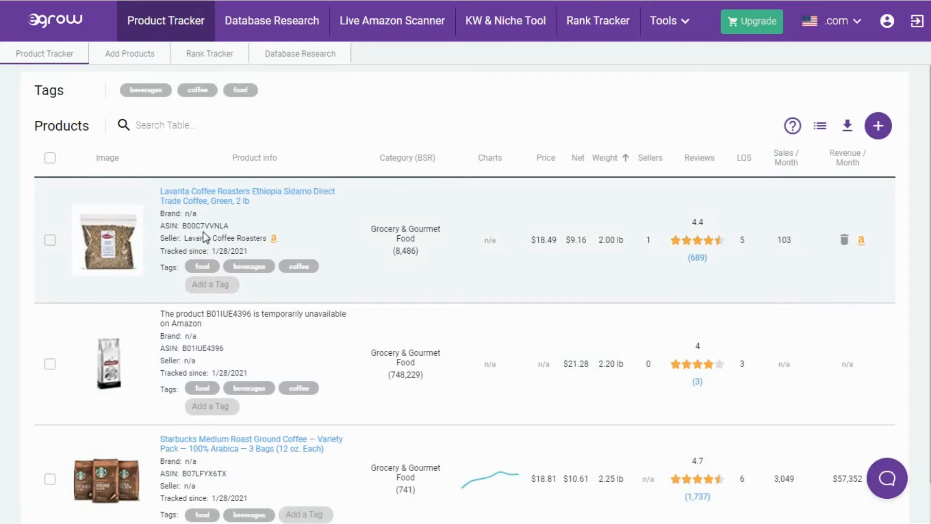
pyautogui.moveTo(249, 265)
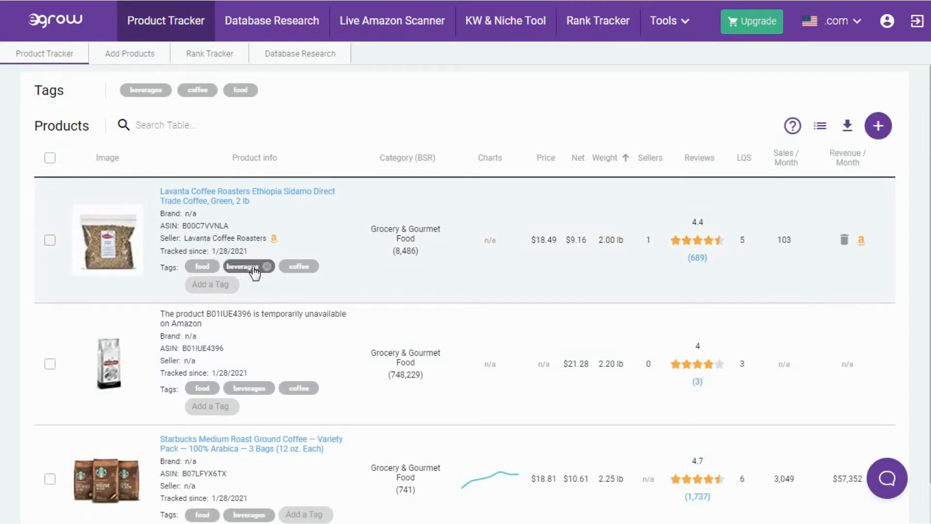
pyautogui.moveTo(454, 213)
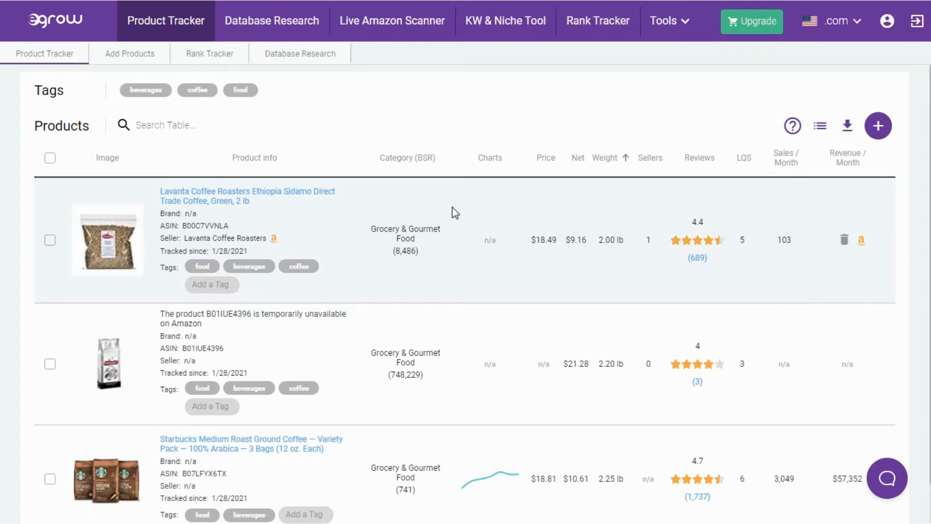
pyautogui.moveTo(447, 234)
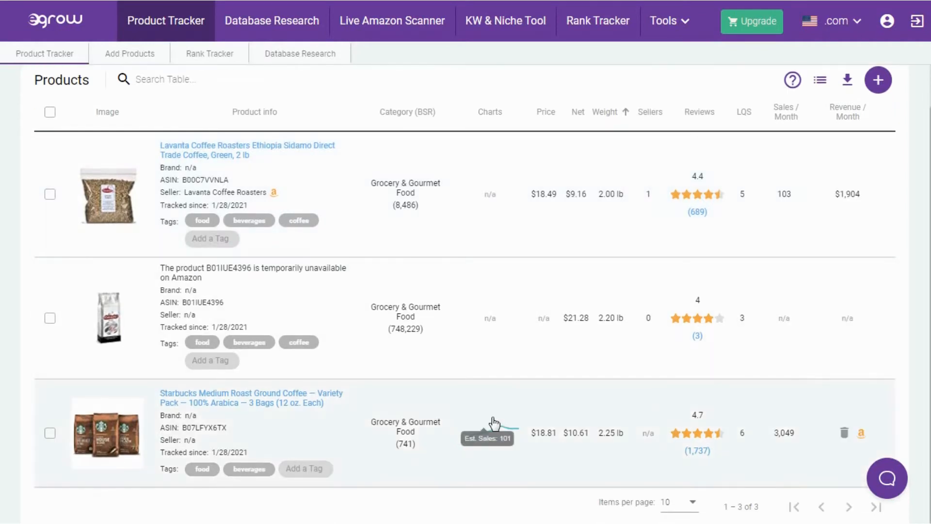
pyautogui.moveTo(467, 459)
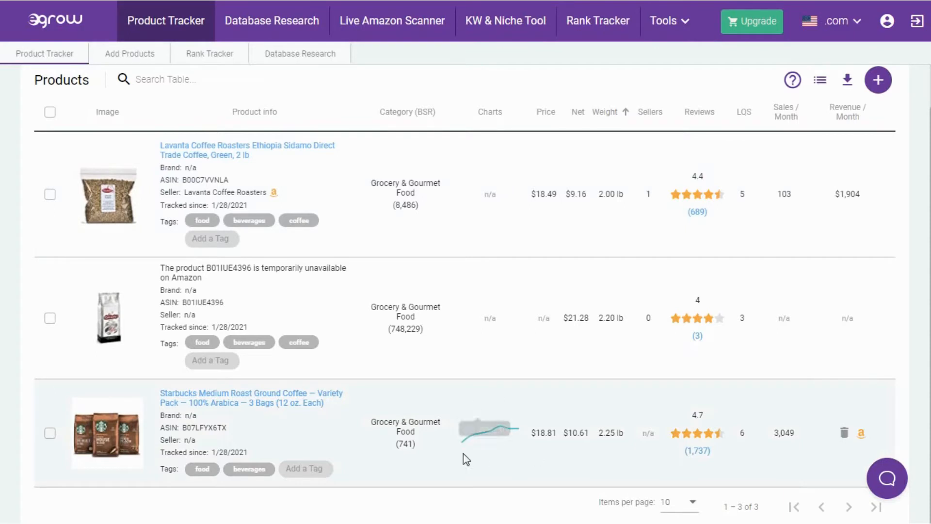
pyautogui.moveTo(533, 411)
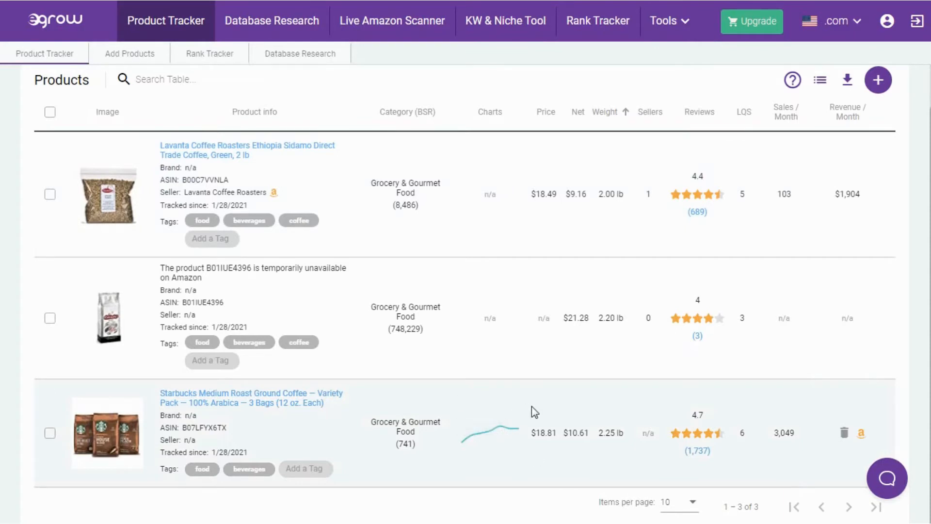
pyautogui.moveTo(486, 445)
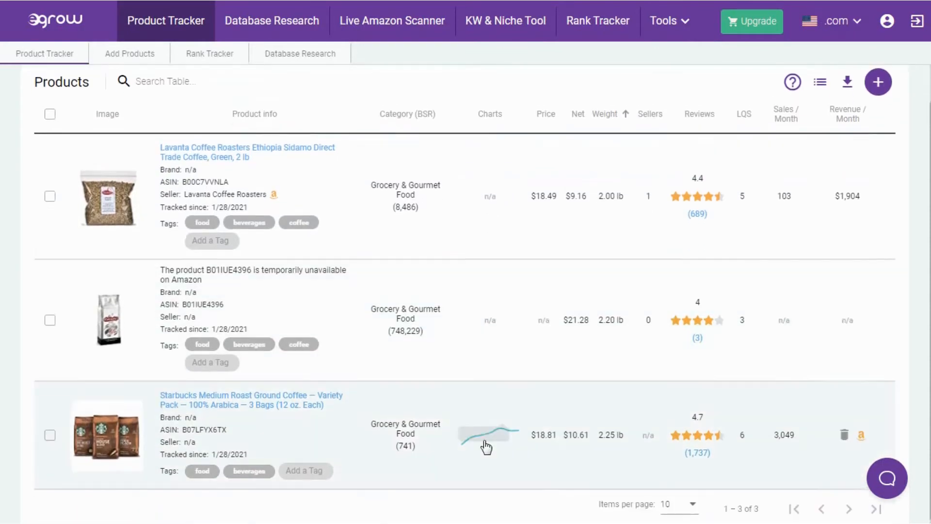
pyautogui.moveTo(520, 432)
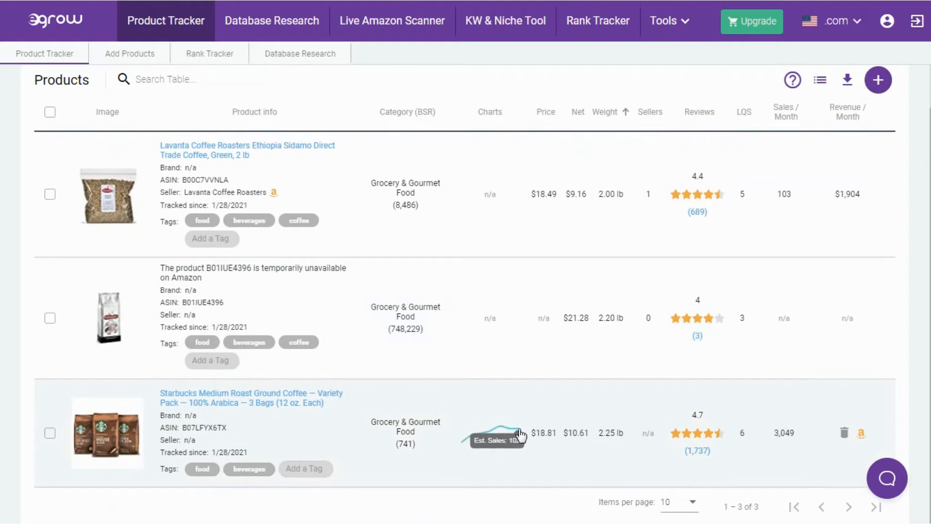
pyautogui.moveTo(525, 431)
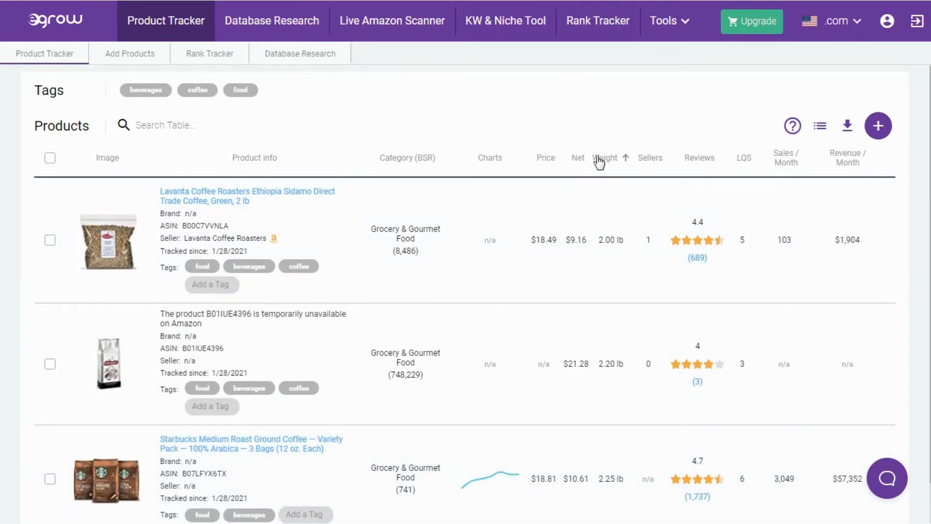
pyautogui.moveTo(687, 285)
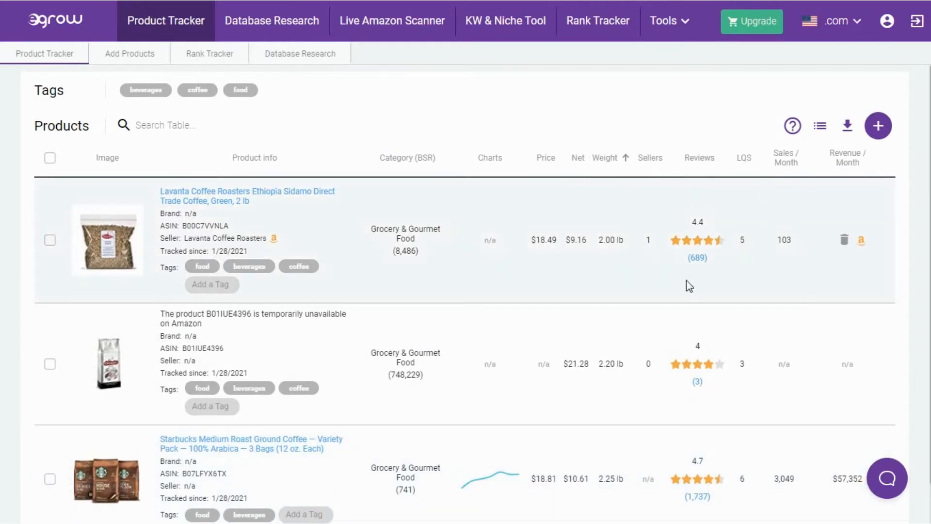
pyautogui.moveTo(680, 288)
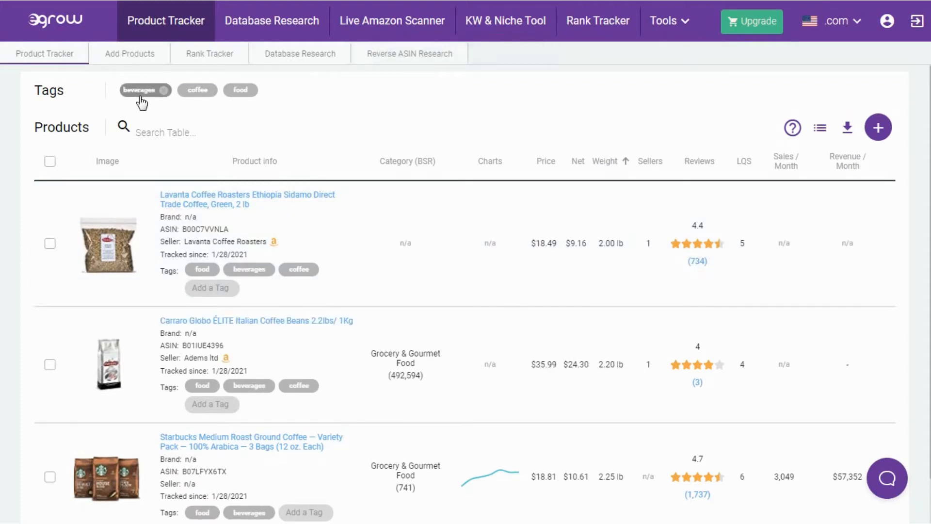
# In Database Research, restrict the main category to Home & Kitchen.
pyautogui.click(271, 20)
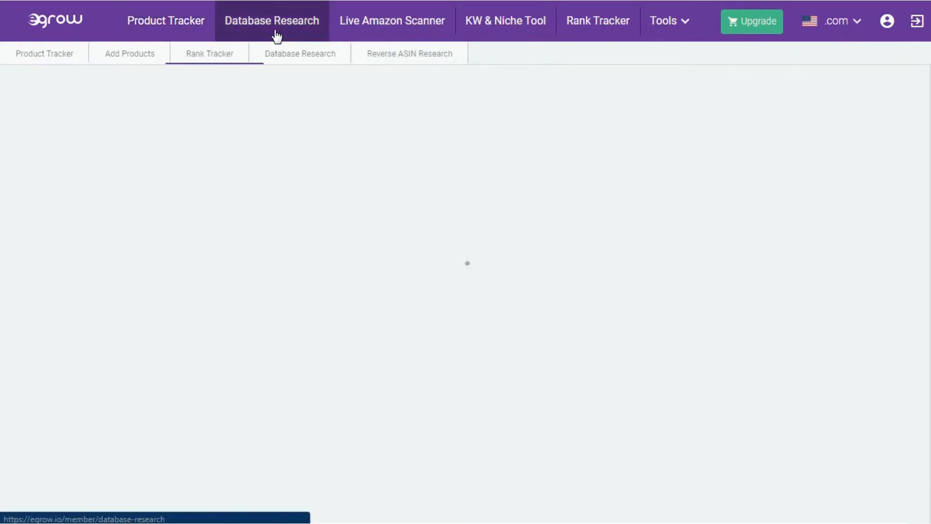
pyautogui.click(271, 21)
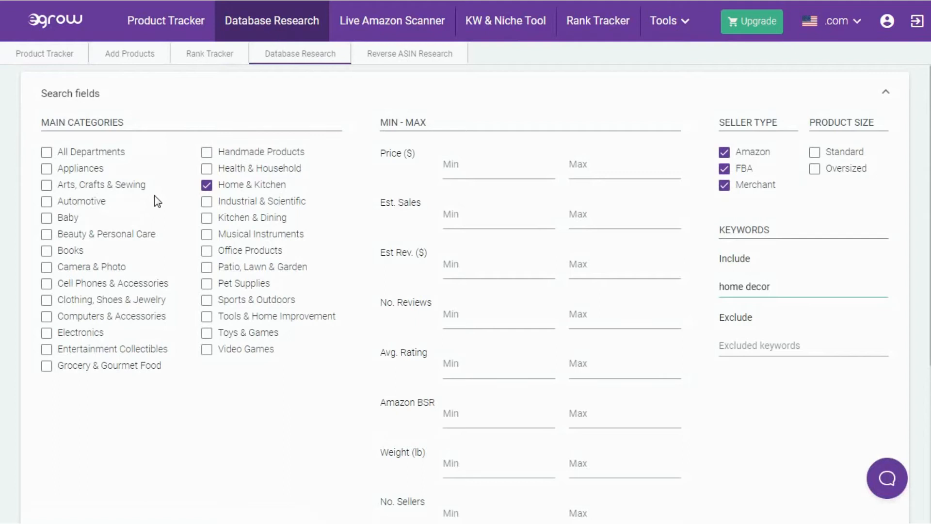
pyautogui.click(207, 184)
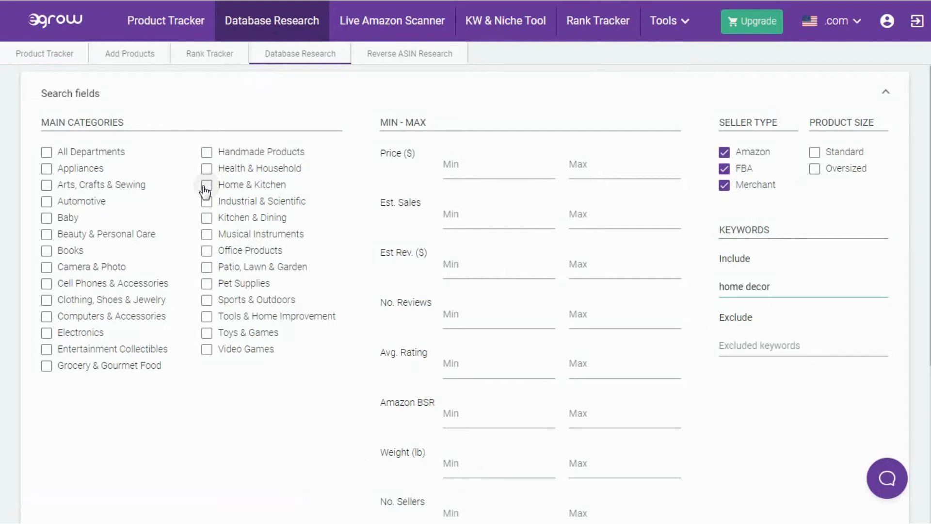
pyautogui.moveTo(122, 151)
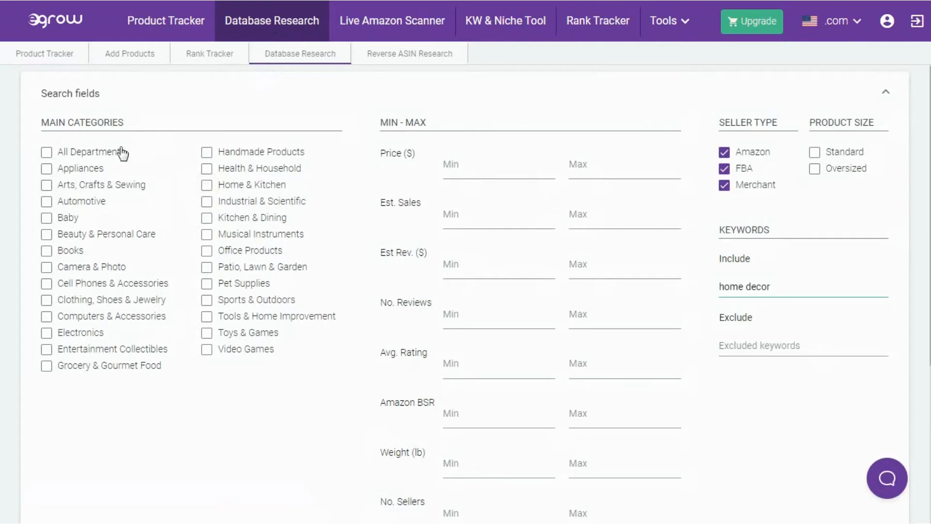
pyautogui.click(206, 184)
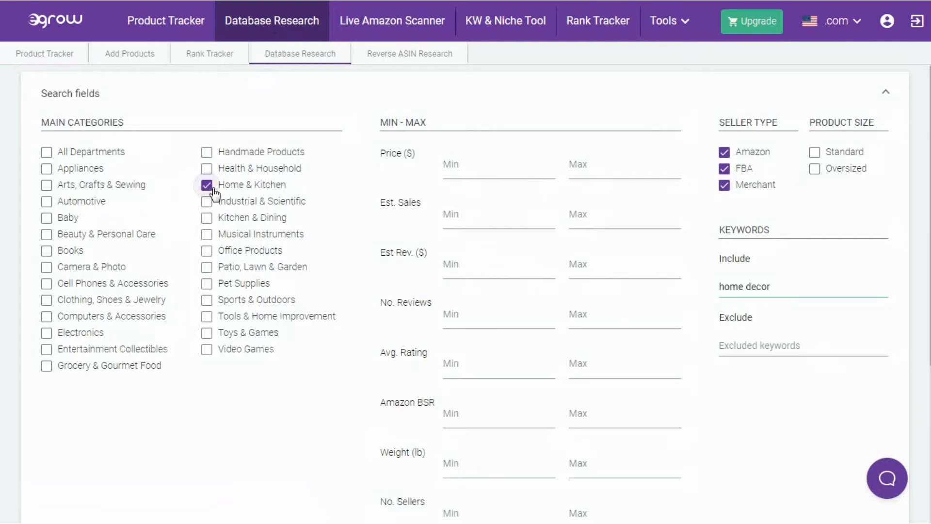
pyautogui.moveTo(353, 179)
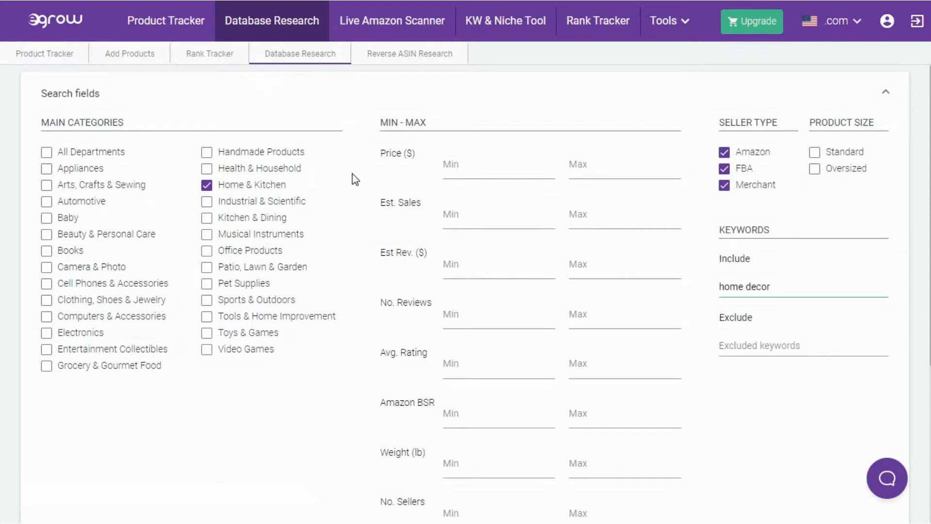
pyautogui.moveTo(613, 332)
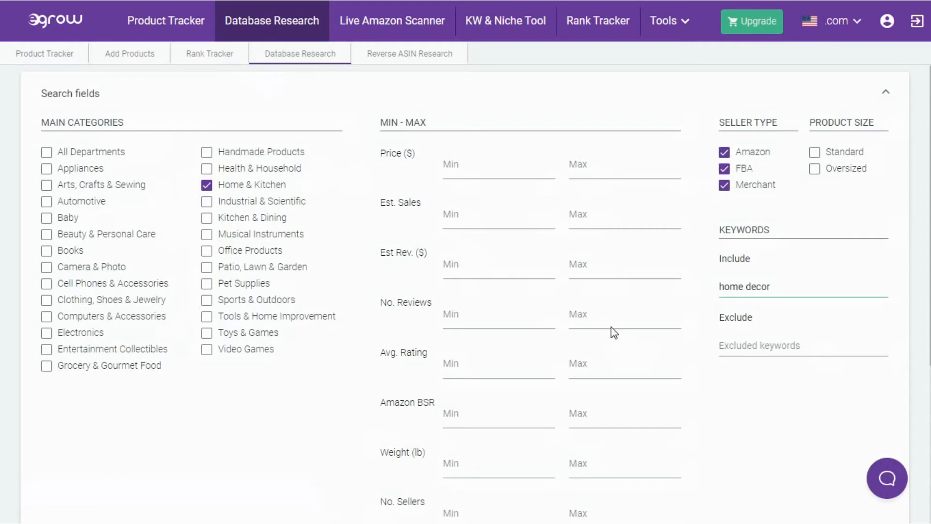
pyautogui.moveTo(558, 291)
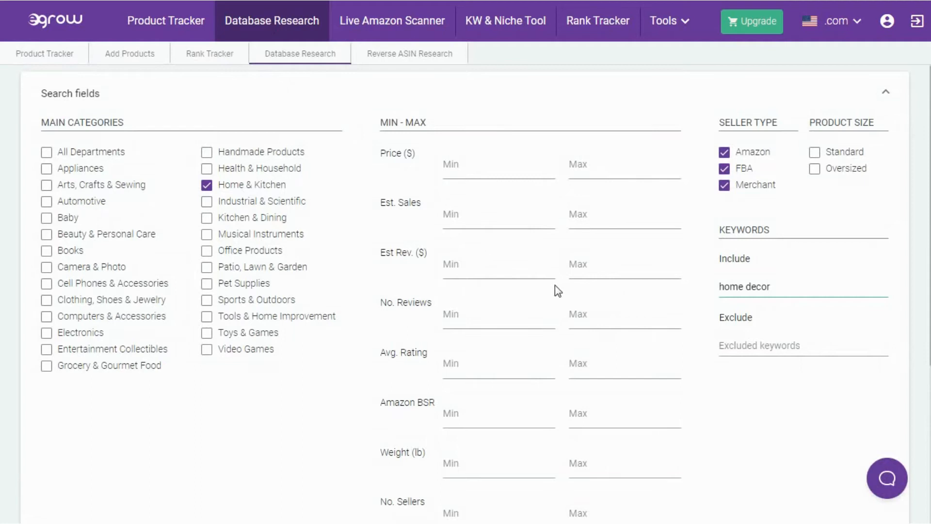
pyautogui.moveTo(401, 202)
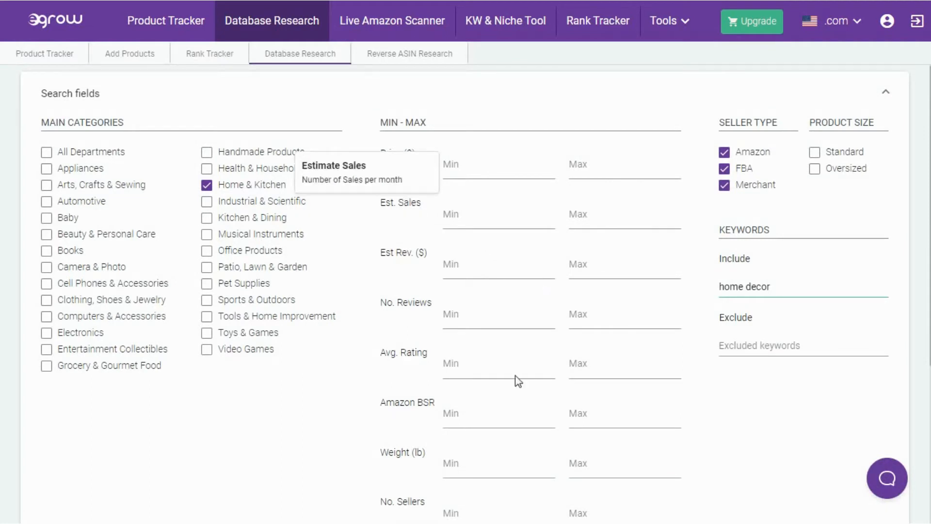
pyautogui.moveTo(348, 158)
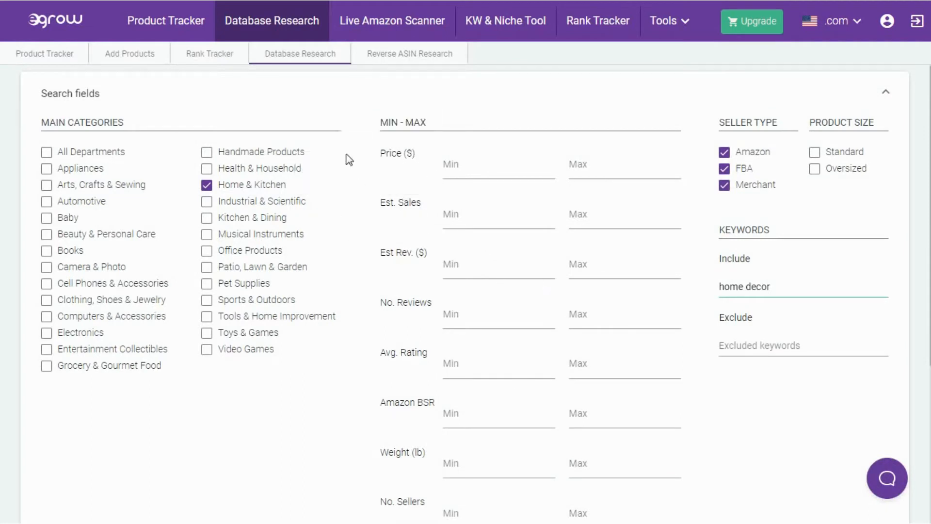
pyautogui.moveTo(453, 260)
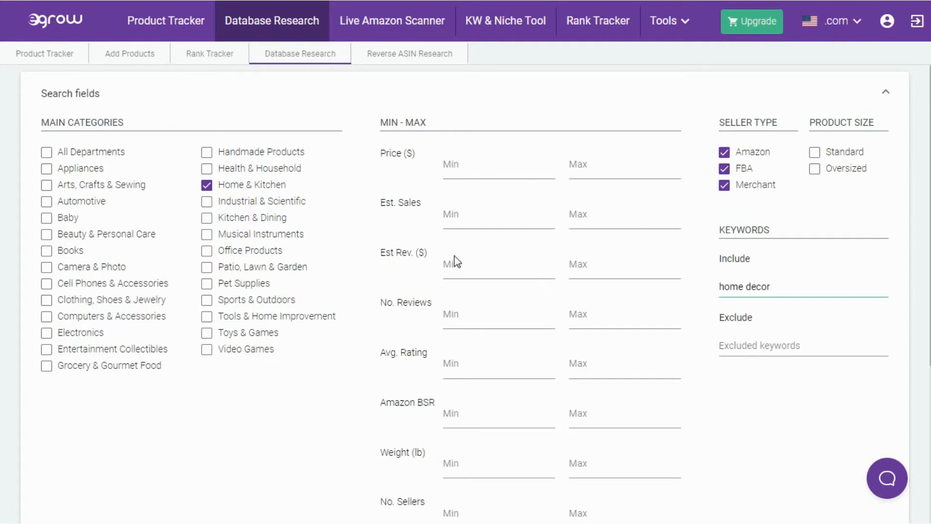
pyautogui.scroll(-3)
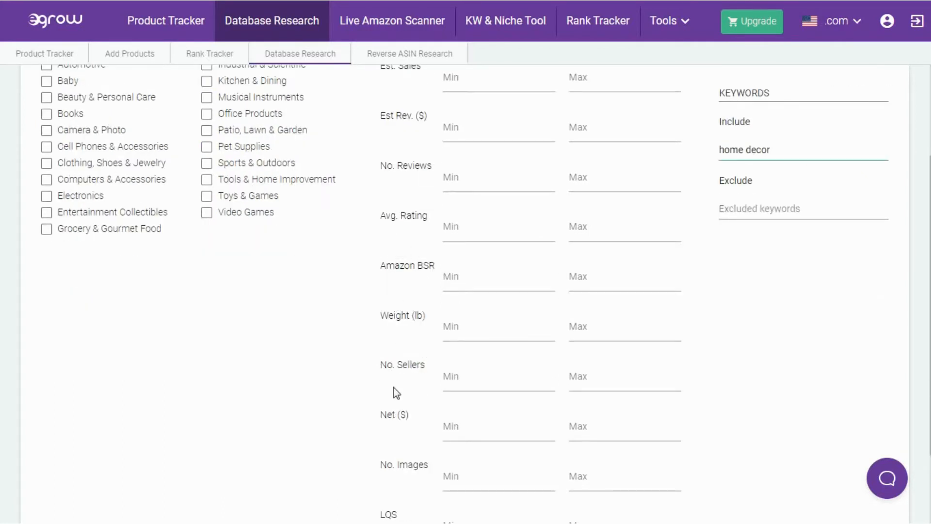
pyautogui.scroll(3)
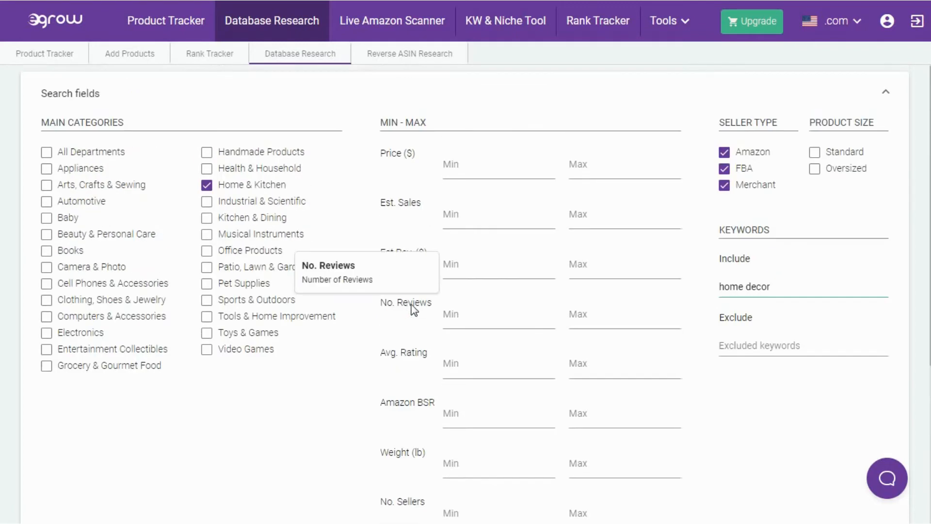
pyautogui.moveTo(749, 265)
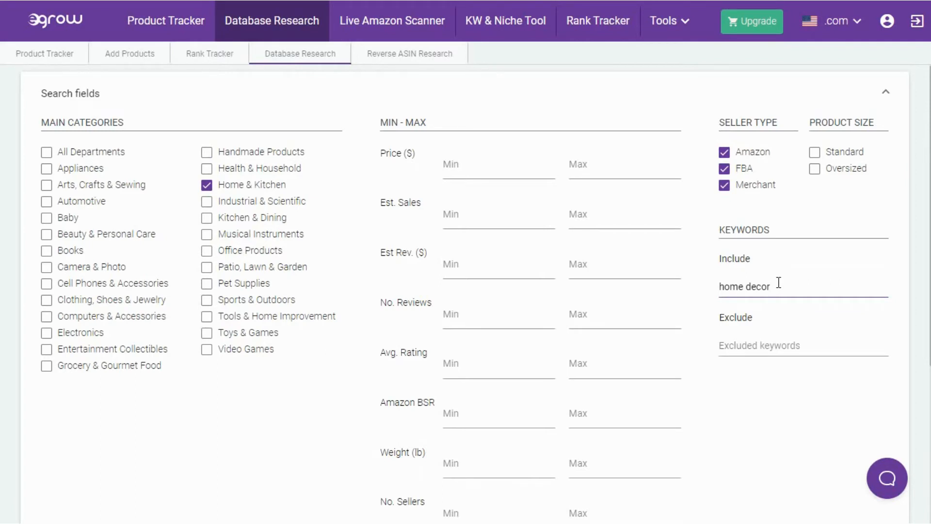
pyautogui.moveTo(744, 287)
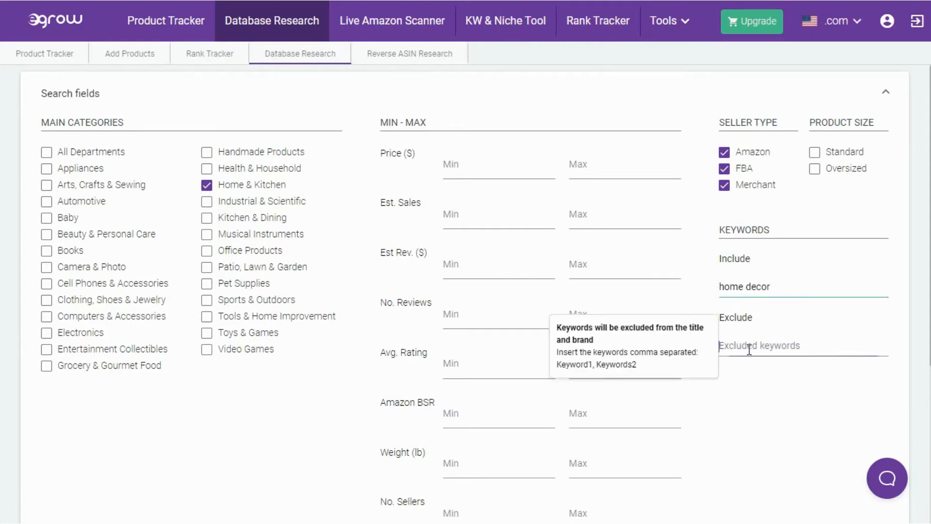
pyautogui.moveTo(710, 326)
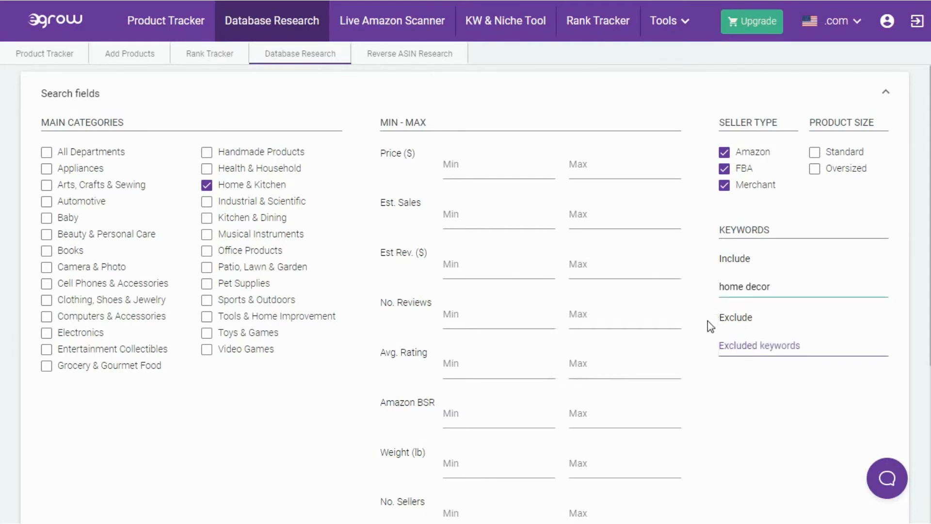
pyautogui.moveTo(720, 245)
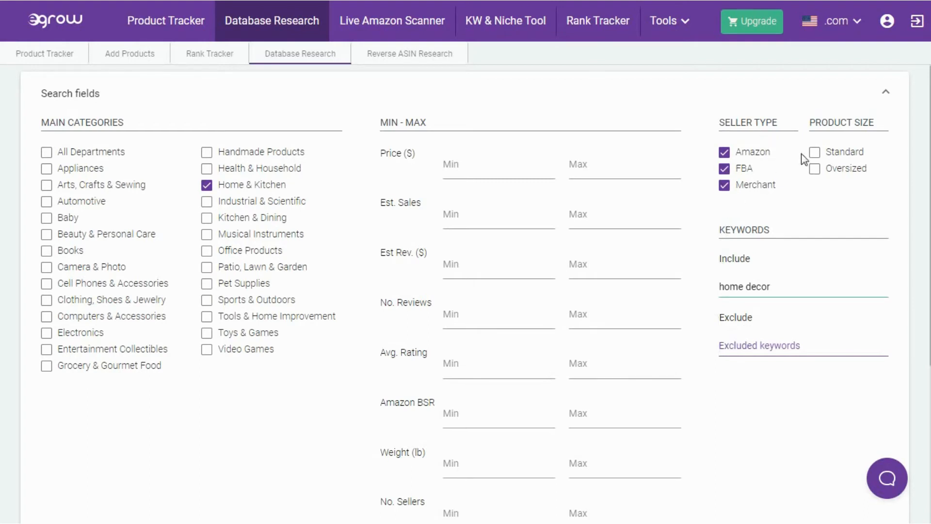
pyautogui.scroll(-3)
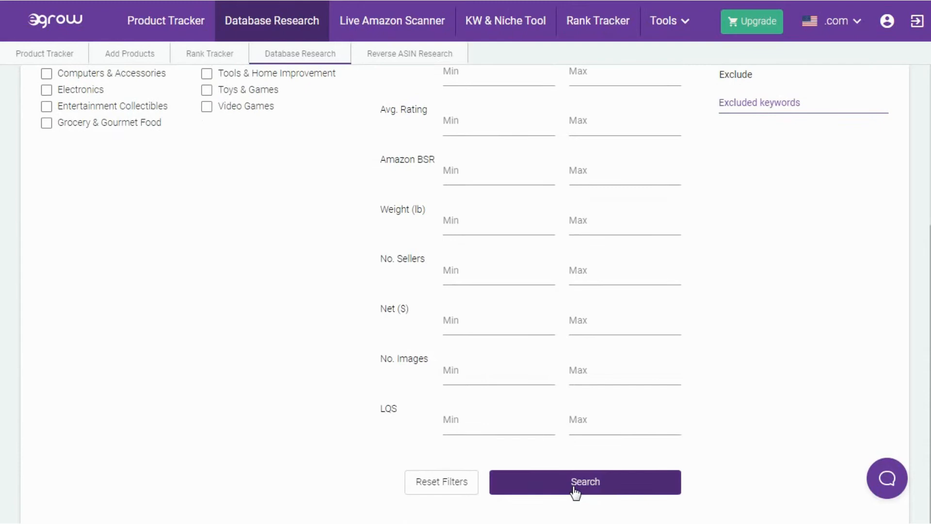
# Run the Home & Kitchen home decor search and review the product results table.
pyautogui.click(584, 482)
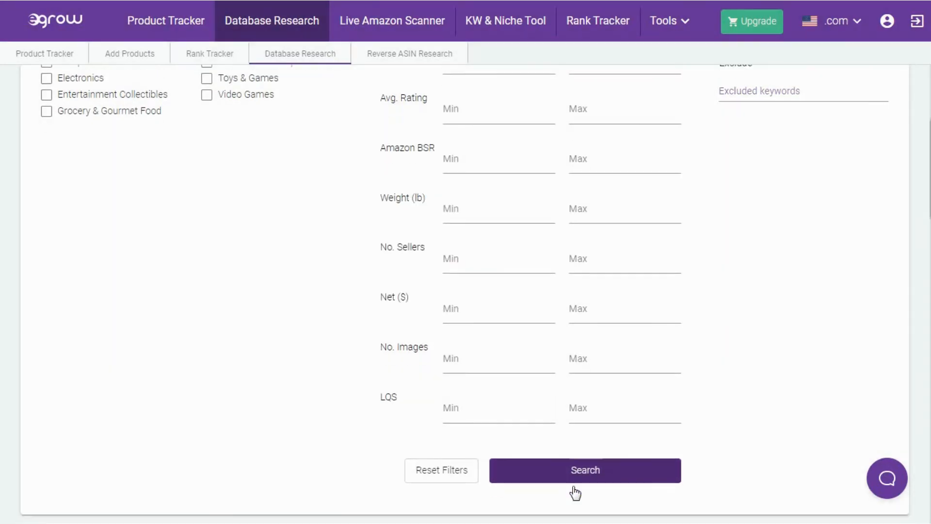
pyautogui.click(584, 469)
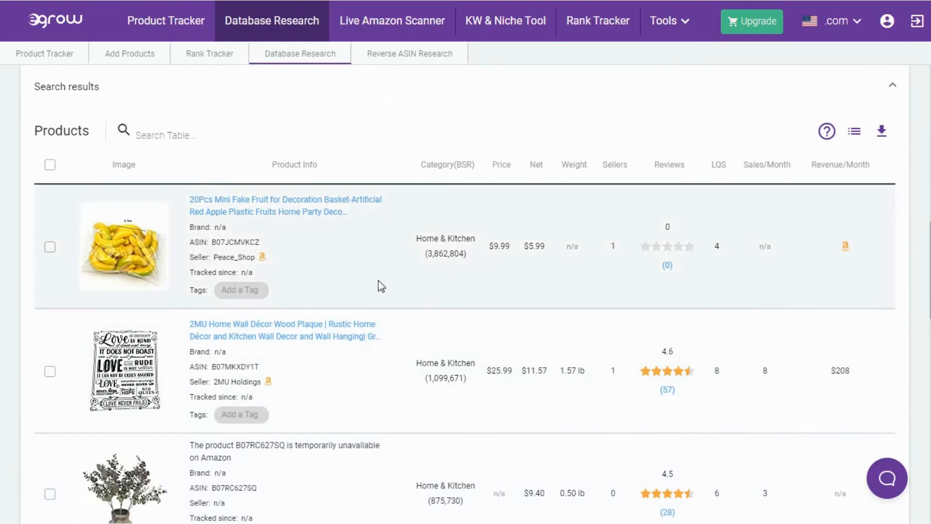
pyautogui.scroll(-3)
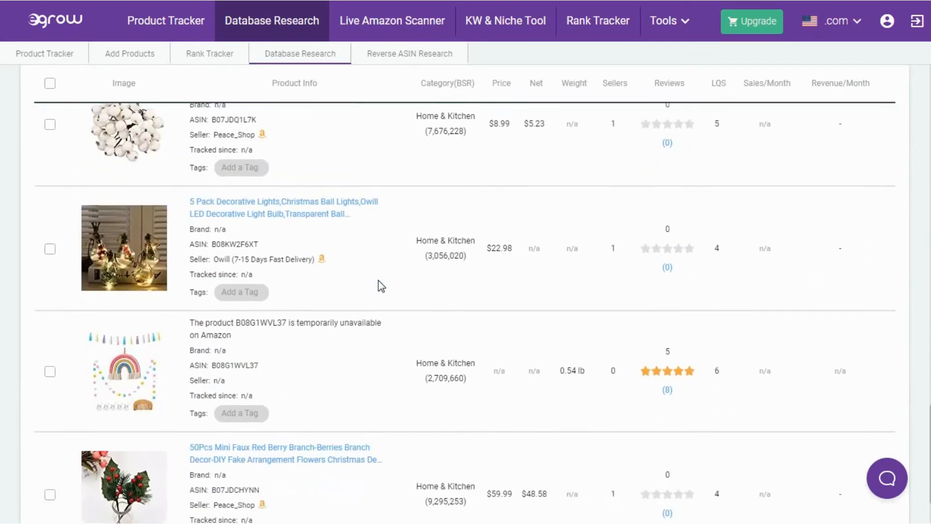
pyautogui.scroll(3)
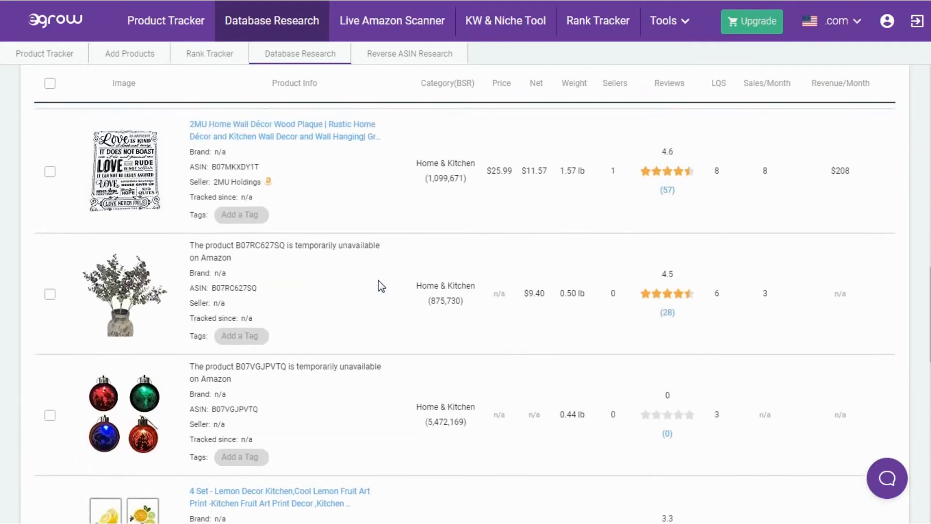
pyautogui.scroll(3)
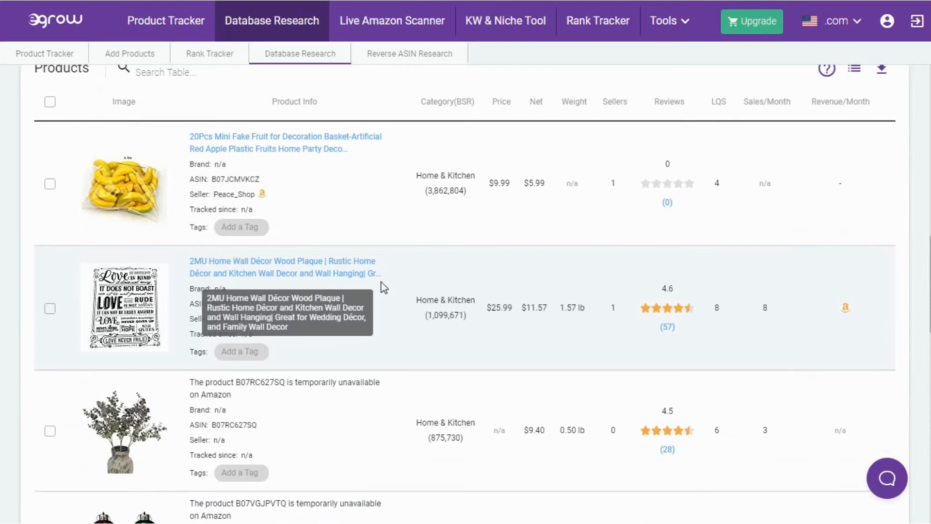
pyautogui.moveTo(324, 179)
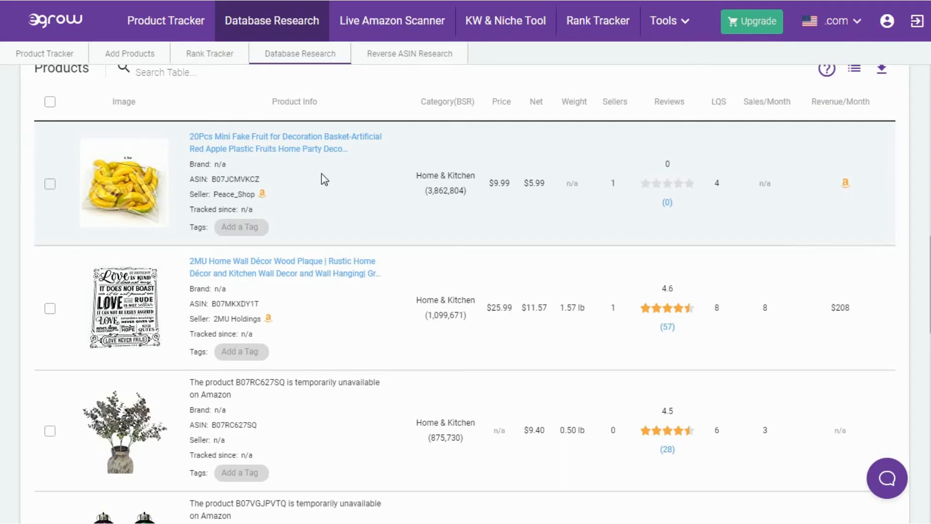
pyautogui.moveTo(315, 176)
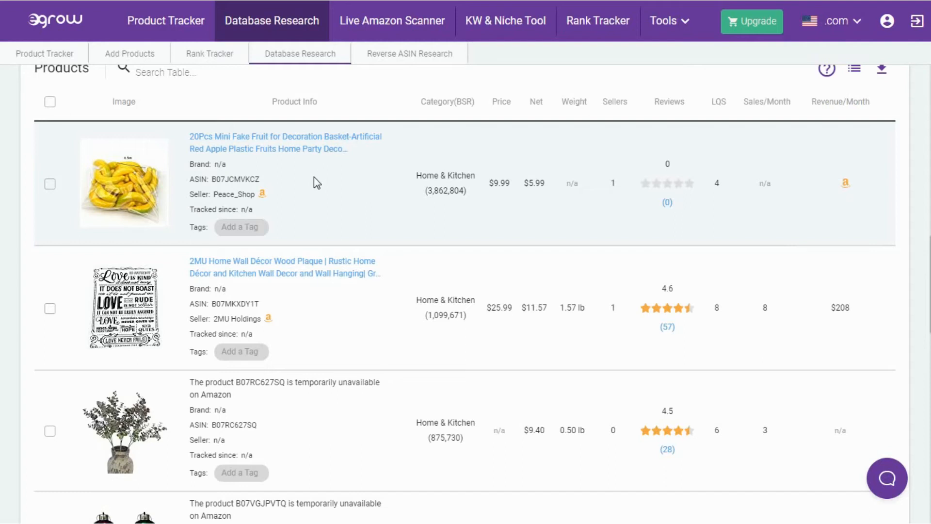
pyautogui.moveTo(346, 101)
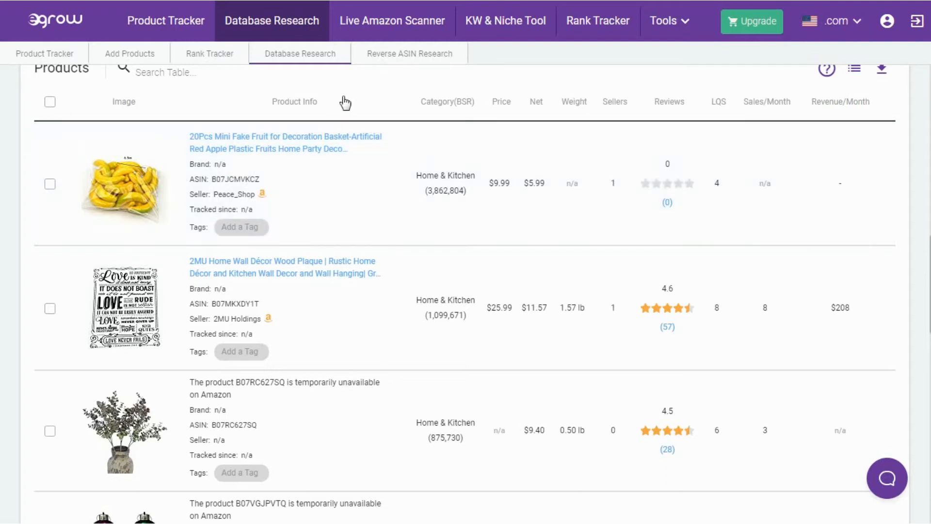
pyautogui.click(392, 20)
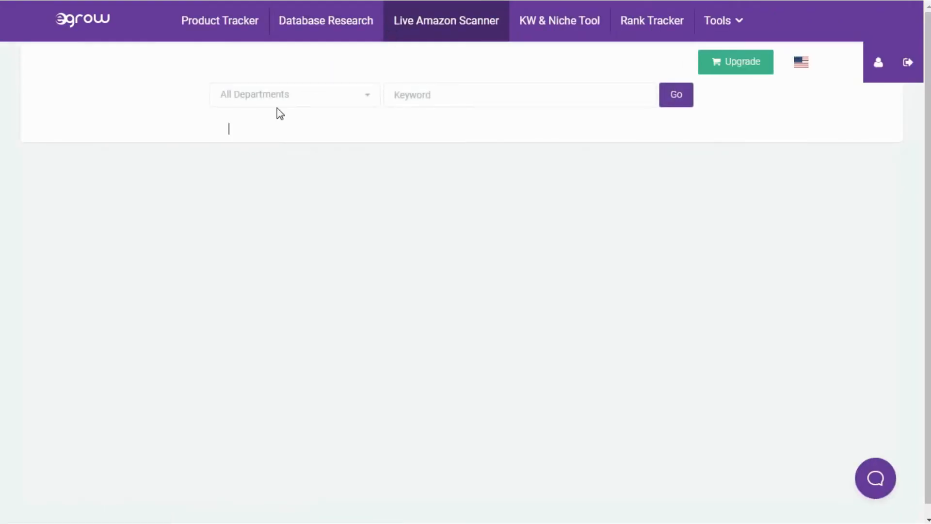
# Set the Live Amazon Scanner to the Home & Kitchen department with the home decor keyword.
pyautogui.click(293, 94)
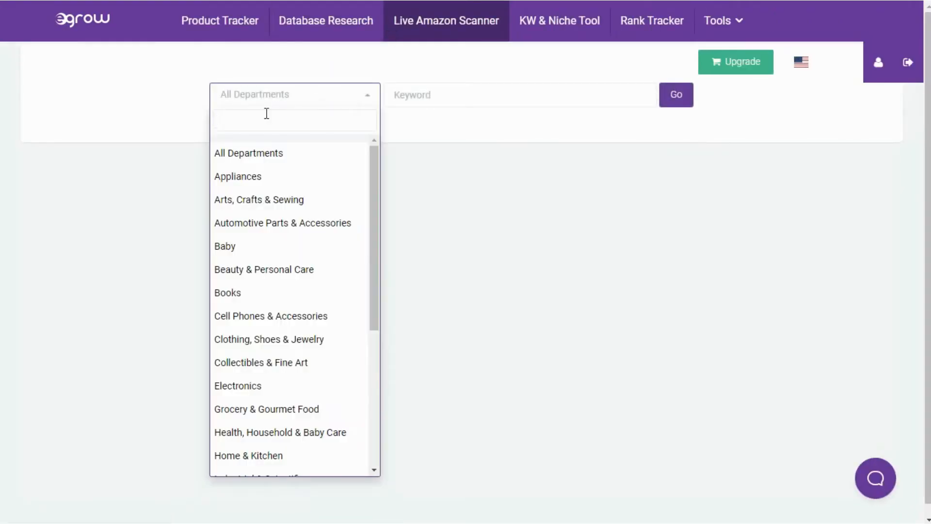
pyautogui.write('h')
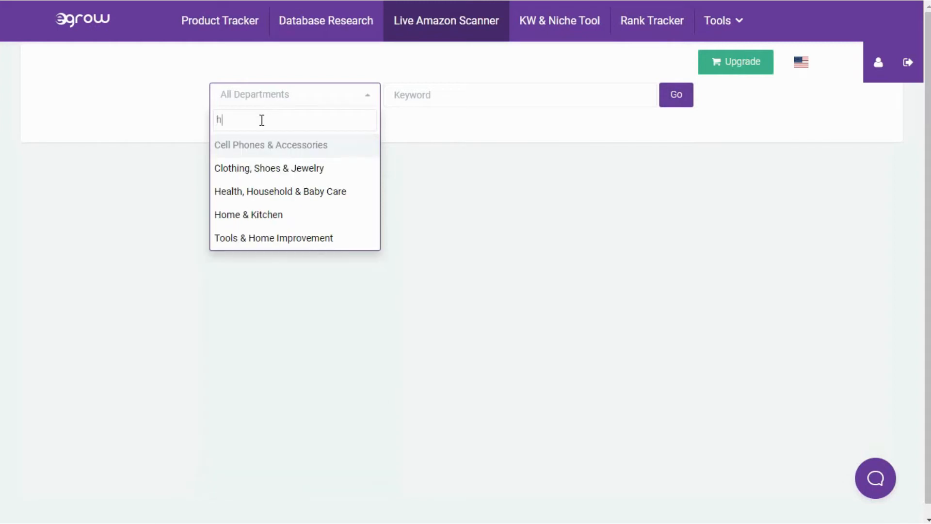
pyautogui.click(249, 214)
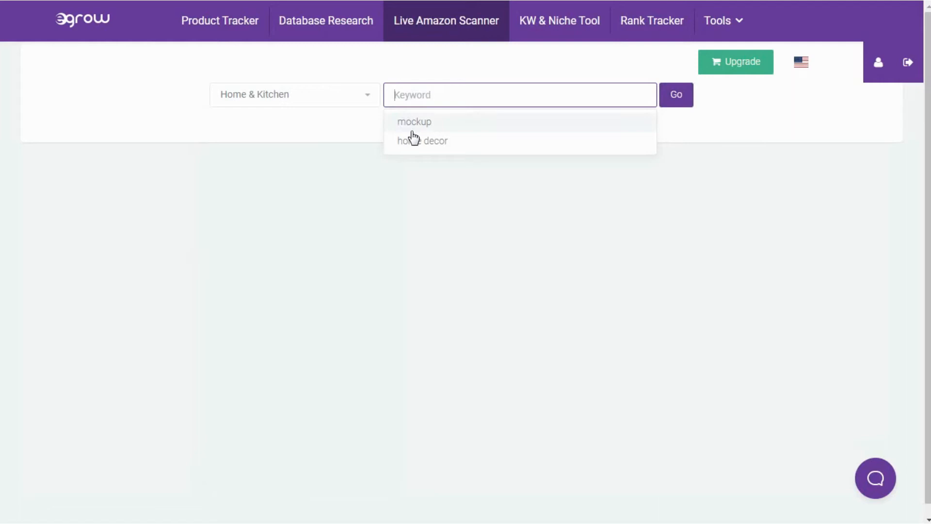
pyautogui.click(675, 94)
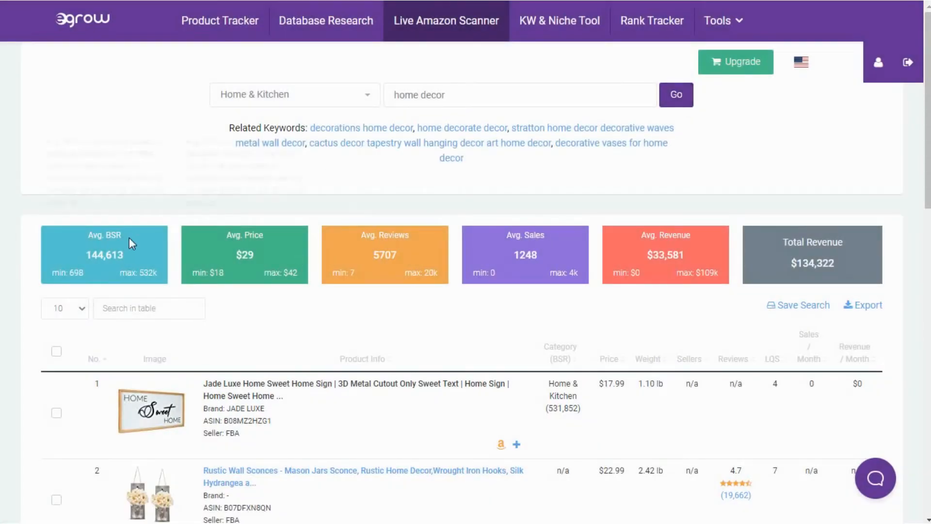
pyautogui.moveTo(478, 268)
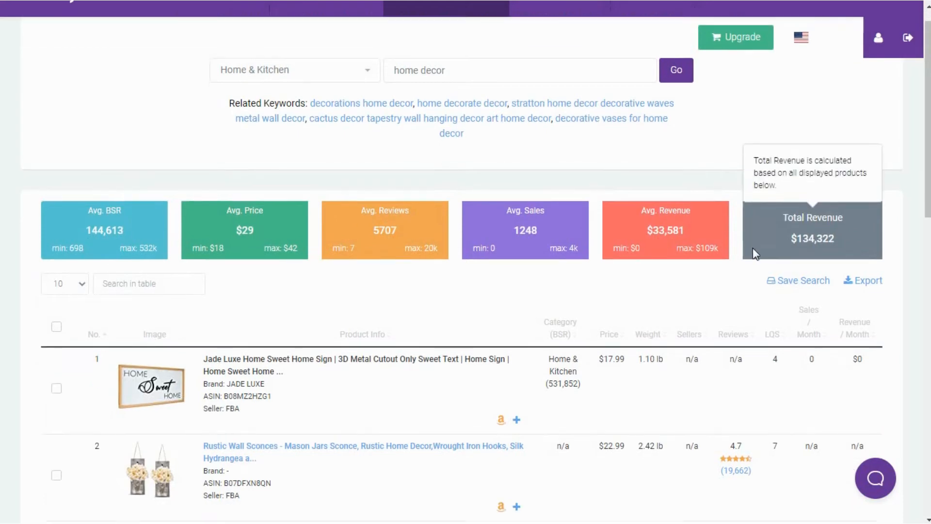
pyautogui.scroll(-3)
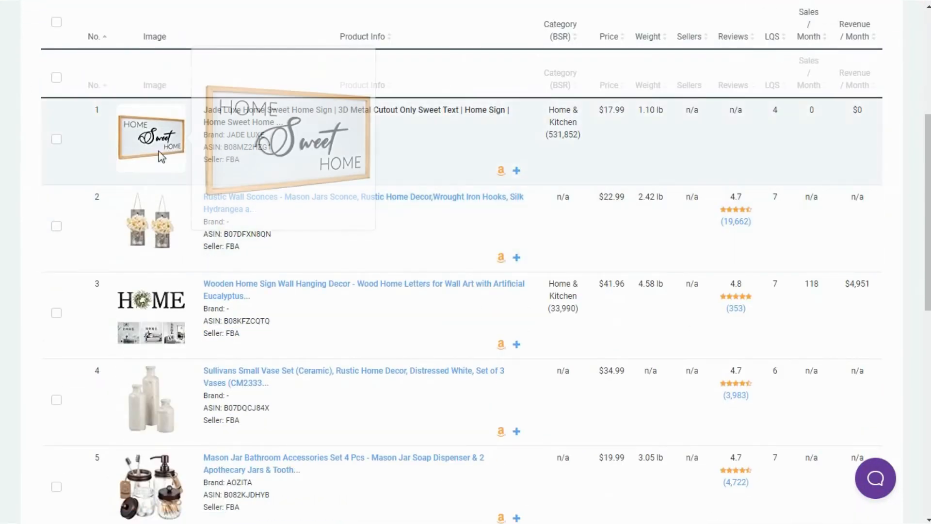
pyautogui.moveTo(623, 125)
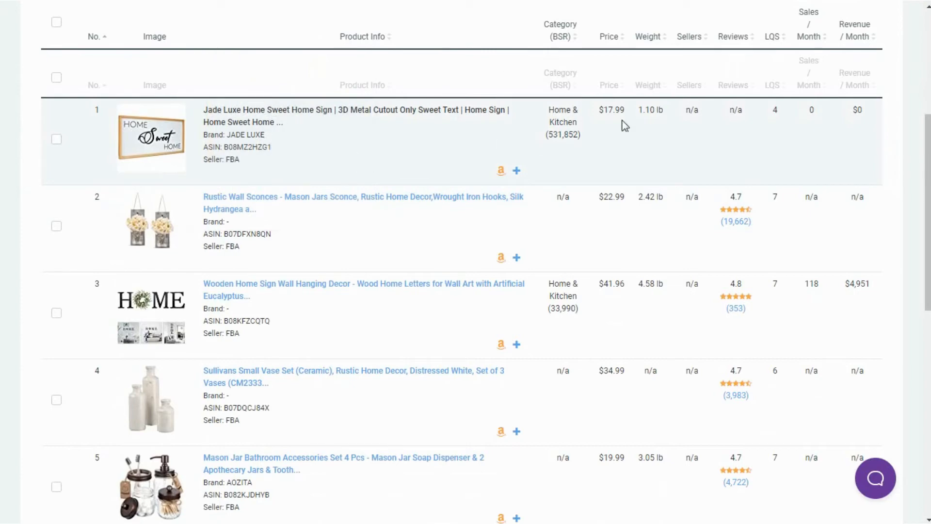
pyautogui.moveTo(824, 111)
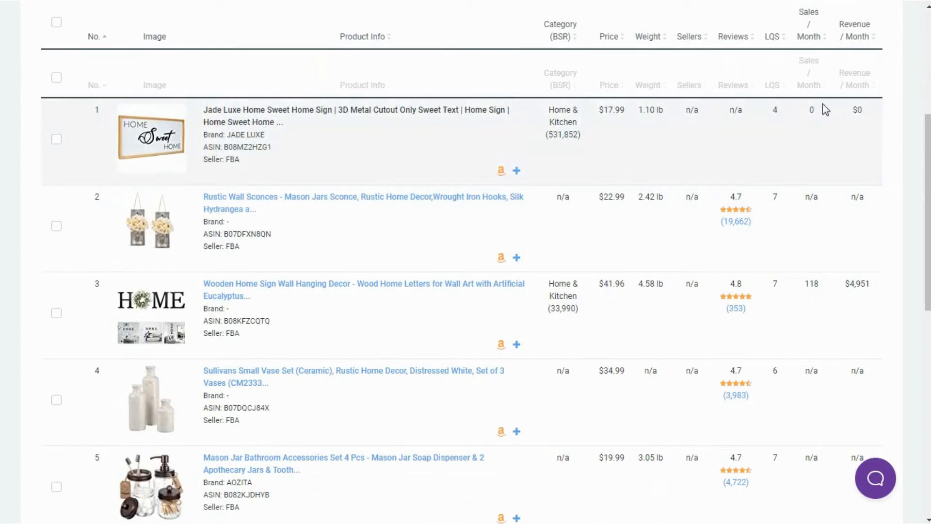
pyautogui.scroll(-3)
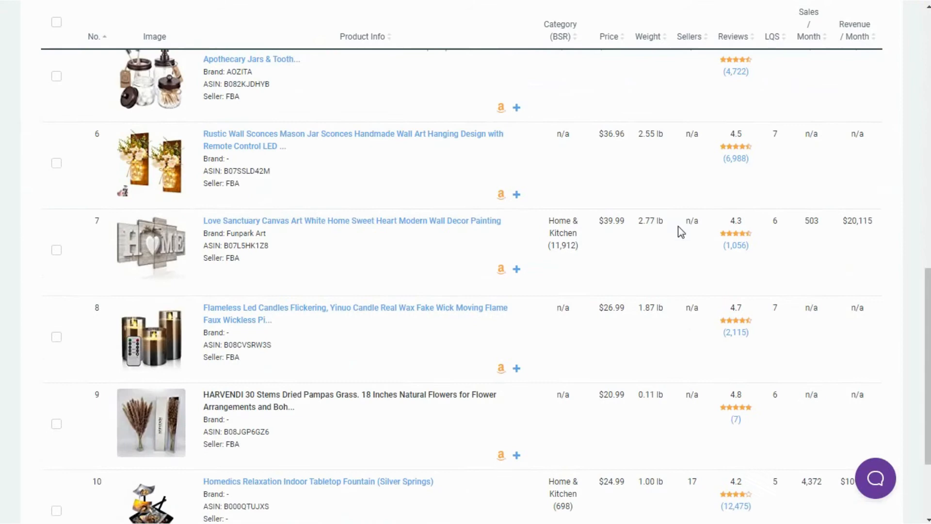
pyautogui.scroll(3)
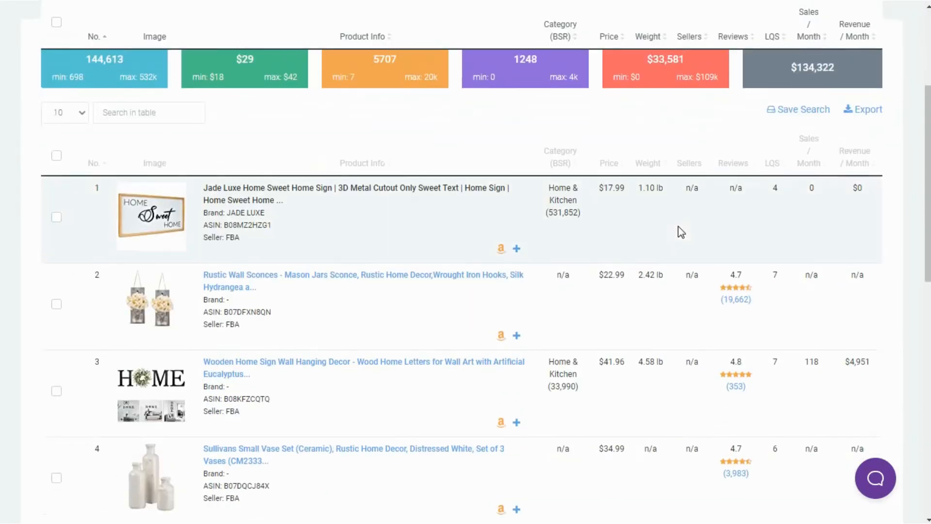
pyautogui.scroll(3)
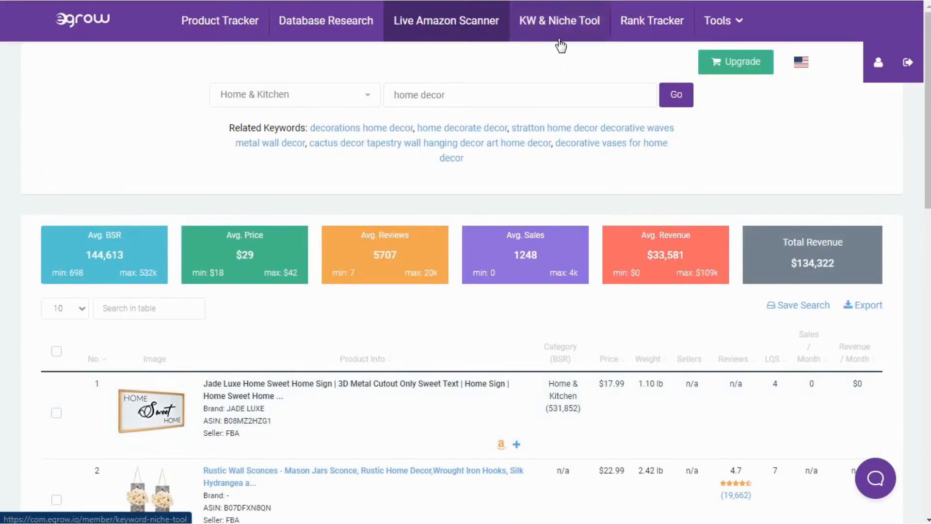
pyautogui.moveTo(555, 28)
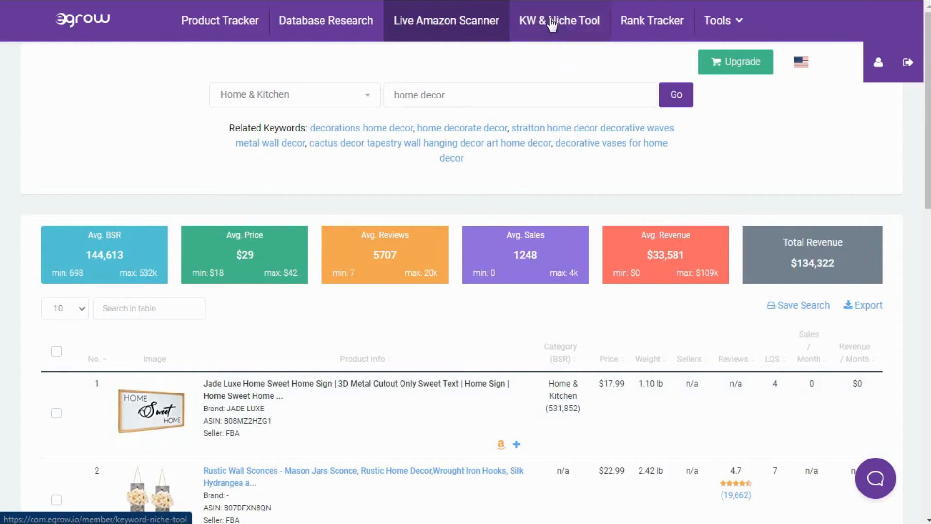
# In the KW & Niche Tool, search Home & Kitchen keywords that include coffee.
pyautogui.click(559, 20)
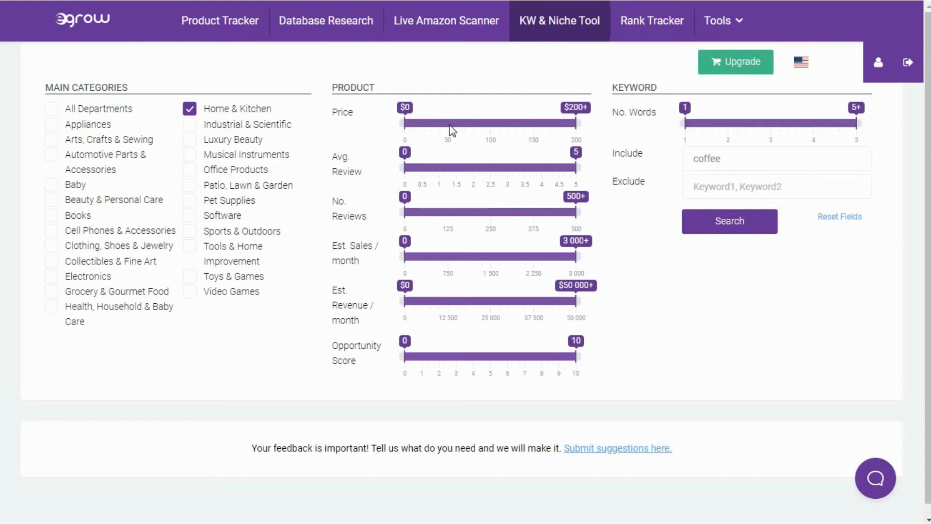
pyautogui.moveTo(446, 132)
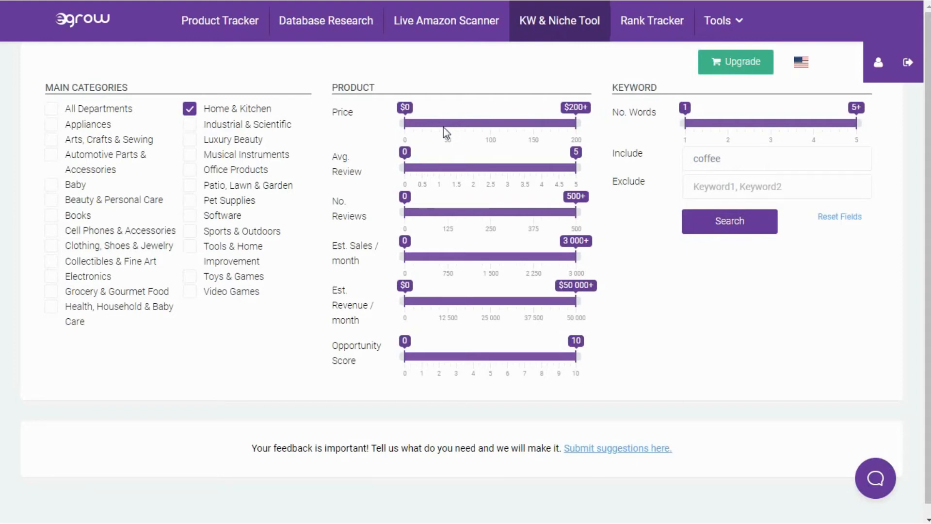
pyautogui.moveTo(392, 165)
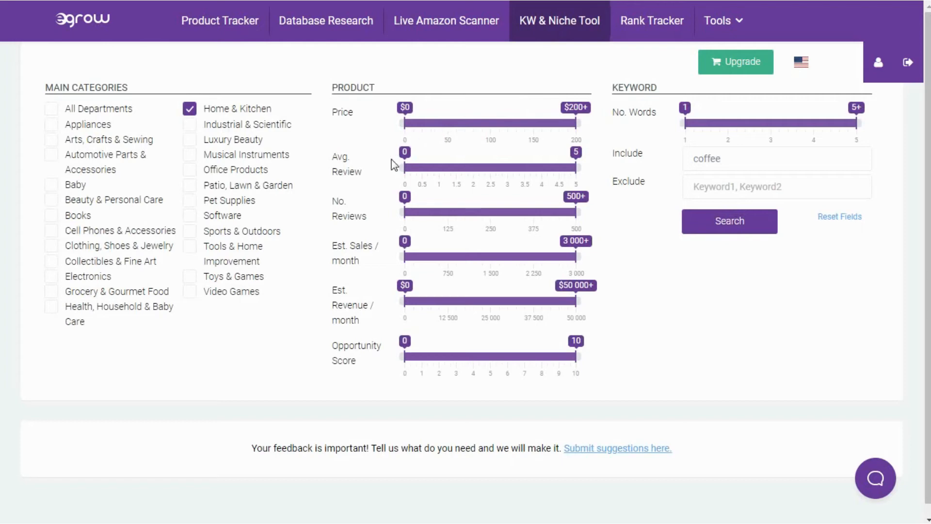
pyautogui.click(718, 158)
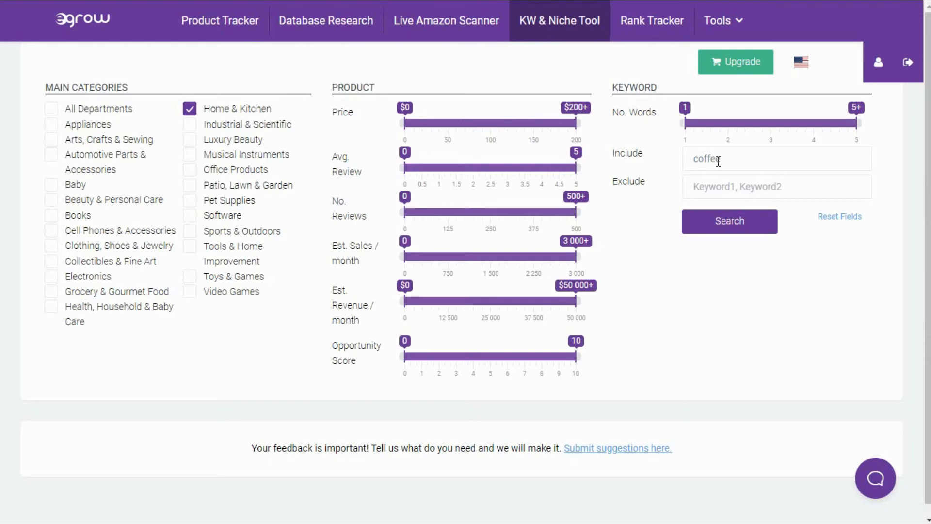
pyautogui.moveTo(372, 163)
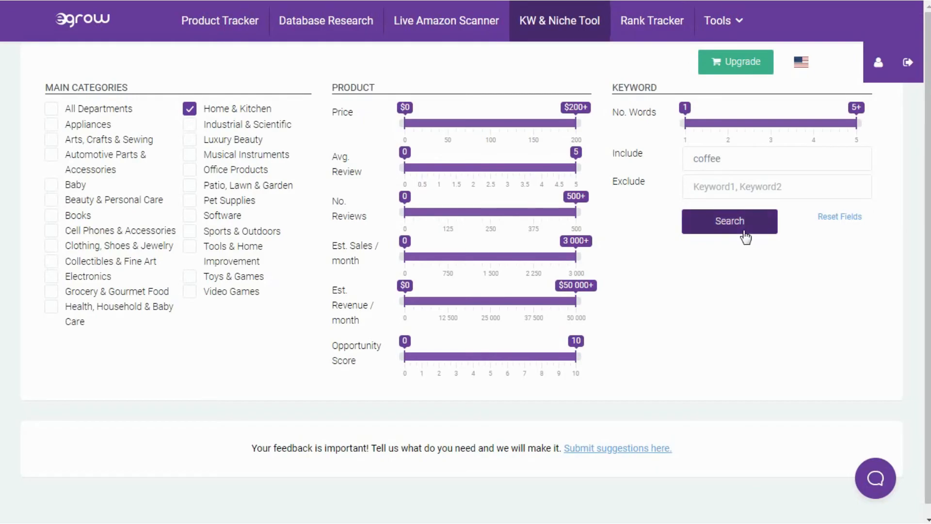
pyautogui.click(729, 221)
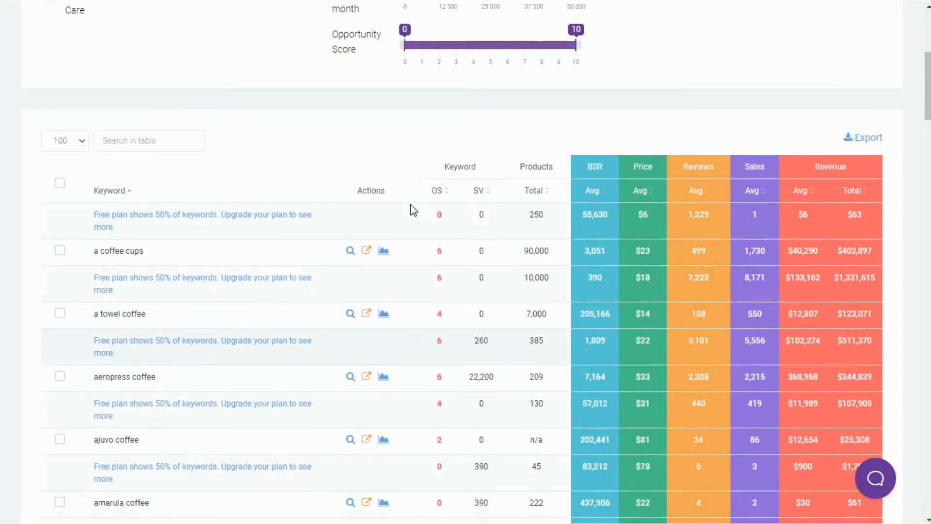
# Scroll through the coffee keyword results and return to the filter form at the top.
pyautogui.scroll(3)
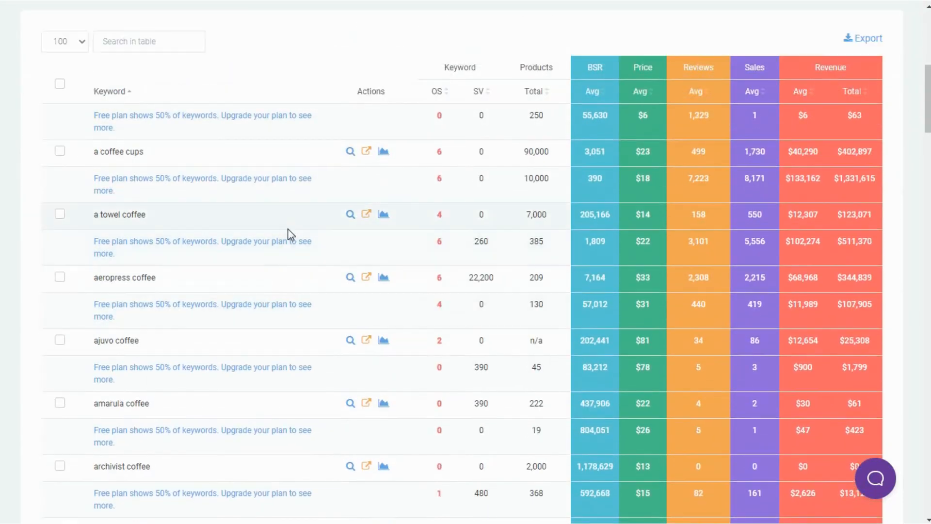
pyautogui.moveTo(542, 321)
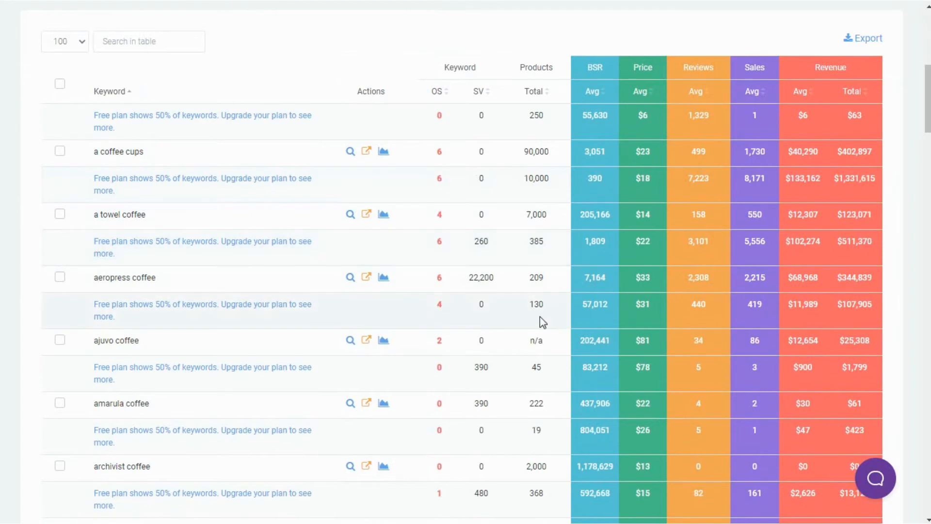
pyautogui.scroll(-3)
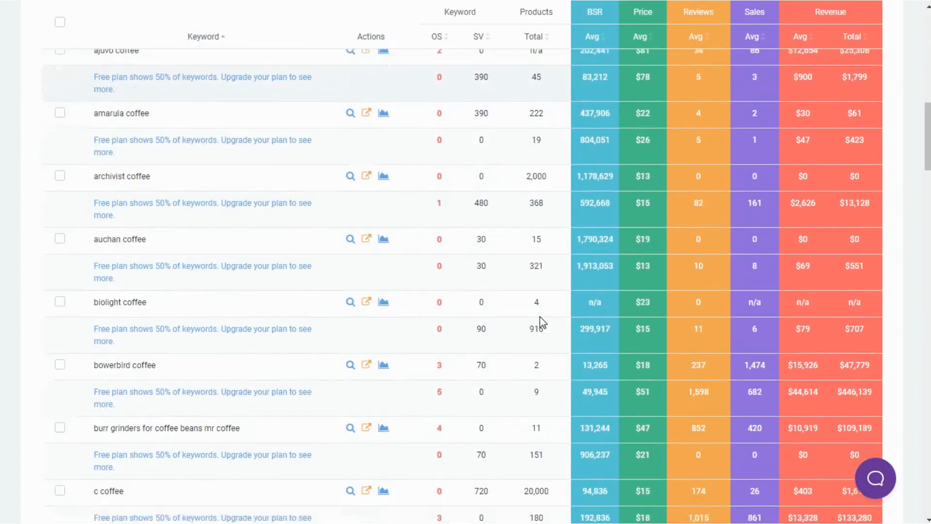
pyautogui.scroll(-3)
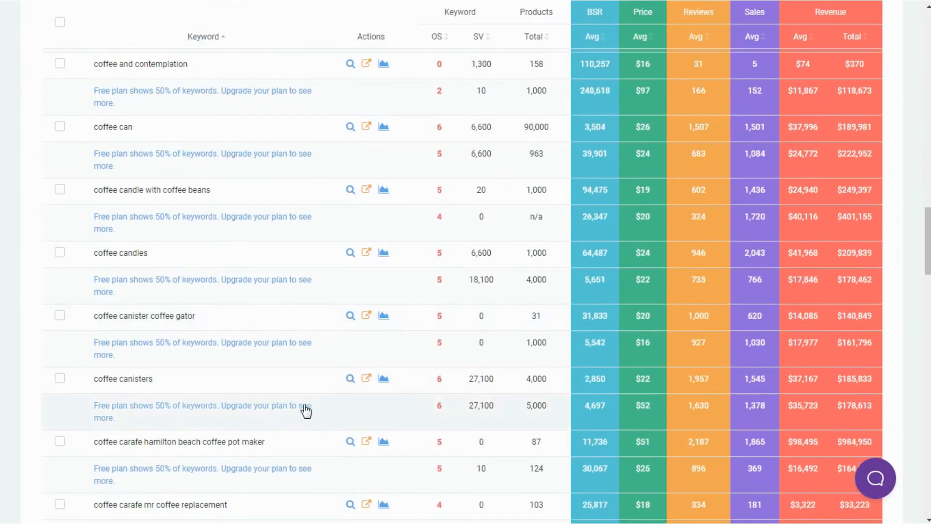
pyautogui.click(383, 378)
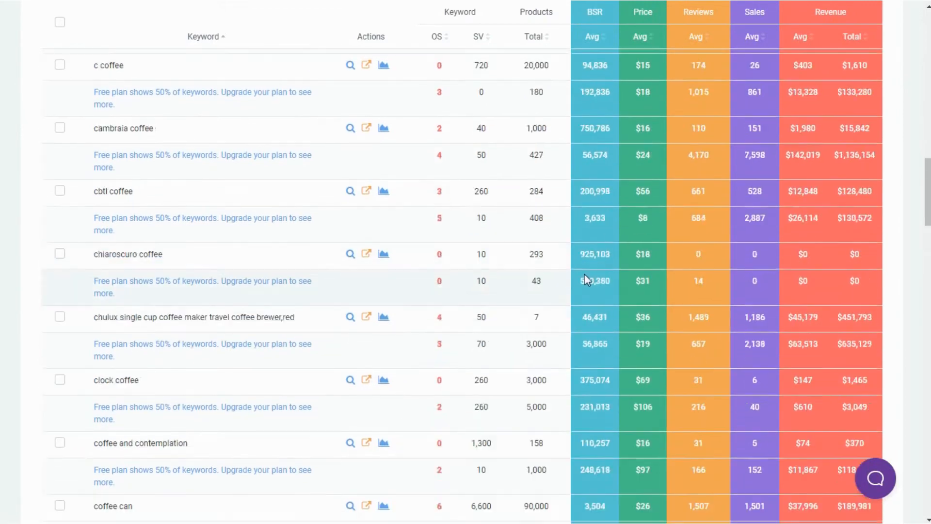
pyautogui.scroll(3)
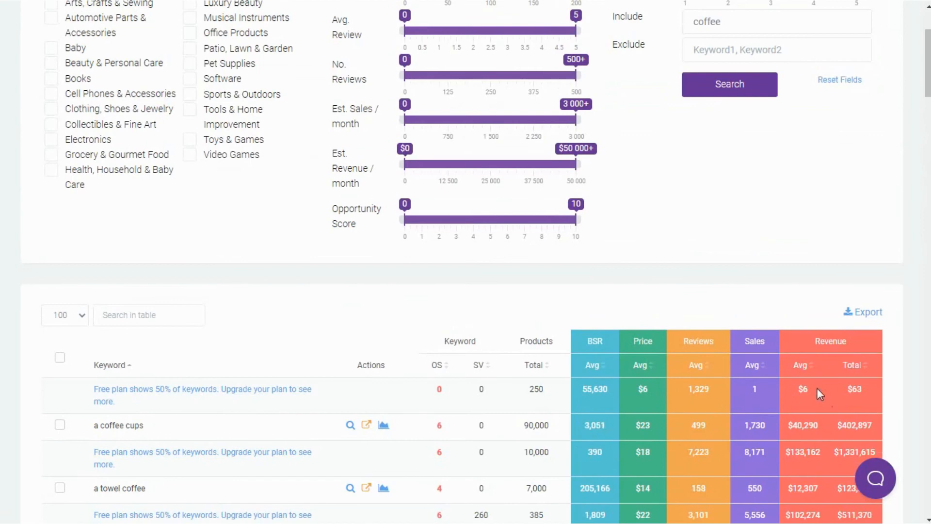
pyautogui.scroll(3)
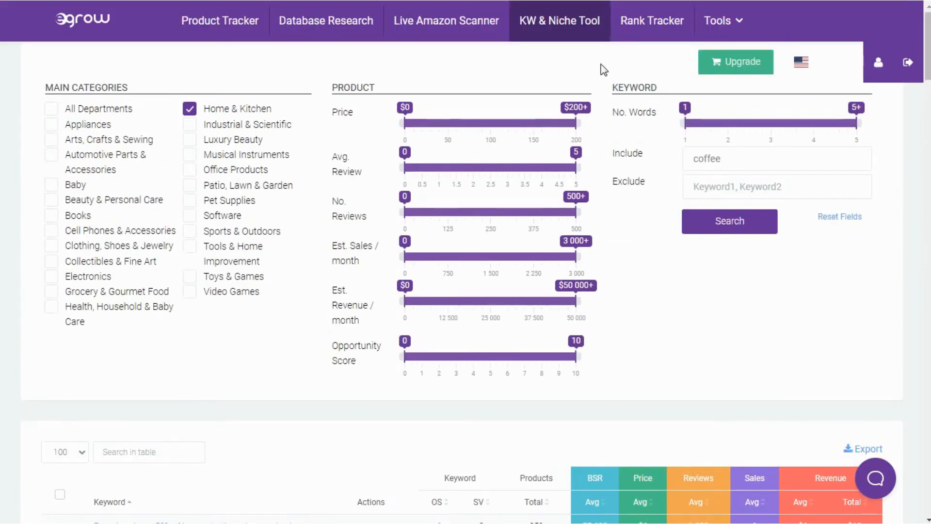
pyautogui.moveTo(652, 21)
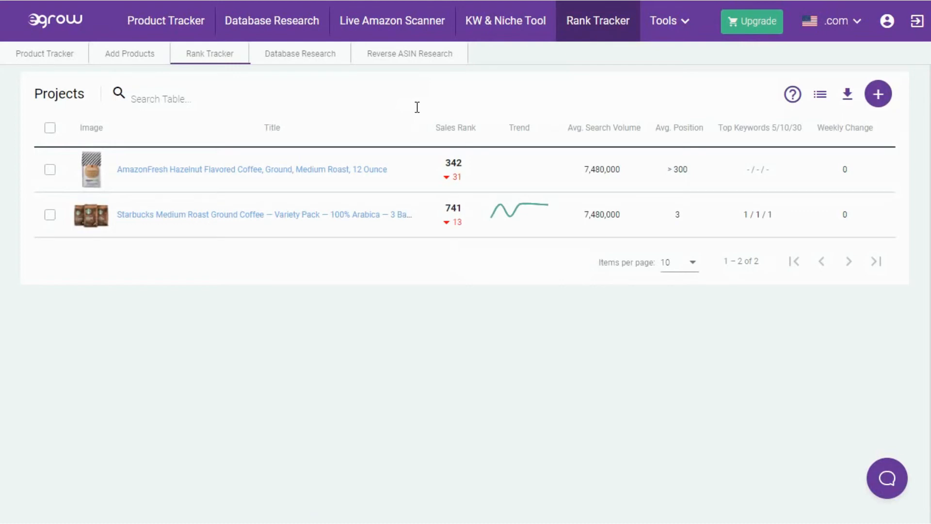
pyautogui.moveTo(707, 125)
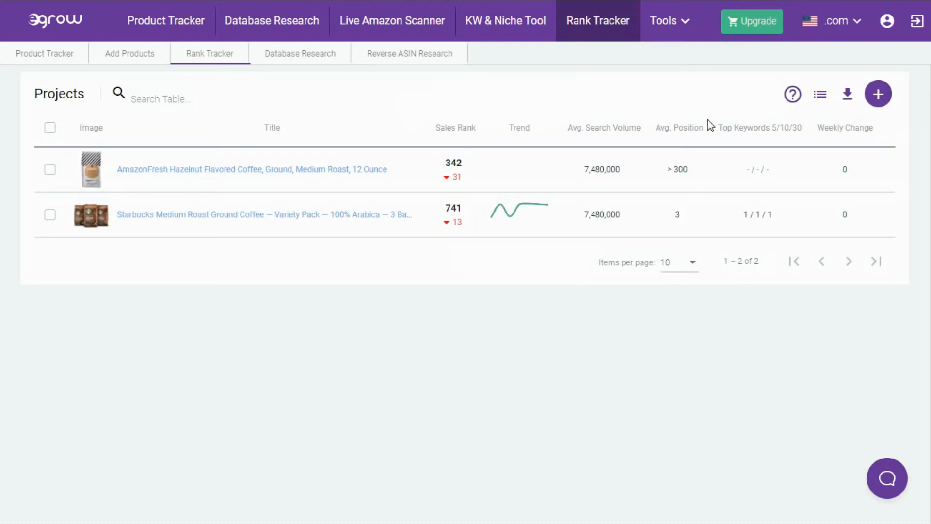
# Start a new Rank Tracker project awaiting an ASIN or product URL.
pyautogui.click(878, 93)
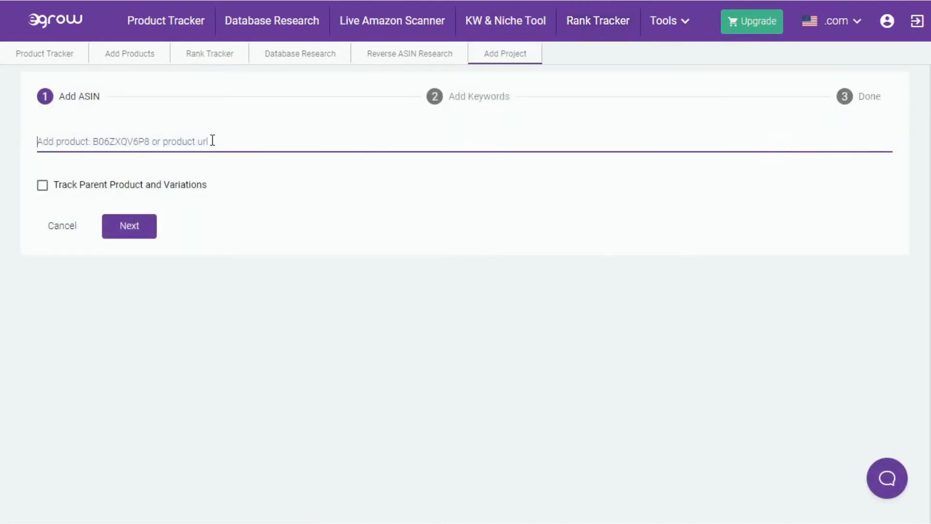
# Enter ASIN B07L5HK1Z8 for the new rank tracking project and continue to keywords.
pyautogui.write('B07L5HK1Z8')
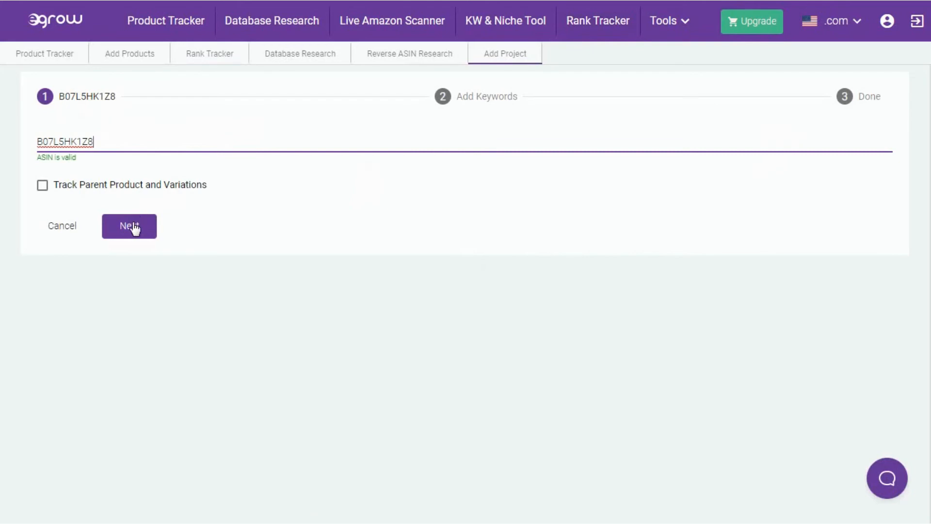
pyautogui.moveTo(336, 126)
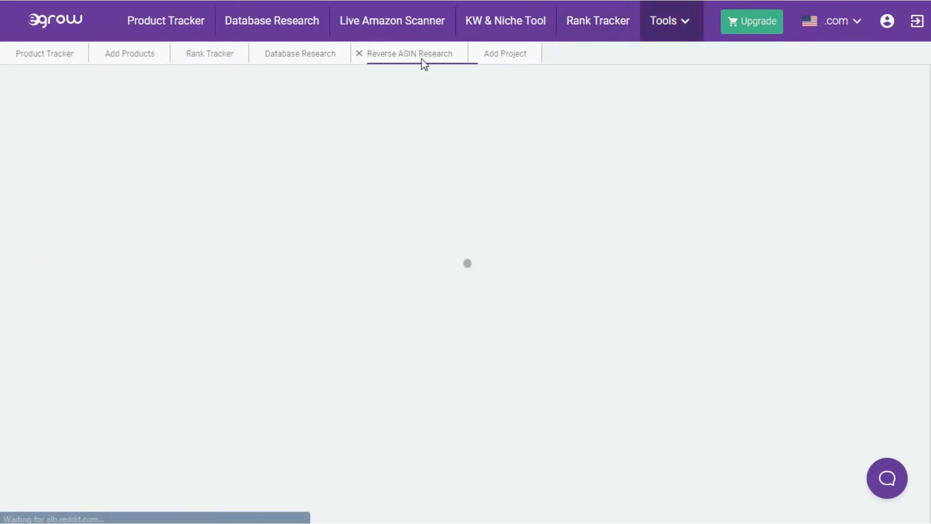
pyautogui.click(504, 54)
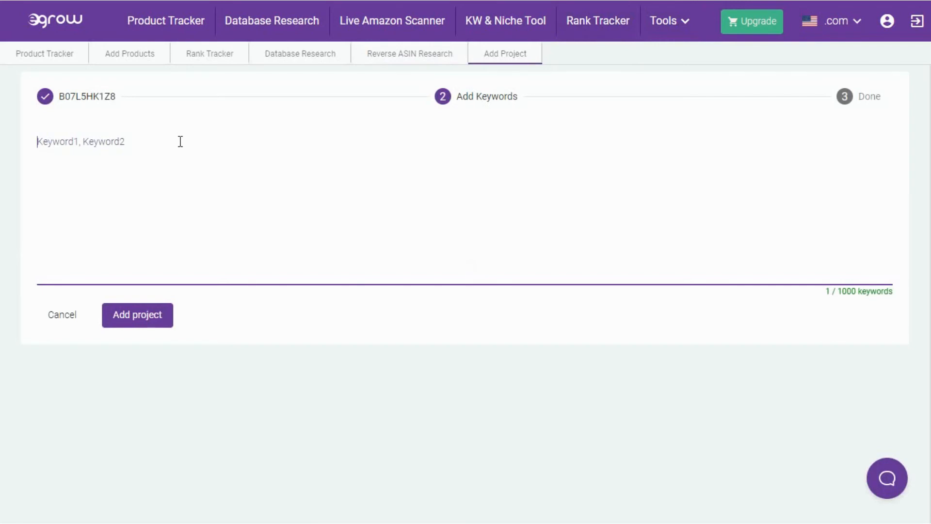
pyautogui.moveTo(250, 152)
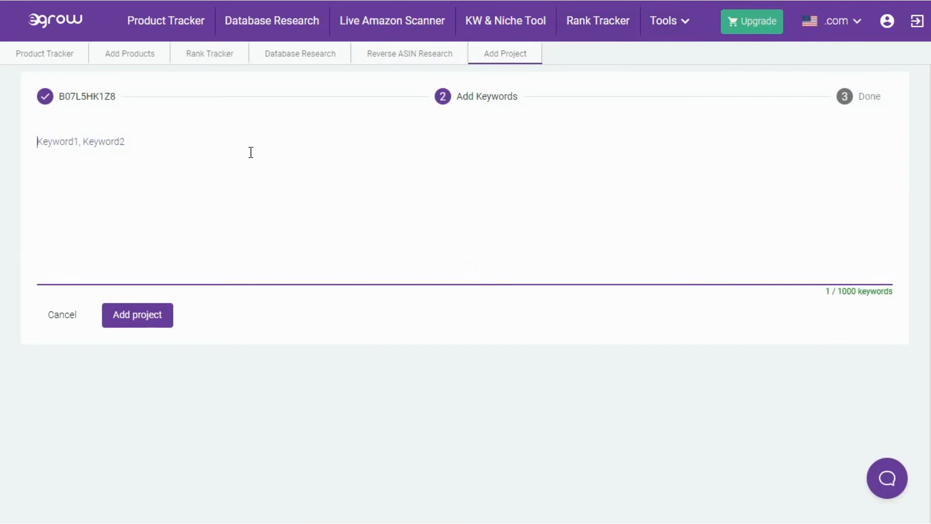
pyautogui.moveTo(667, 57)
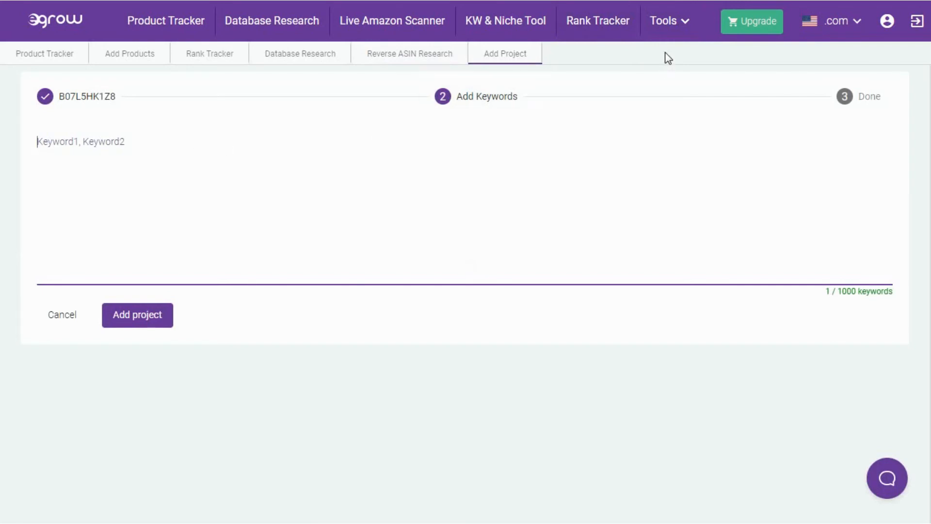
# Show the Tools list with Saved Searches and Reverse ASIN Research entries.
pyautogui.click(667, 20)
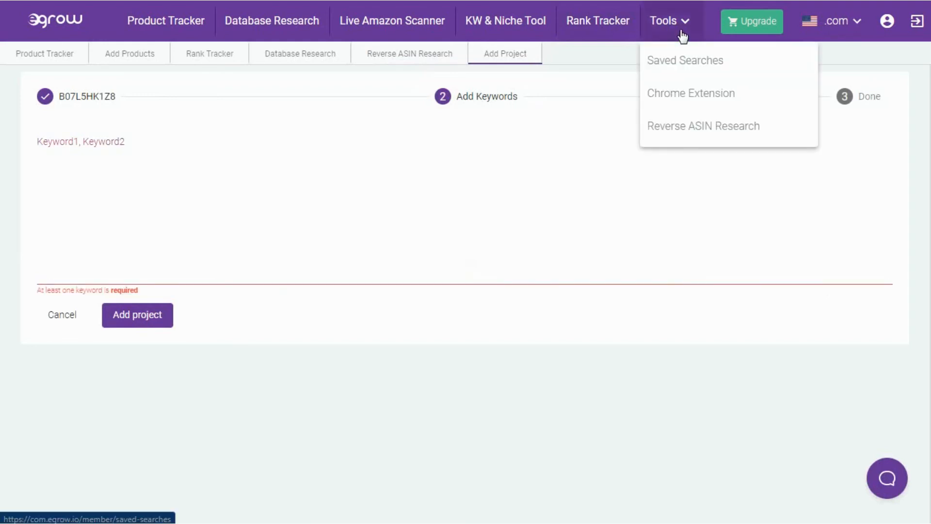
pyautogui.moveTo(685, 64)
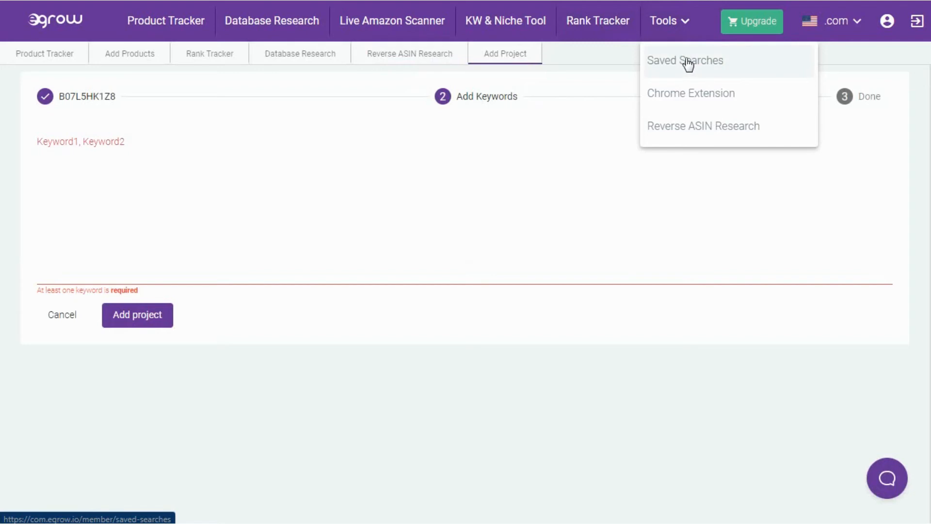
# Go to the empty Saved Searches page and reopen the Tools list.
pyautogui.click(684, 60)
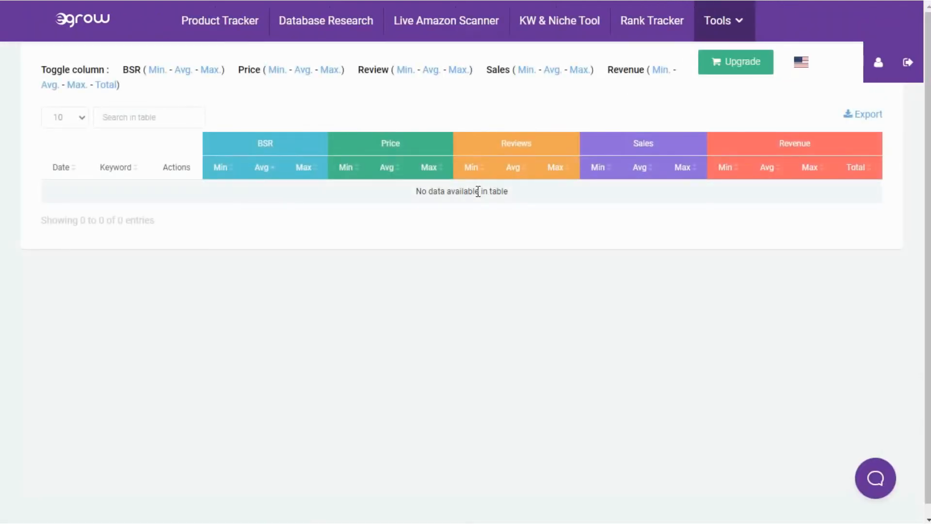
pyautogui.moveTo(438, 172)
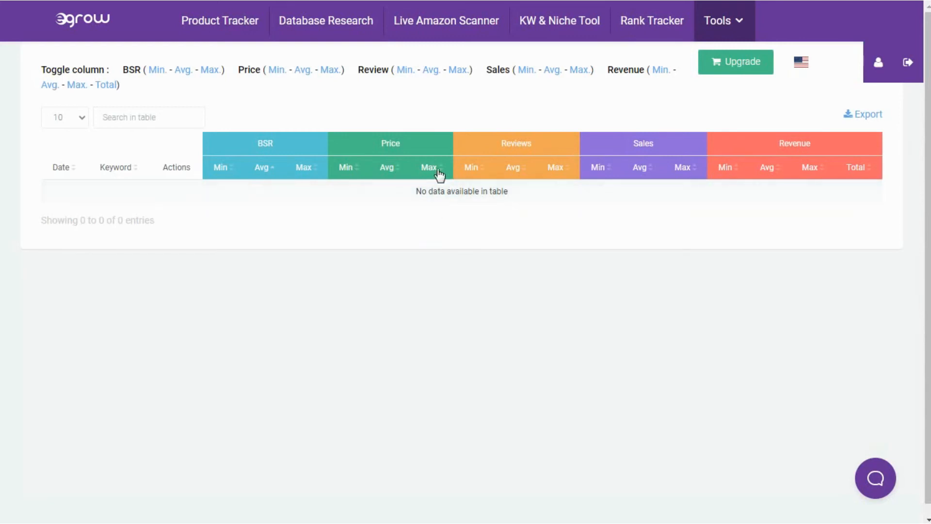
pyautogui.moveTo(419, 191)
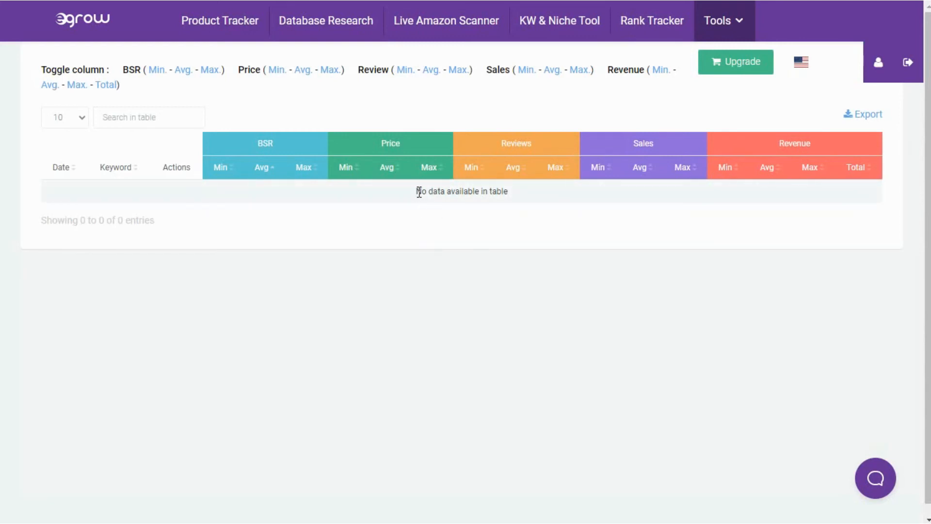
pyautogui.click(723, 20)
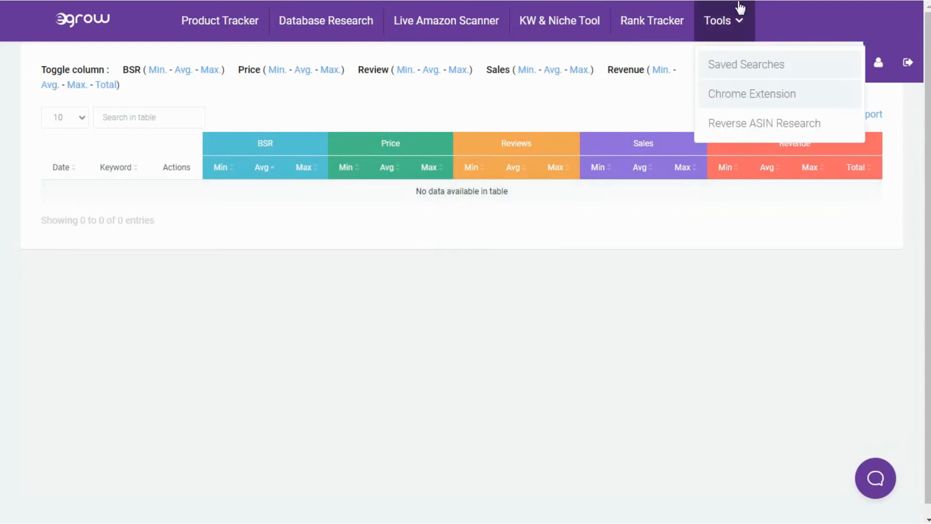
pyautogui.moveTo(778, 93)
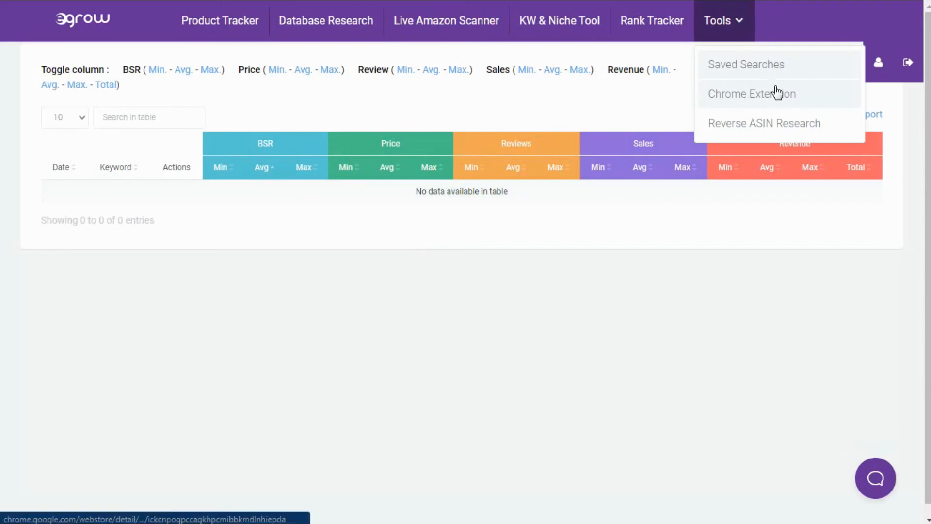
pyautogui.moveTo(765, 102)
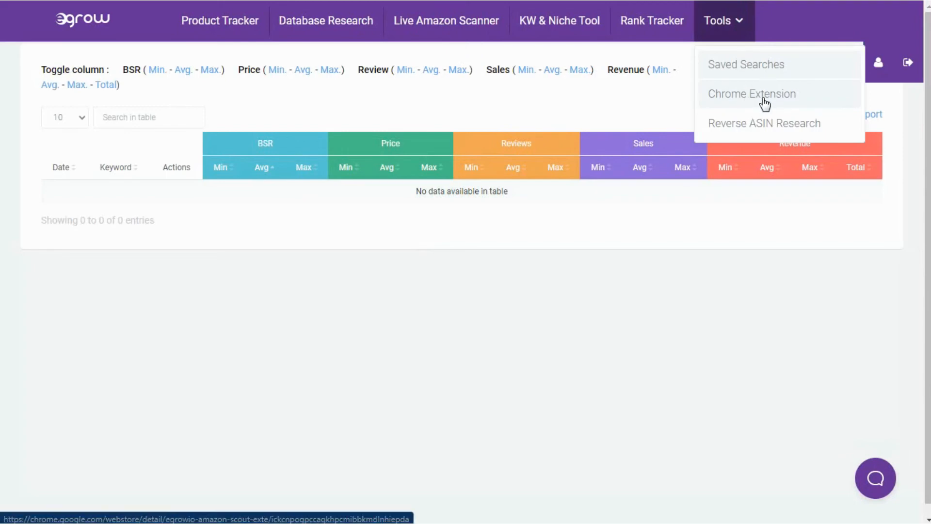
pyautogui.moveTo(764, 123)
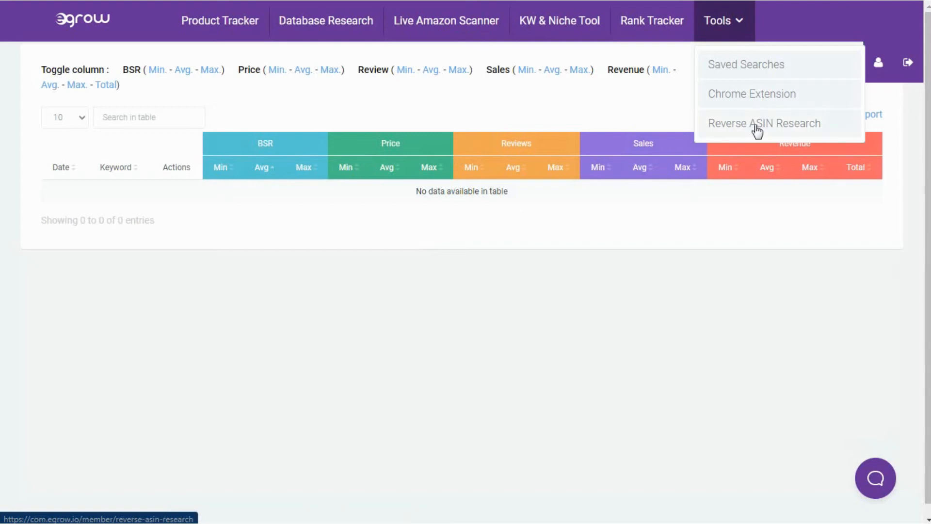
pyautogui.moveTo(760, 103)
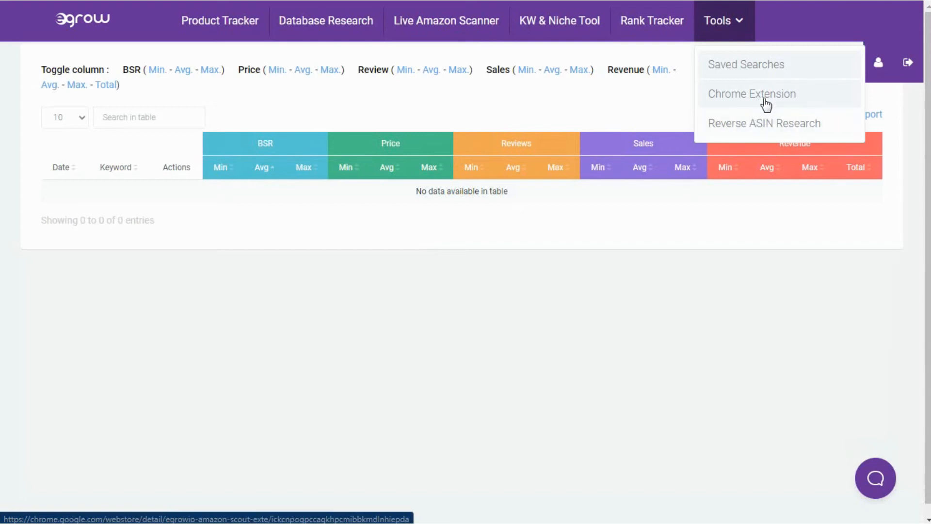
pyautogui.moveTo(759, 111)
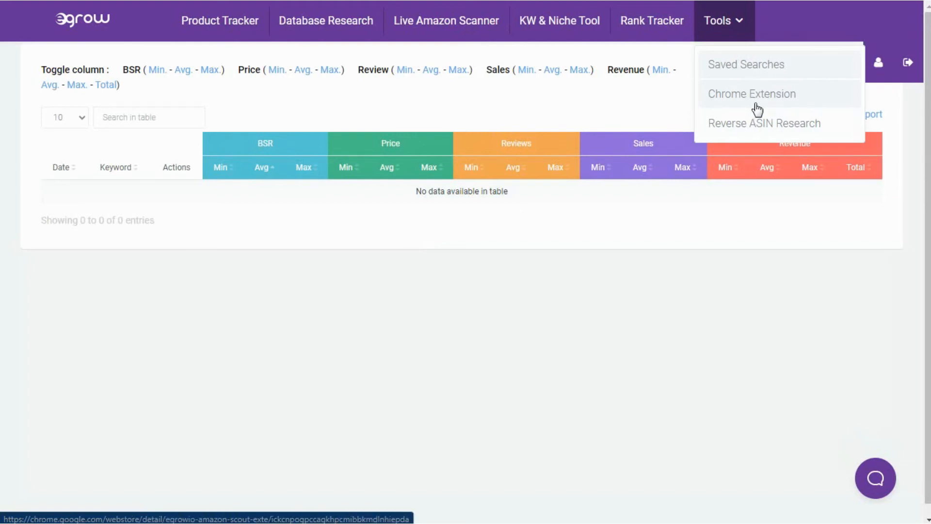
pyautogui.moveTo(755, 123)
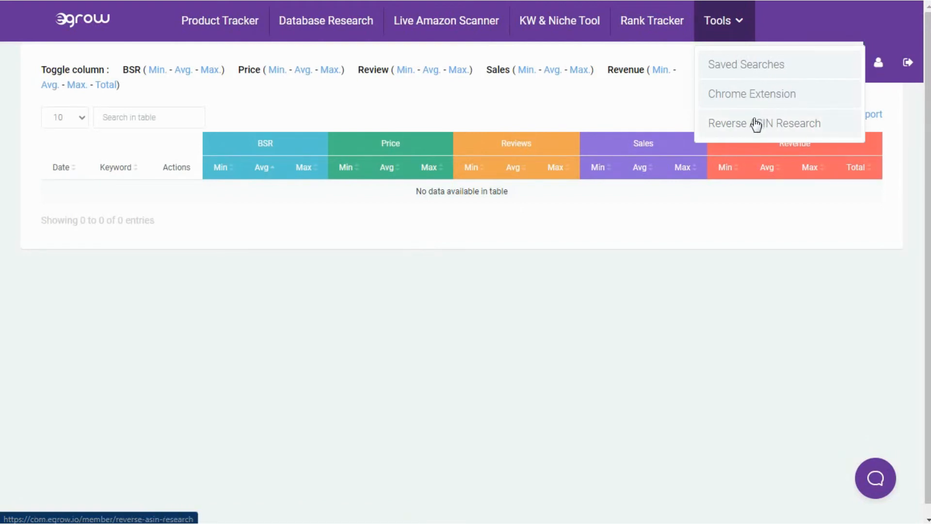
# Run Reverse ASIN Research on B07L5HK1Z8 and review its keyword positions, sales and revenue.
pyautogui.click(764, 123)
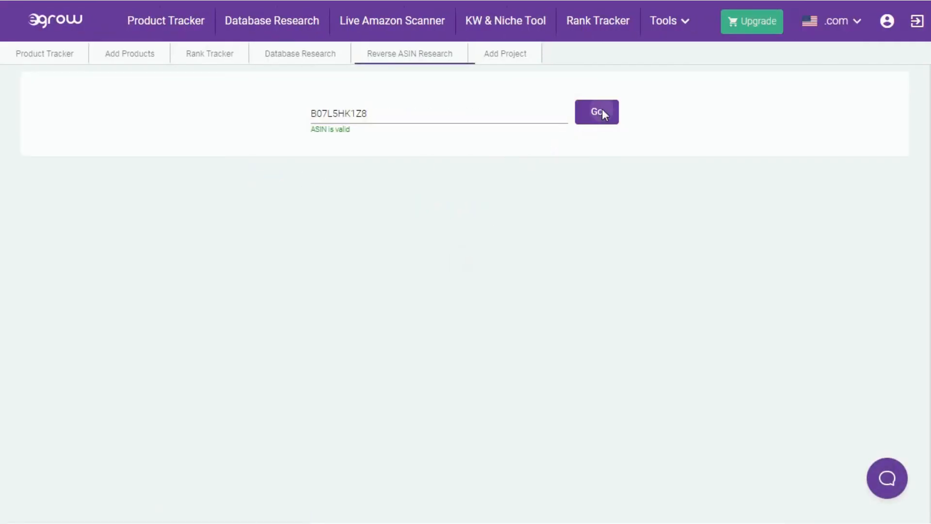
pyautogui.click(596, 112)
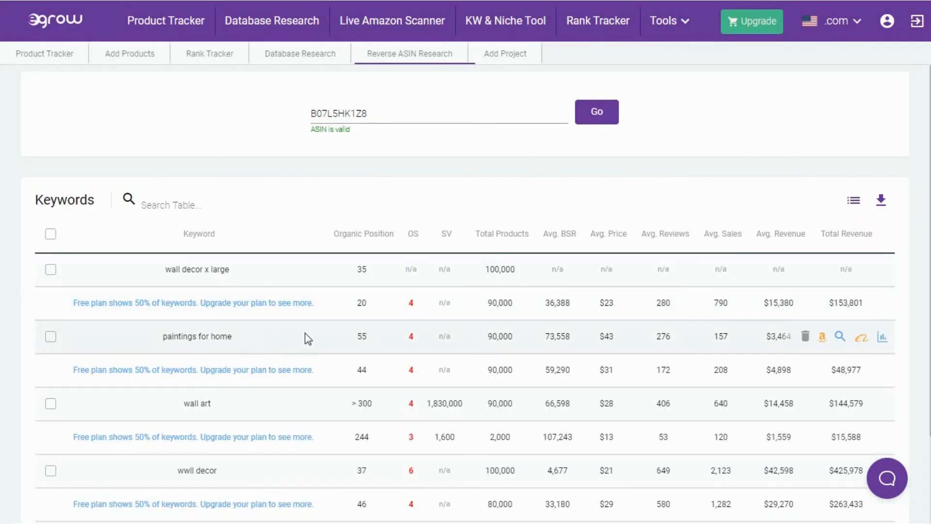
pyautogui.scroll(-3)
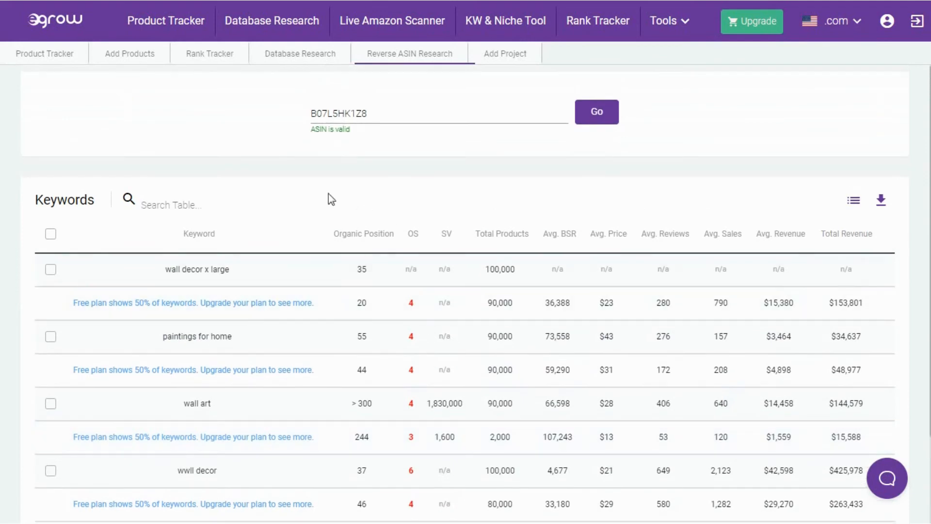
pyautogui.moveTo(765, 300)
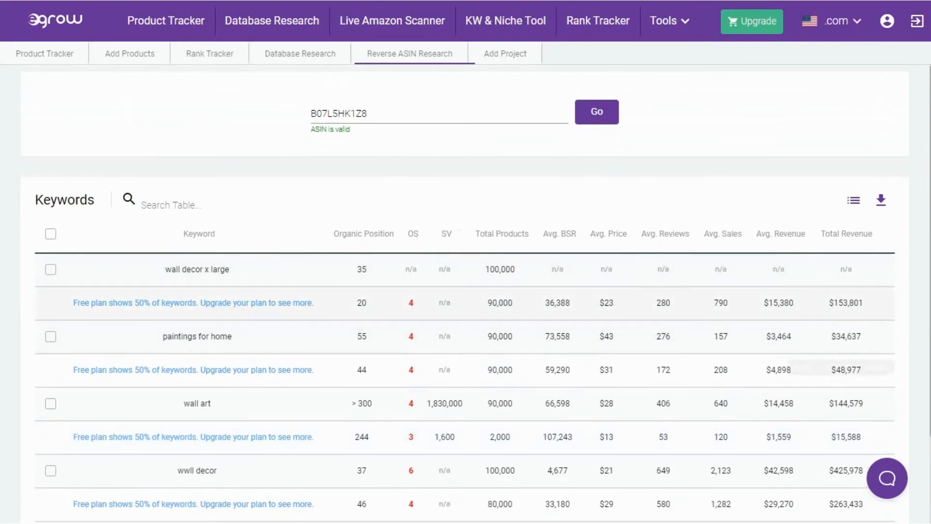
pyautogui.moveTo(665, 234)
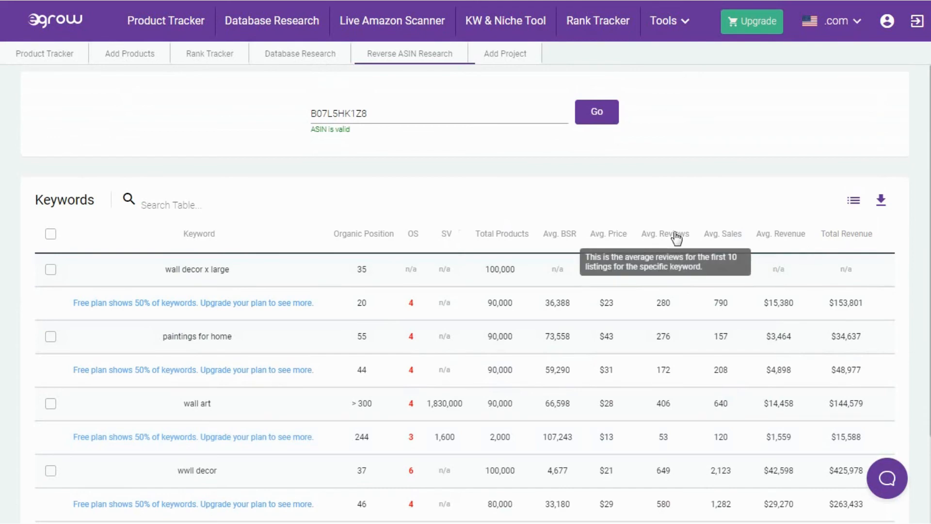
pyautogui.moveTo(130, 38)
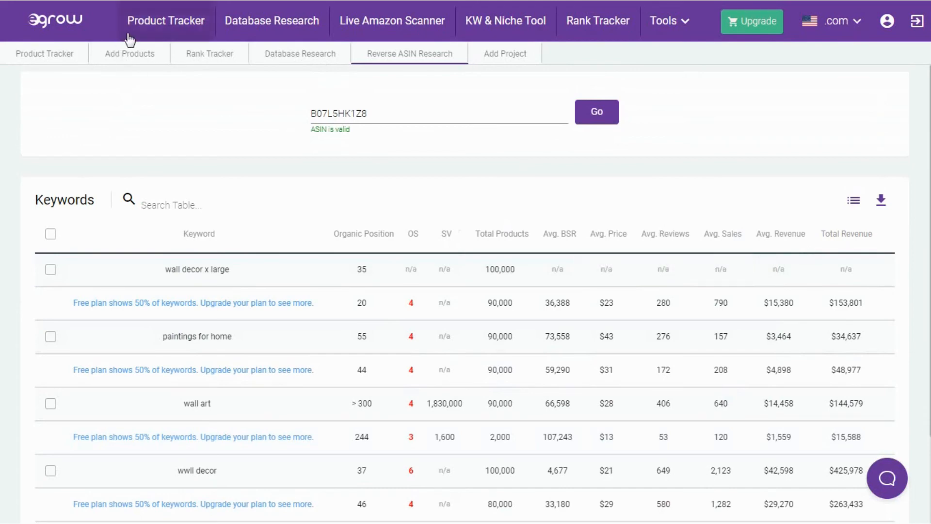
# From the public Egrow site, review the pricing table for Premium, Plus, Standard and Basic plans.
pyautogui.click(45, 54)
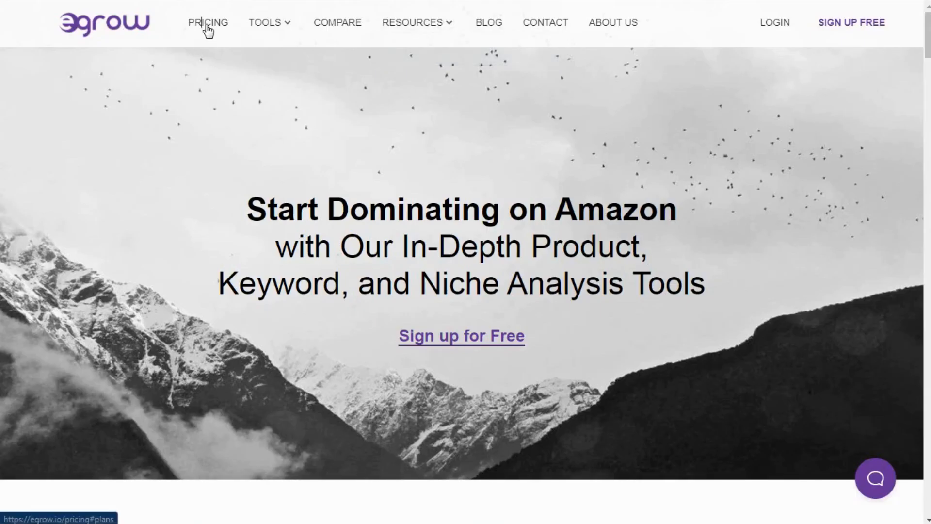
pyautogui.click(207, 23)
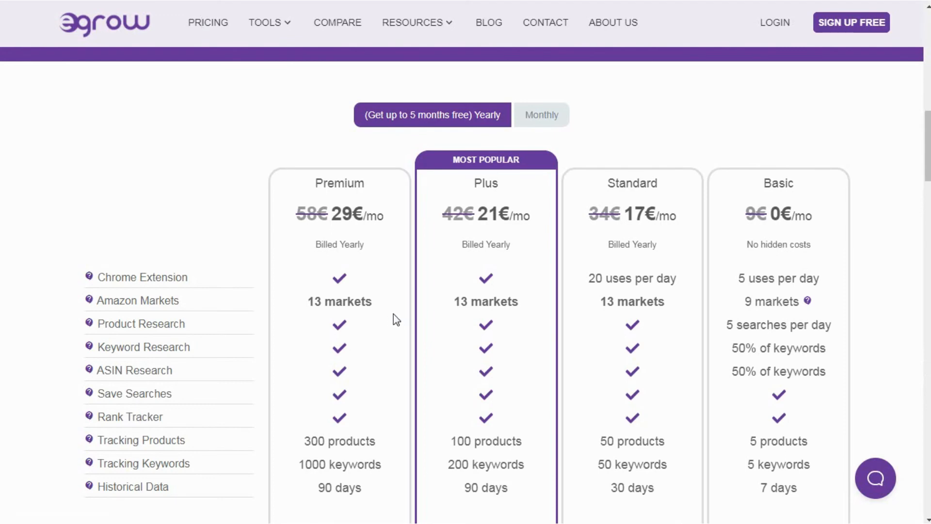
pyautogui.scroll(-3)
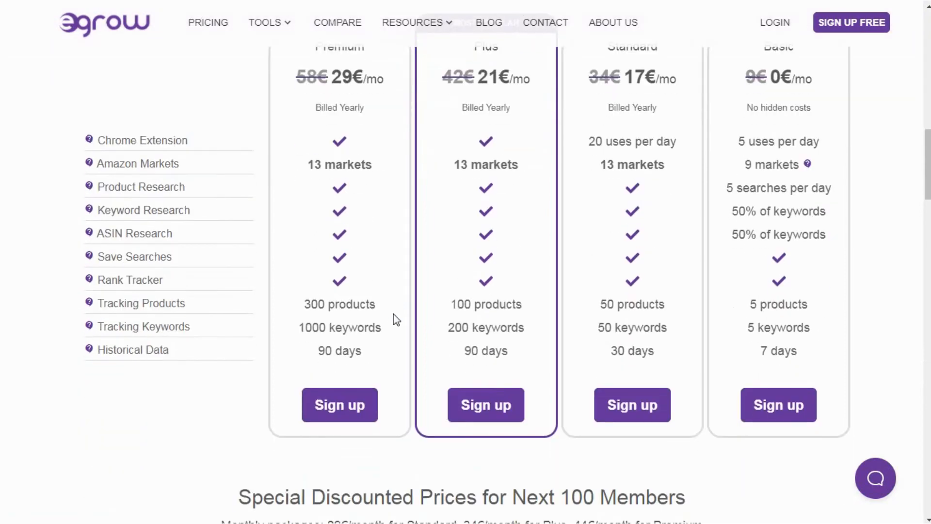
pyautogui.scroll(-3)
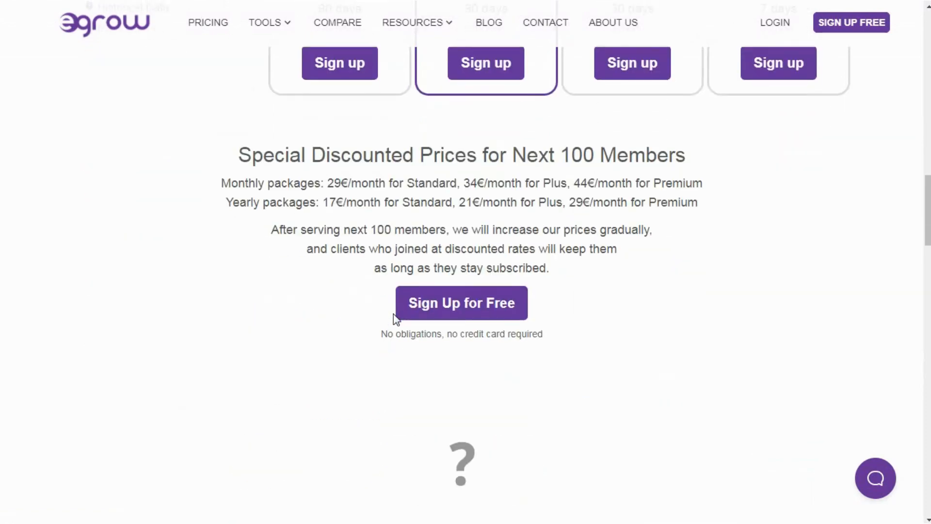
pyautogui.scroll(3)
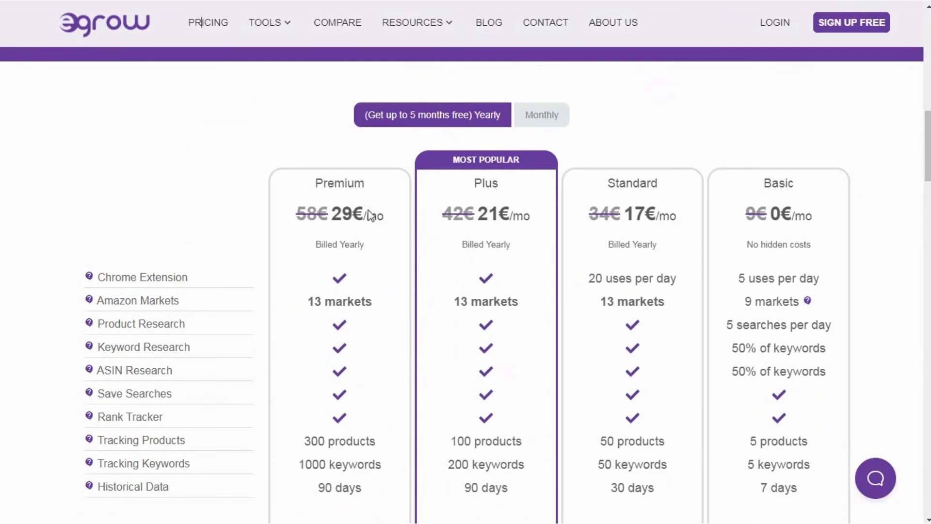
pyautogui.moveTo(378, 261)
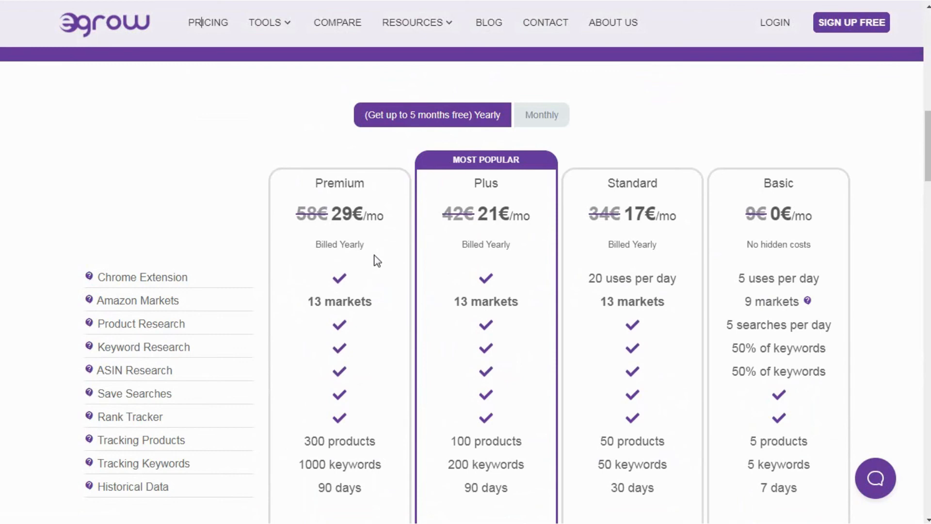
pyautogui.scroll(-3)
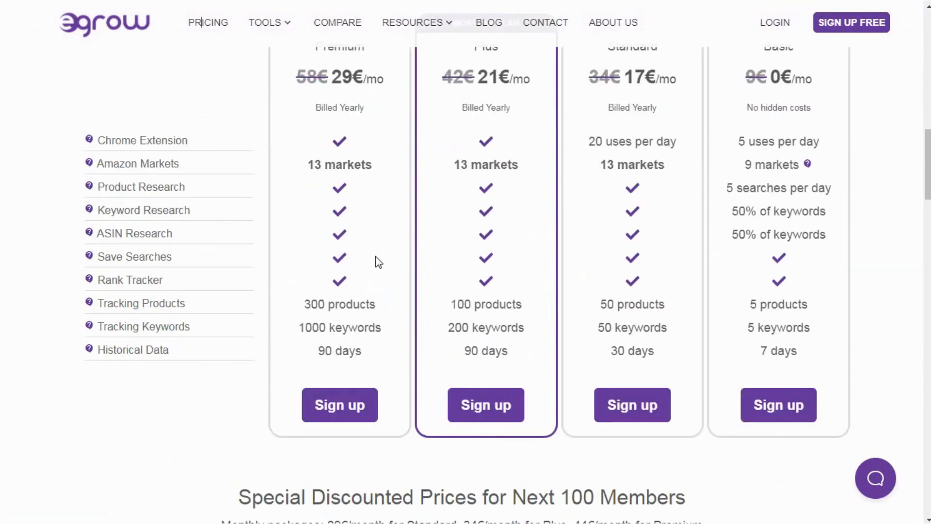
pyautogui.scroll(-3)
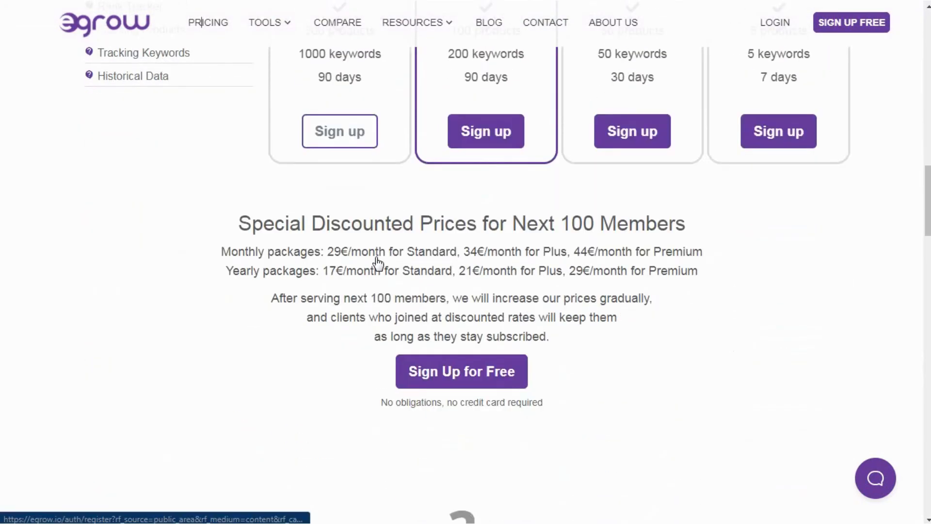
pyautogui.scroll(-3)
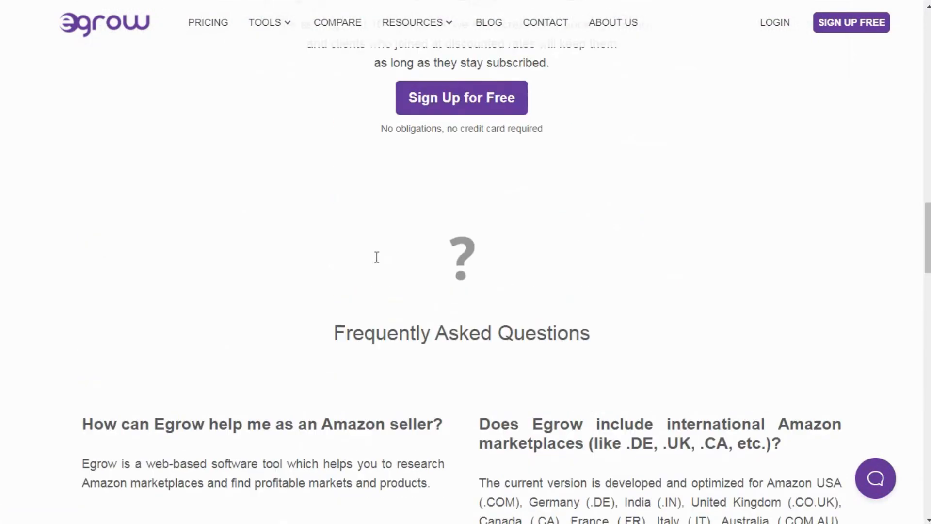
pyautogui.scroll(3)
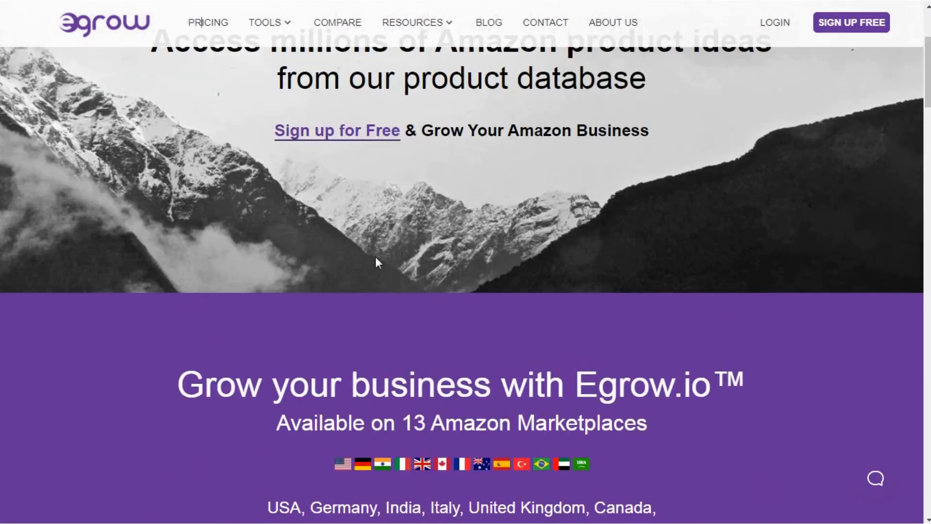
pyautogui.scroll(-3)
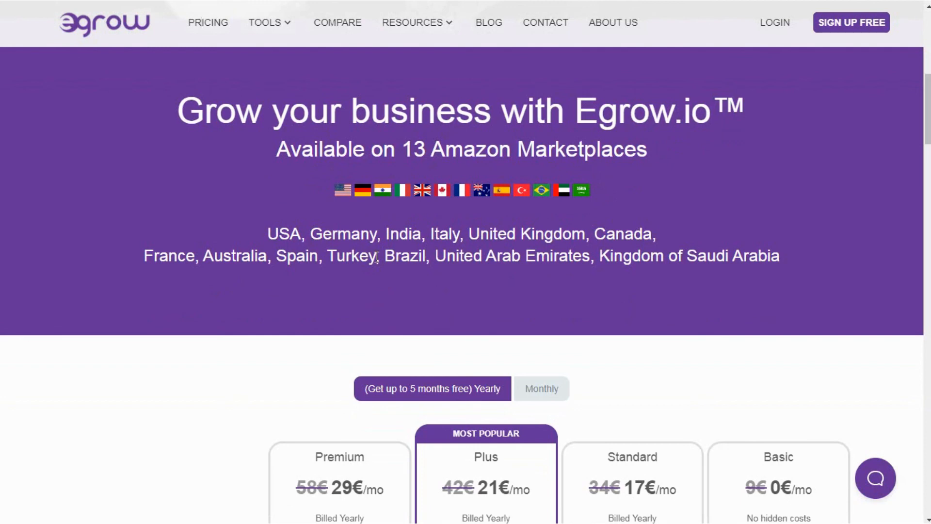
pyautogui.moveTo(104, 24)
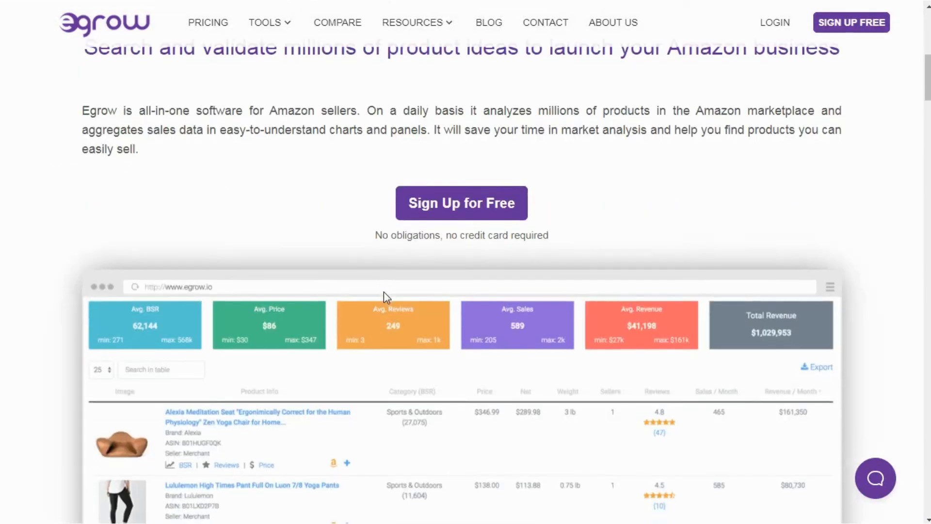
pyautogui.scroll(-3)
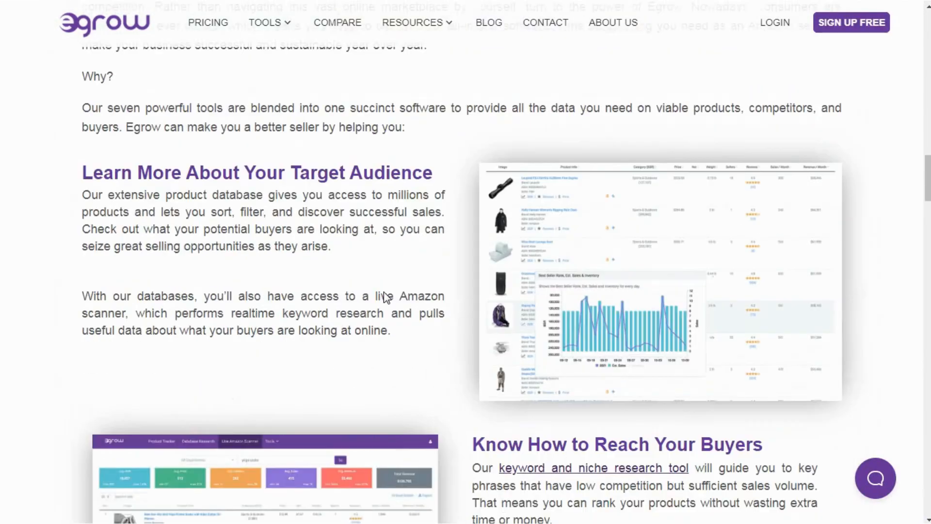
pyautogui.scroll(-3)
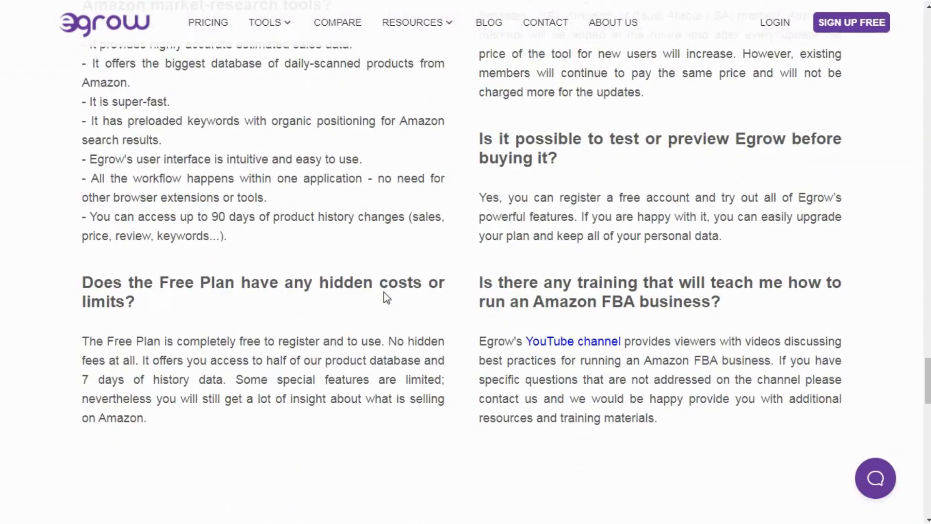
pyautogui.scroll(-3)
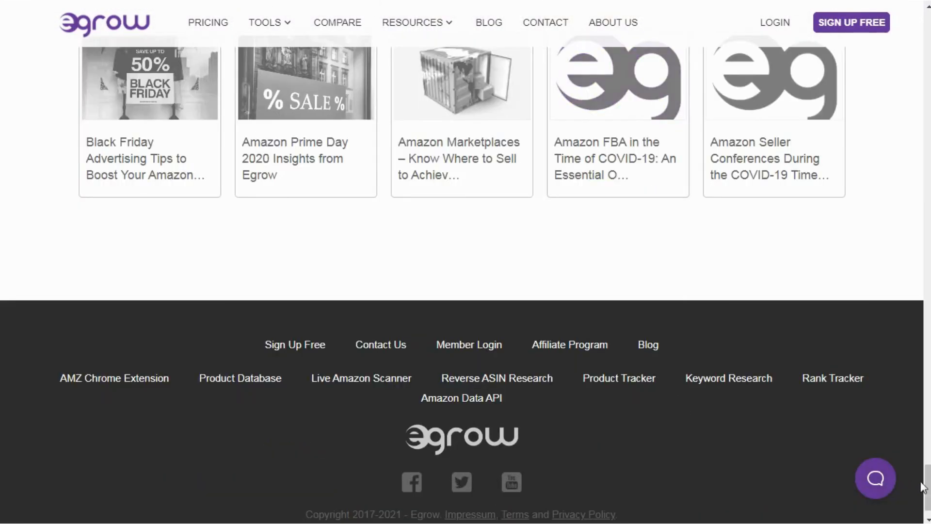
pyautogui.moveTo(765, 203)
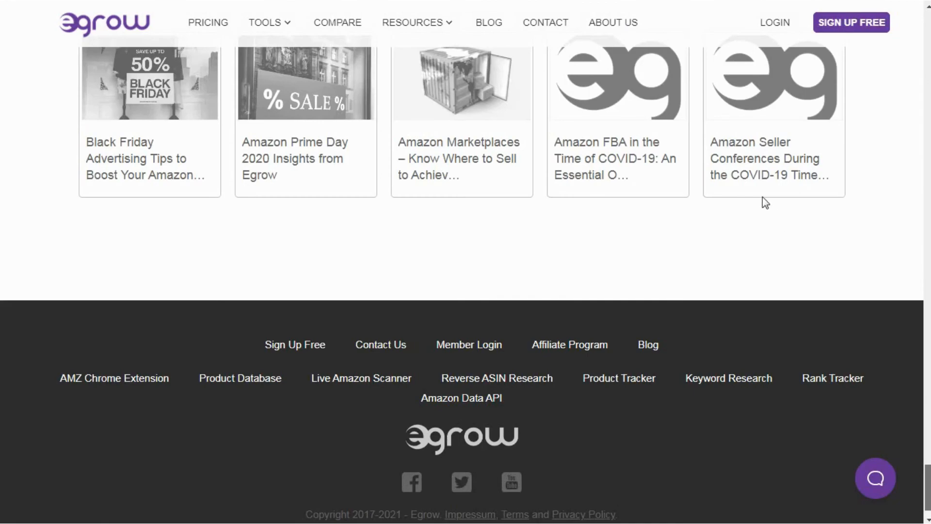
pyautogui.scroll(3)
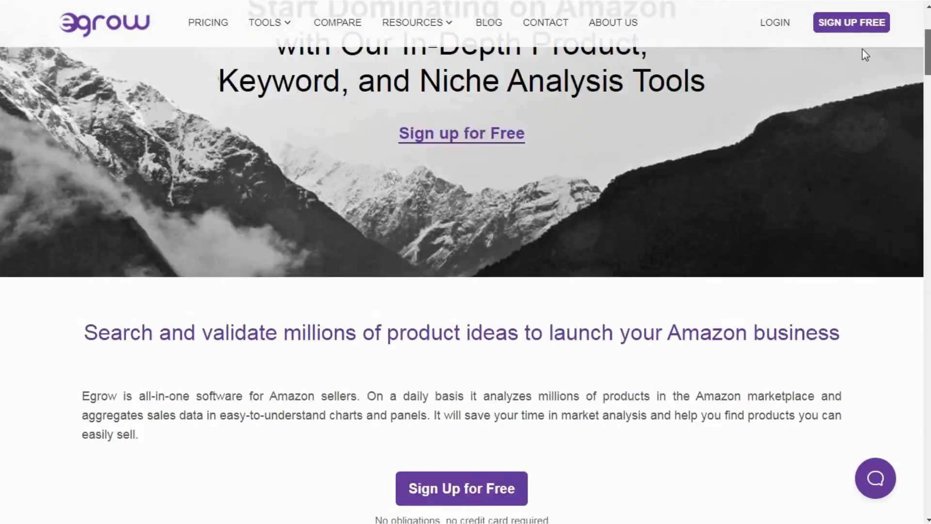
pyautogui.scroll(3)
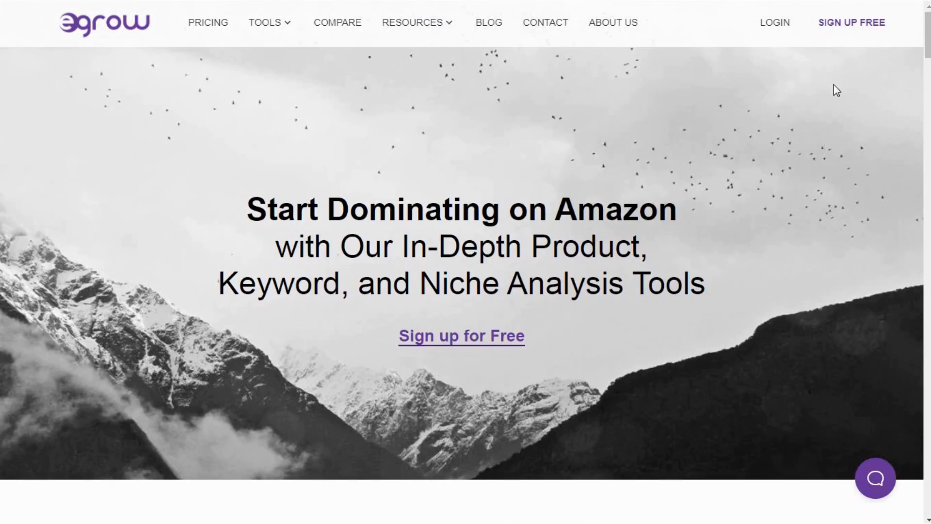